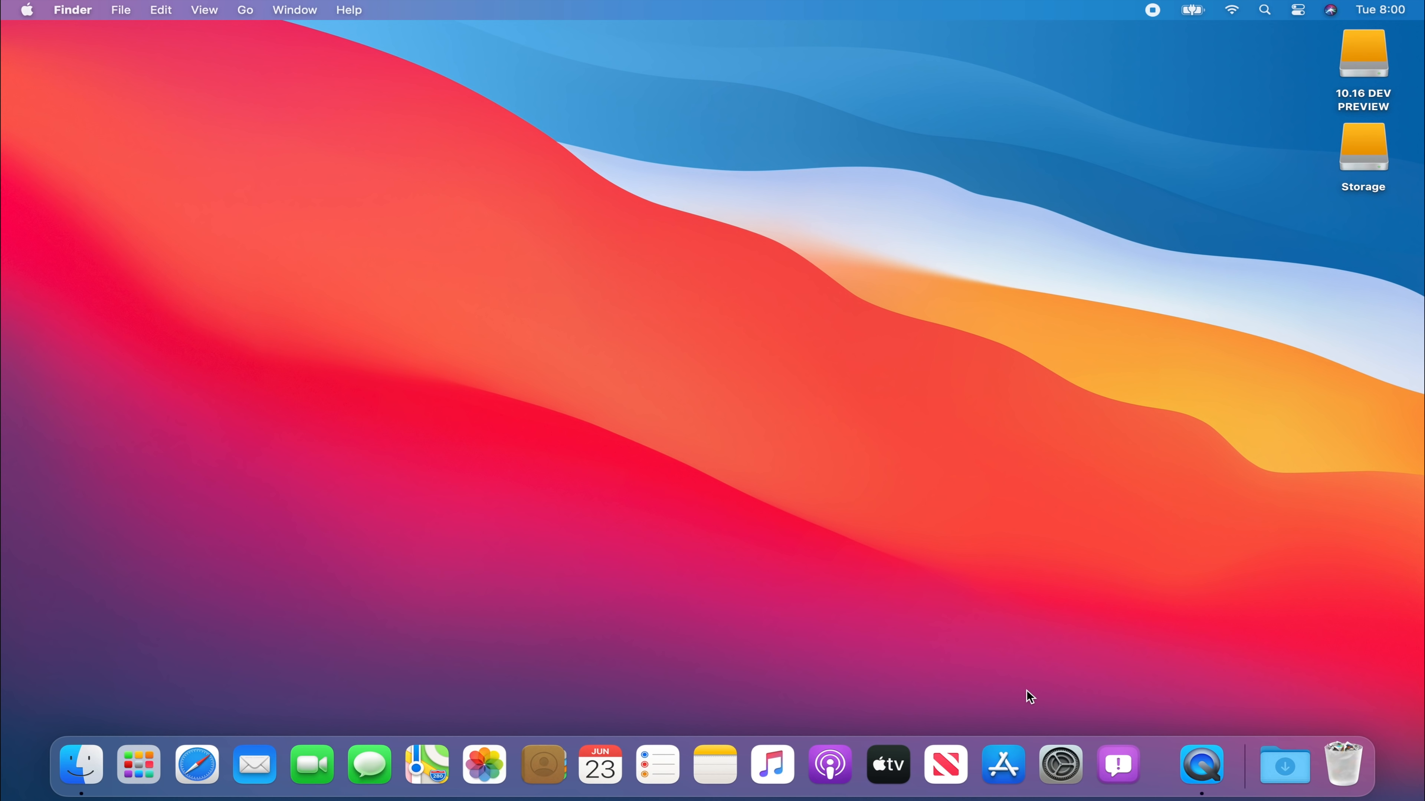
mouse_move(121, 222)
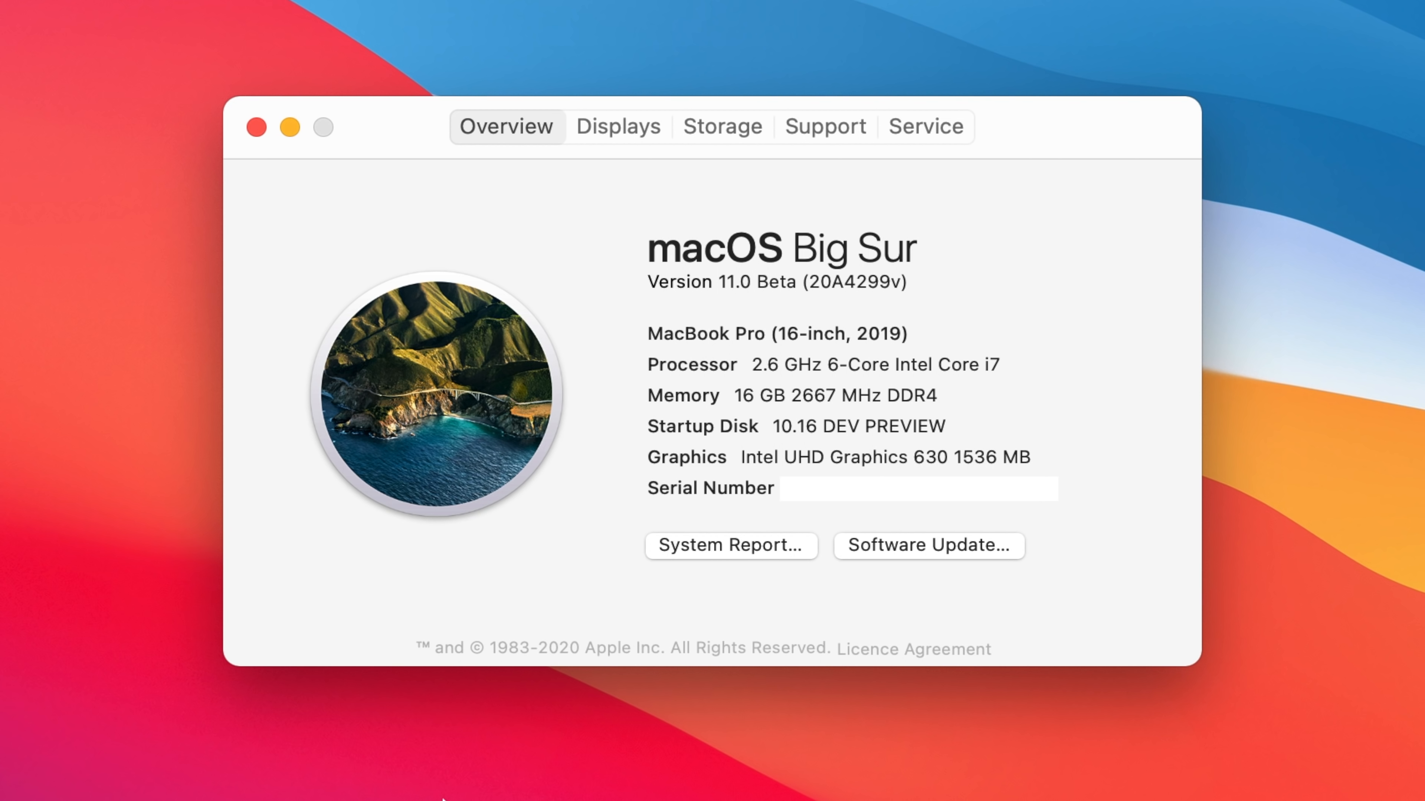
Close the system overview and show the Launchpad grid of installed apps
click(255, 128)
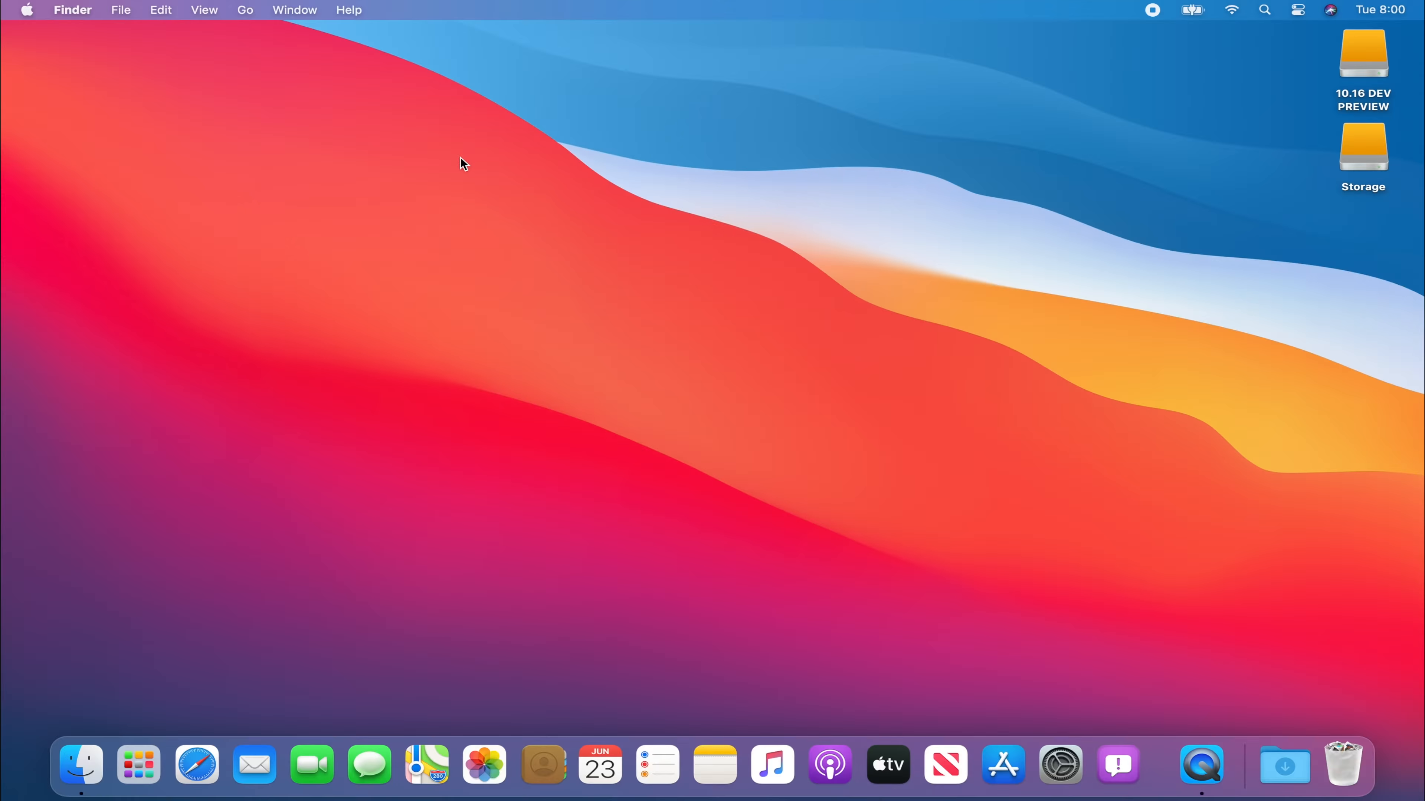
mouse_move(508, 240)
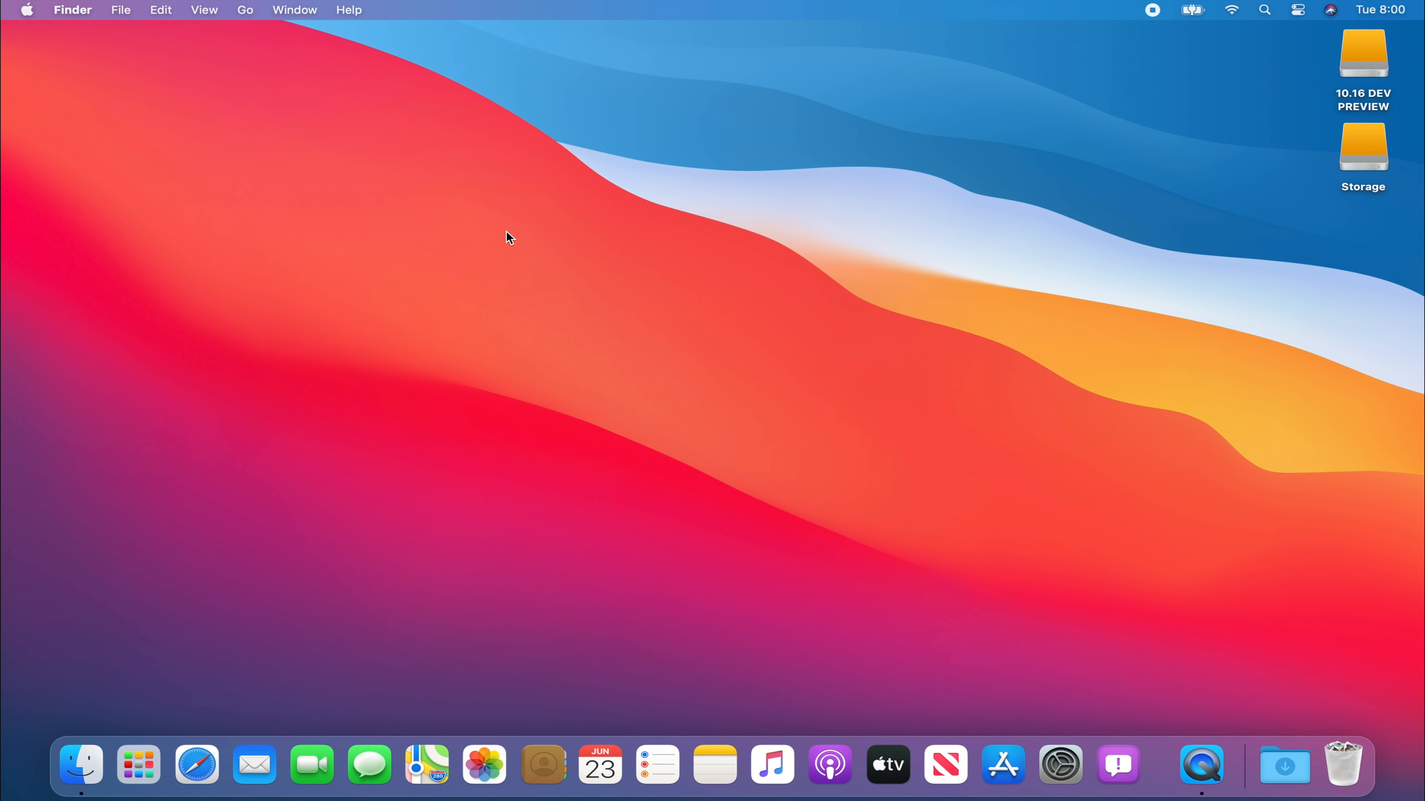
mouse_move(240, 695)
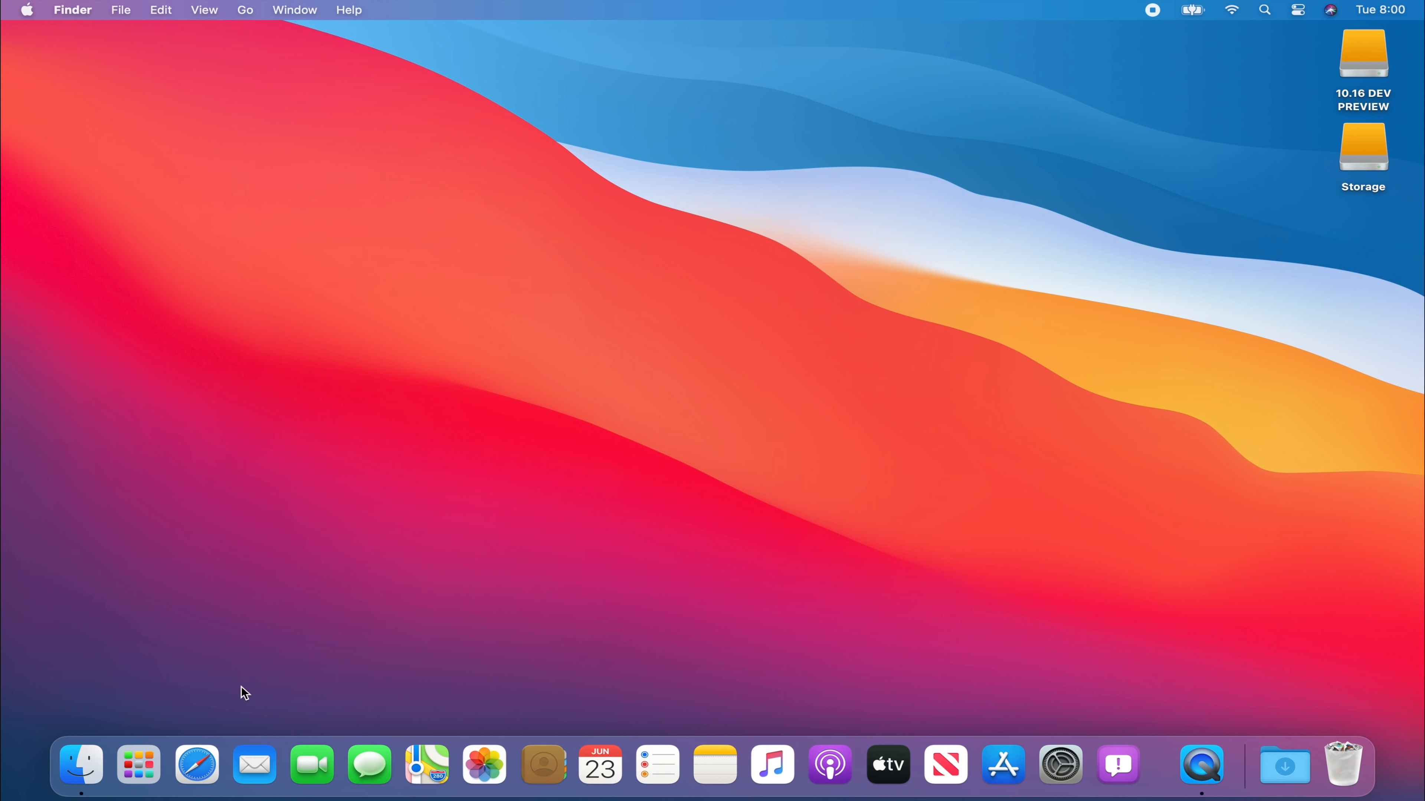
mouse_move(83, 759)
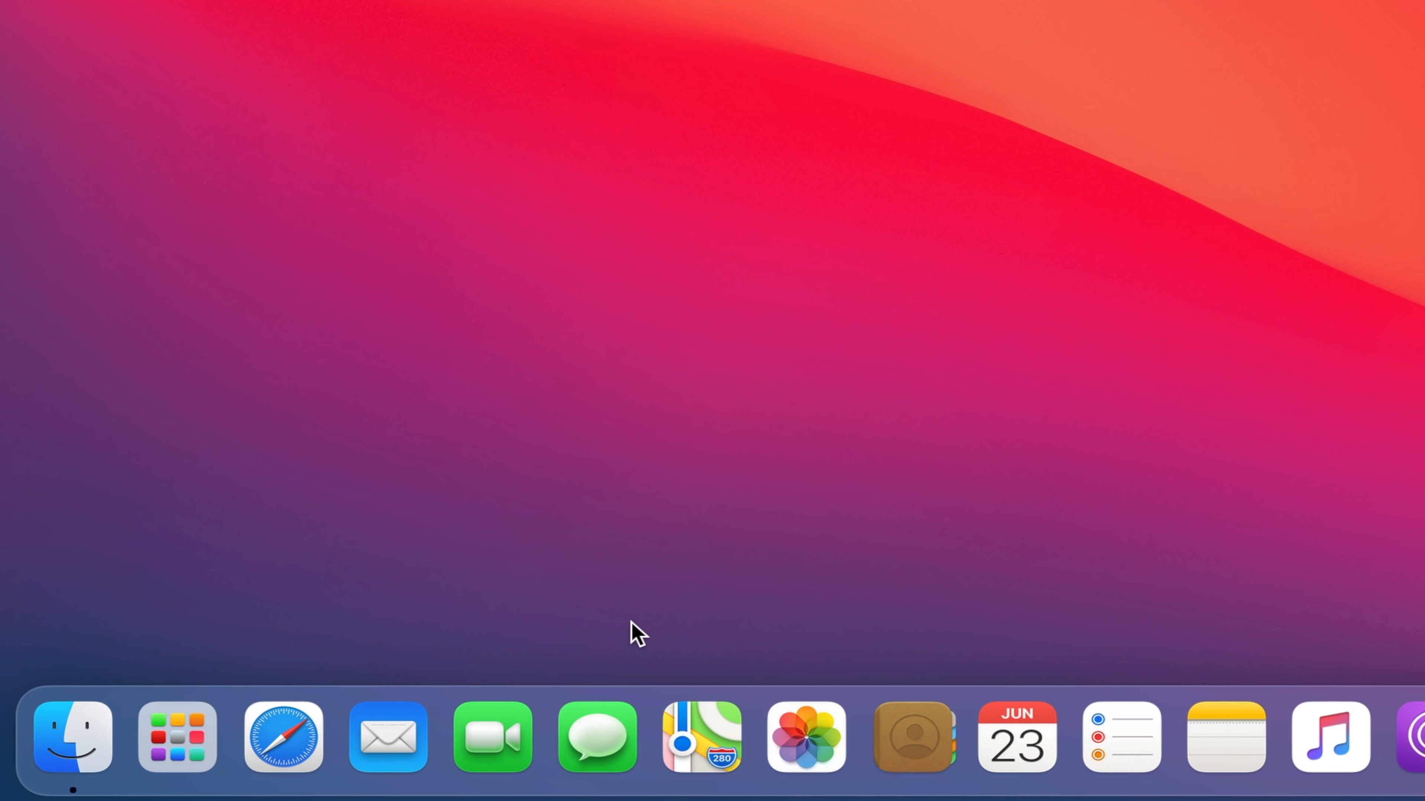
mouse_move(589, 600)
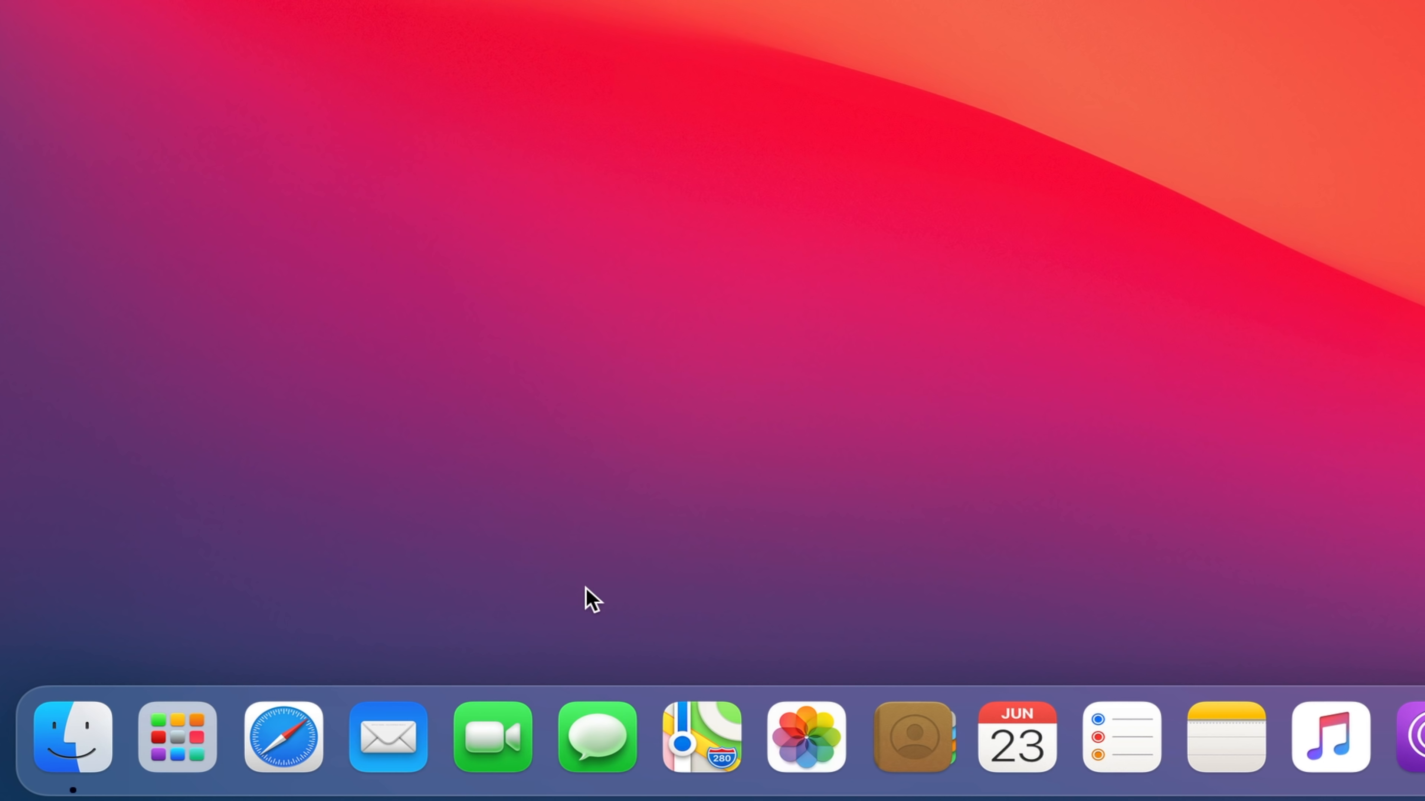
mouse_move(325, 665)
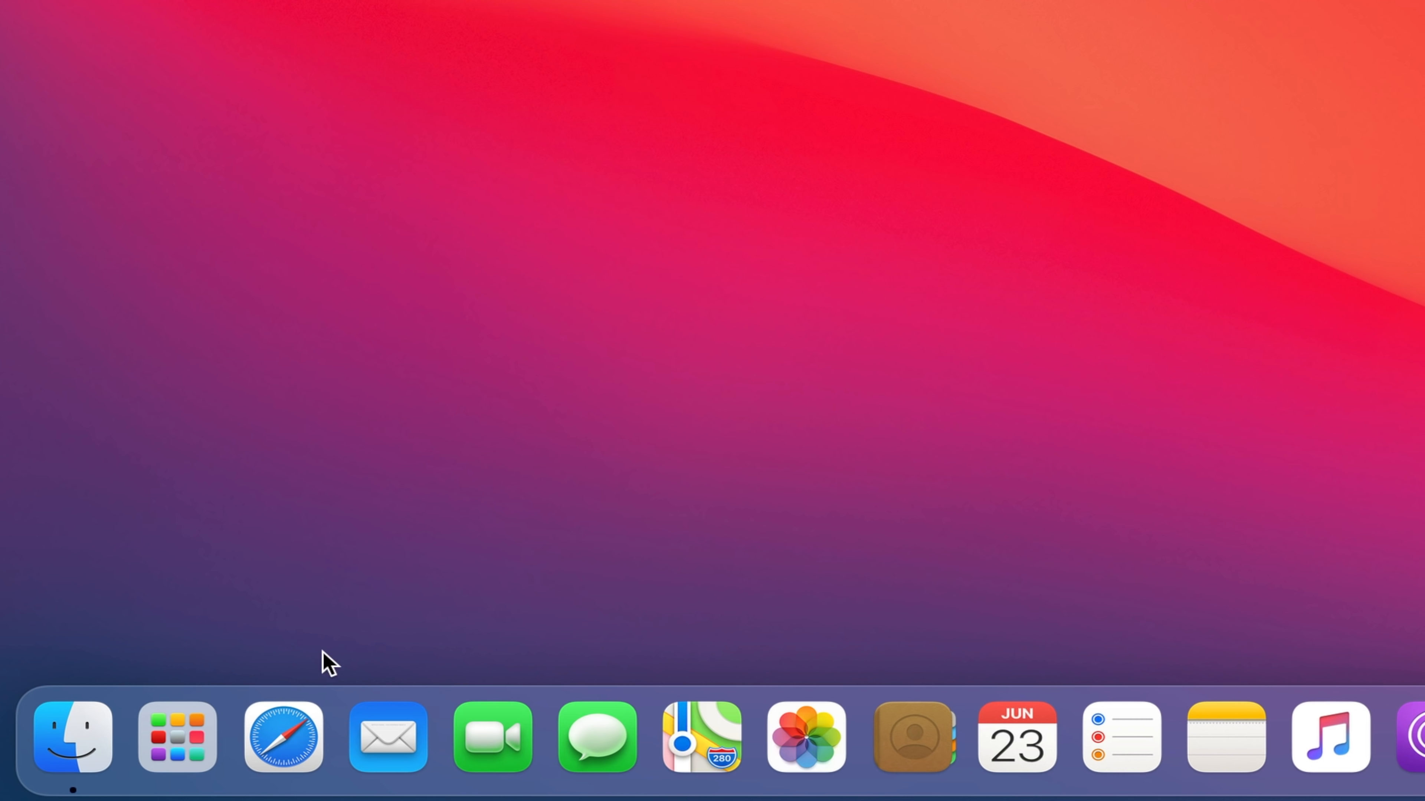
mouse_move(1224, 761)
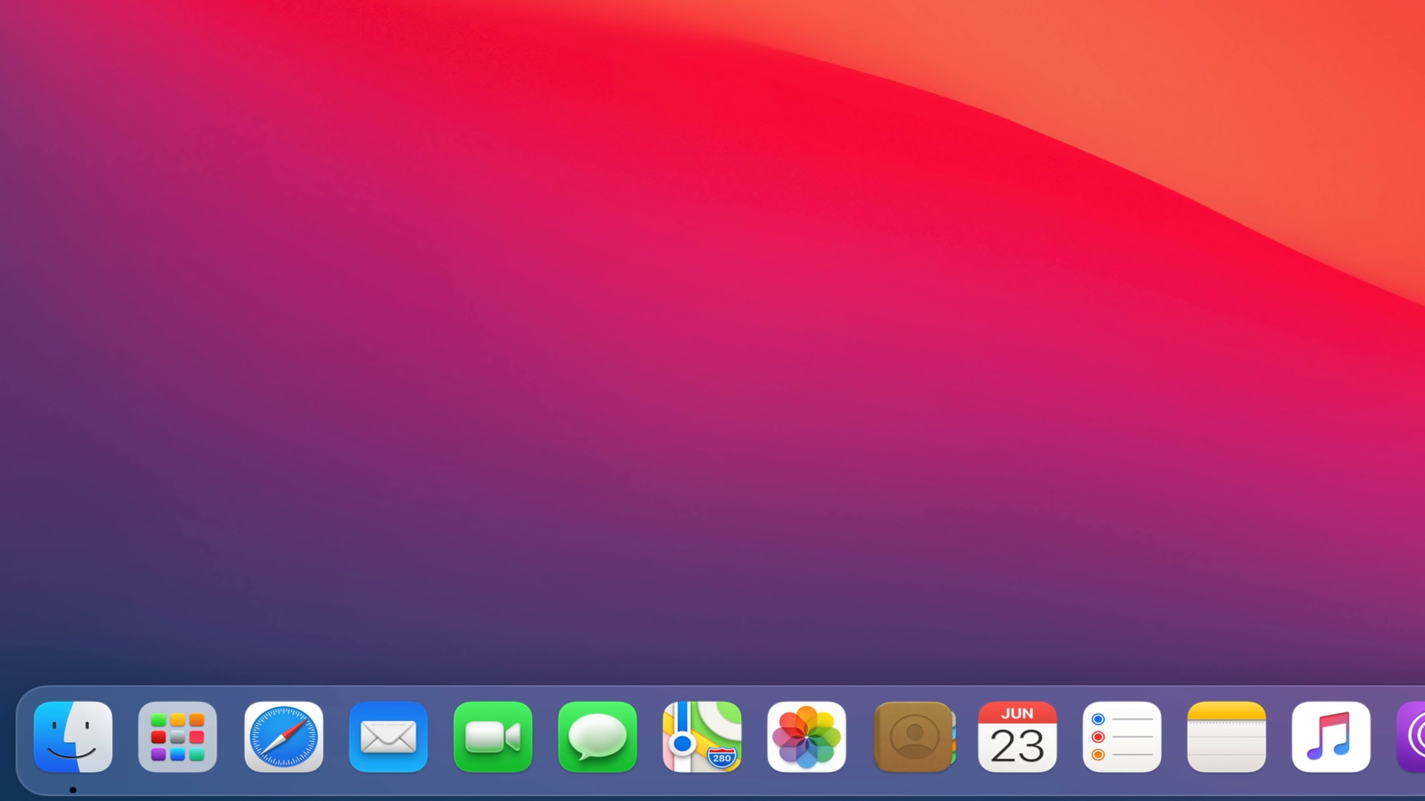
mouse_move(741, 761)
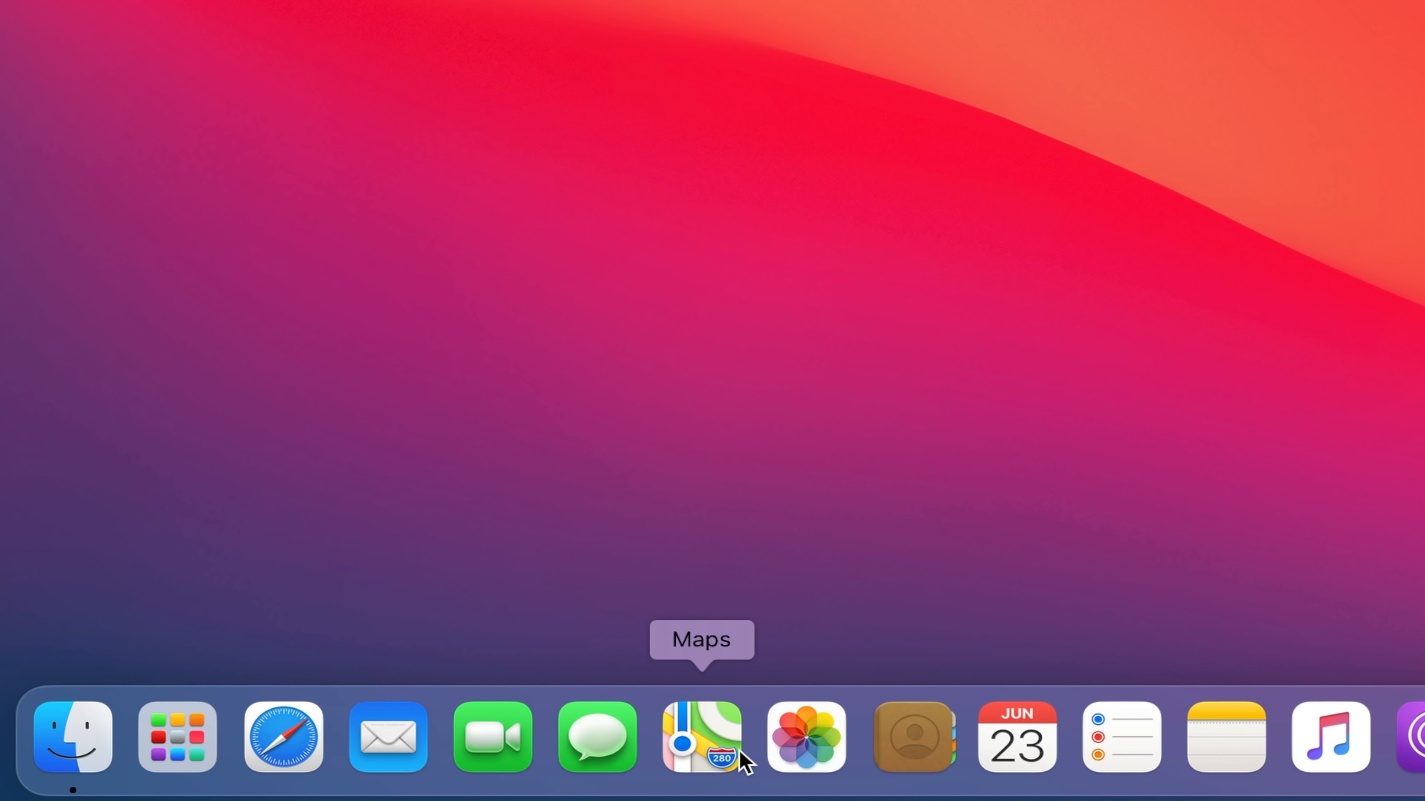
mouse_move(739, 748)
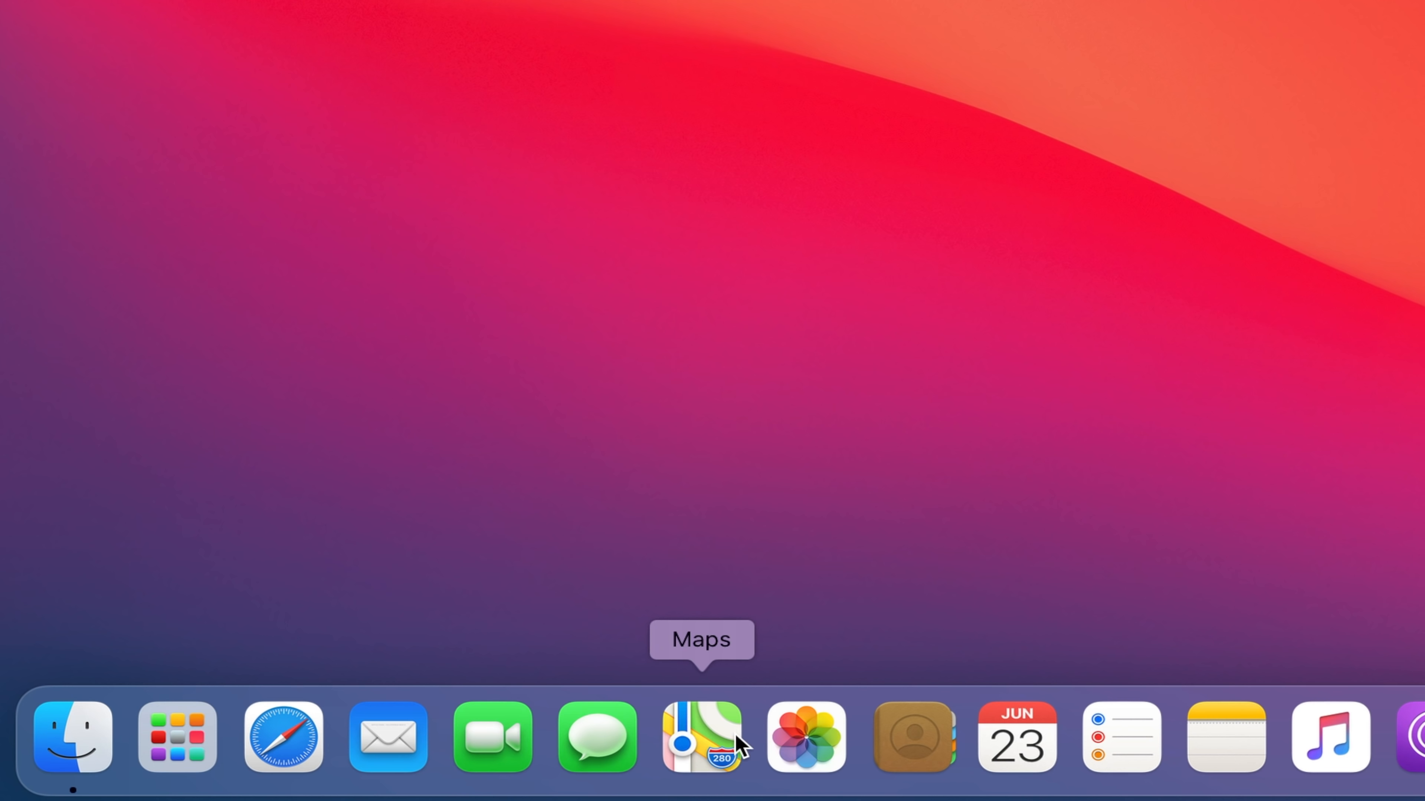
mouse_move(1267, 745)
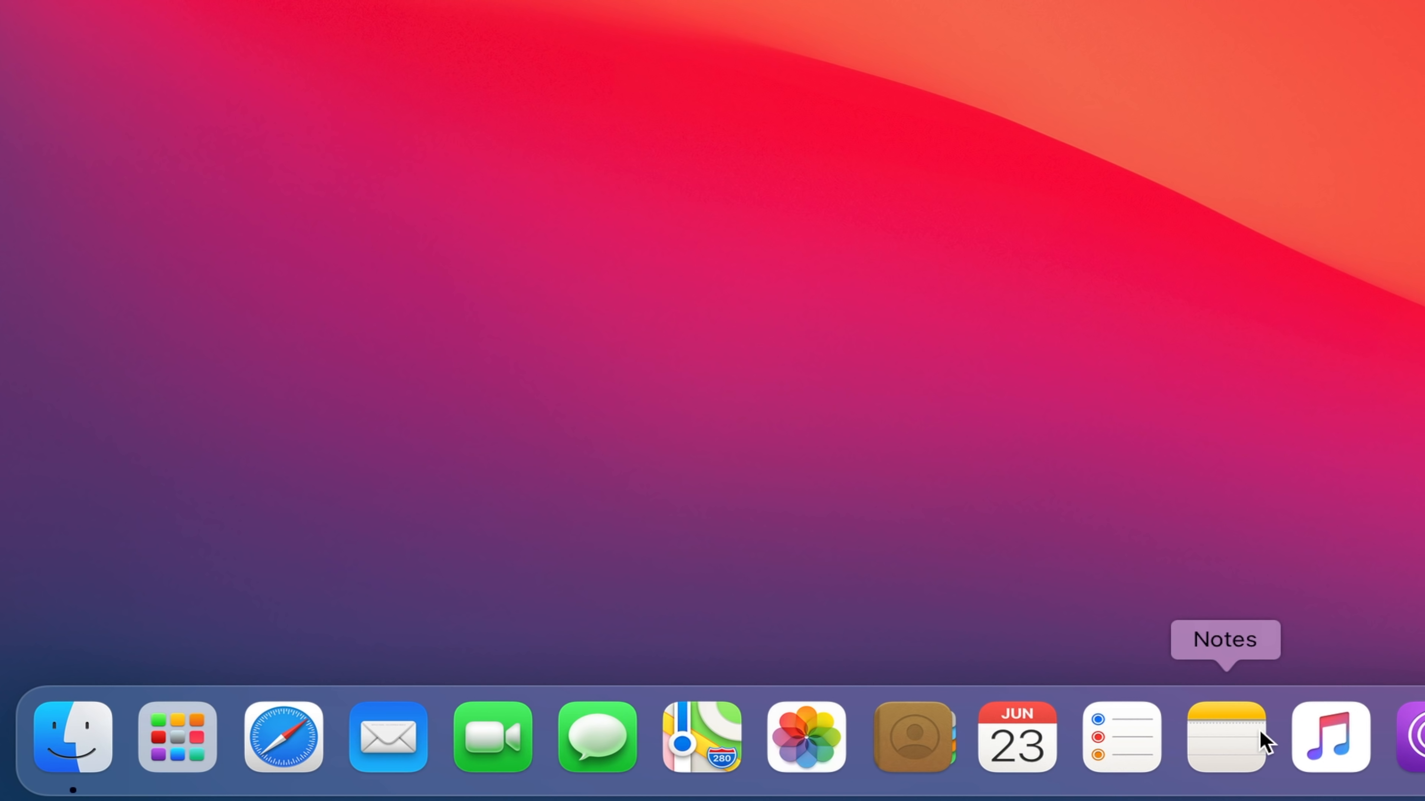
mouse_move(1242, 759)
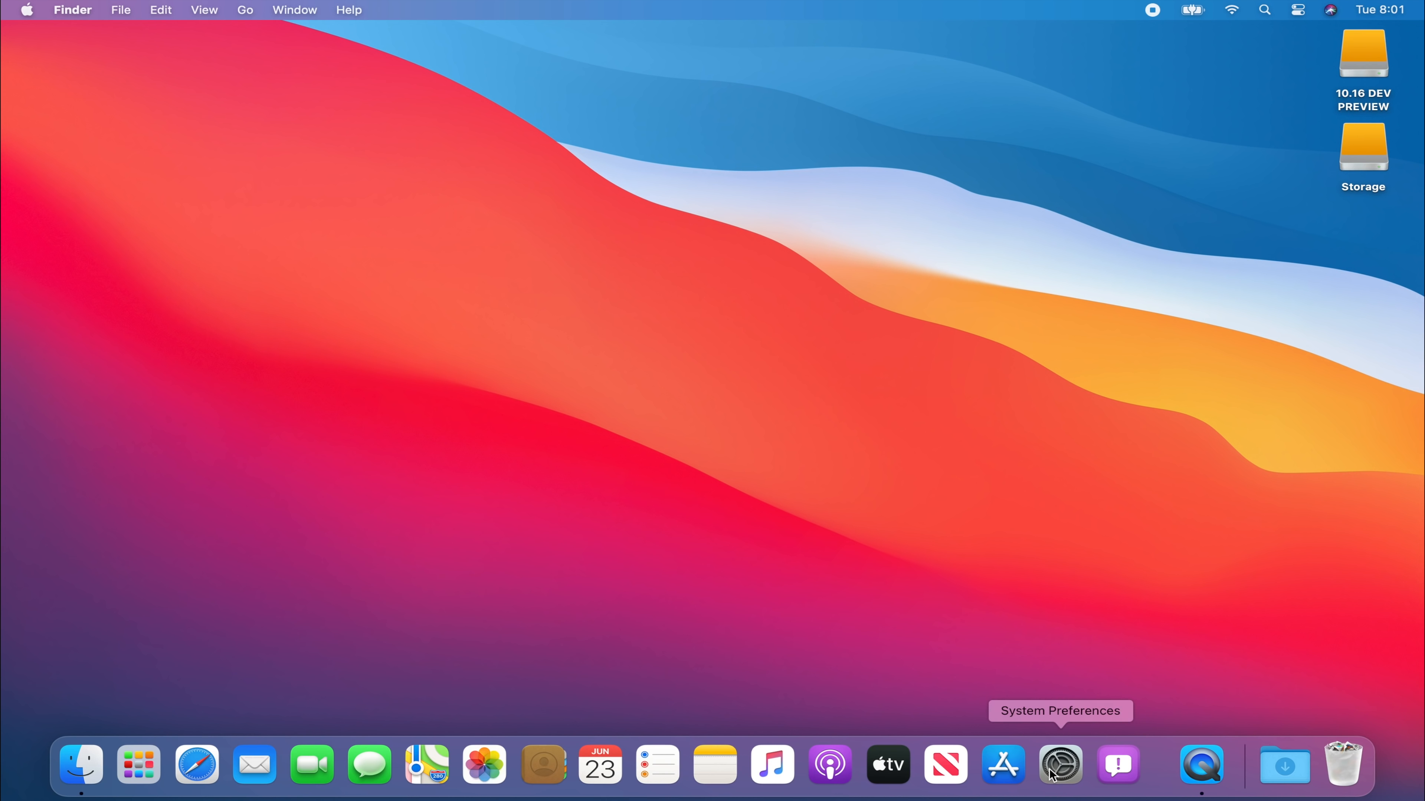
mouse_move(1004, 782)
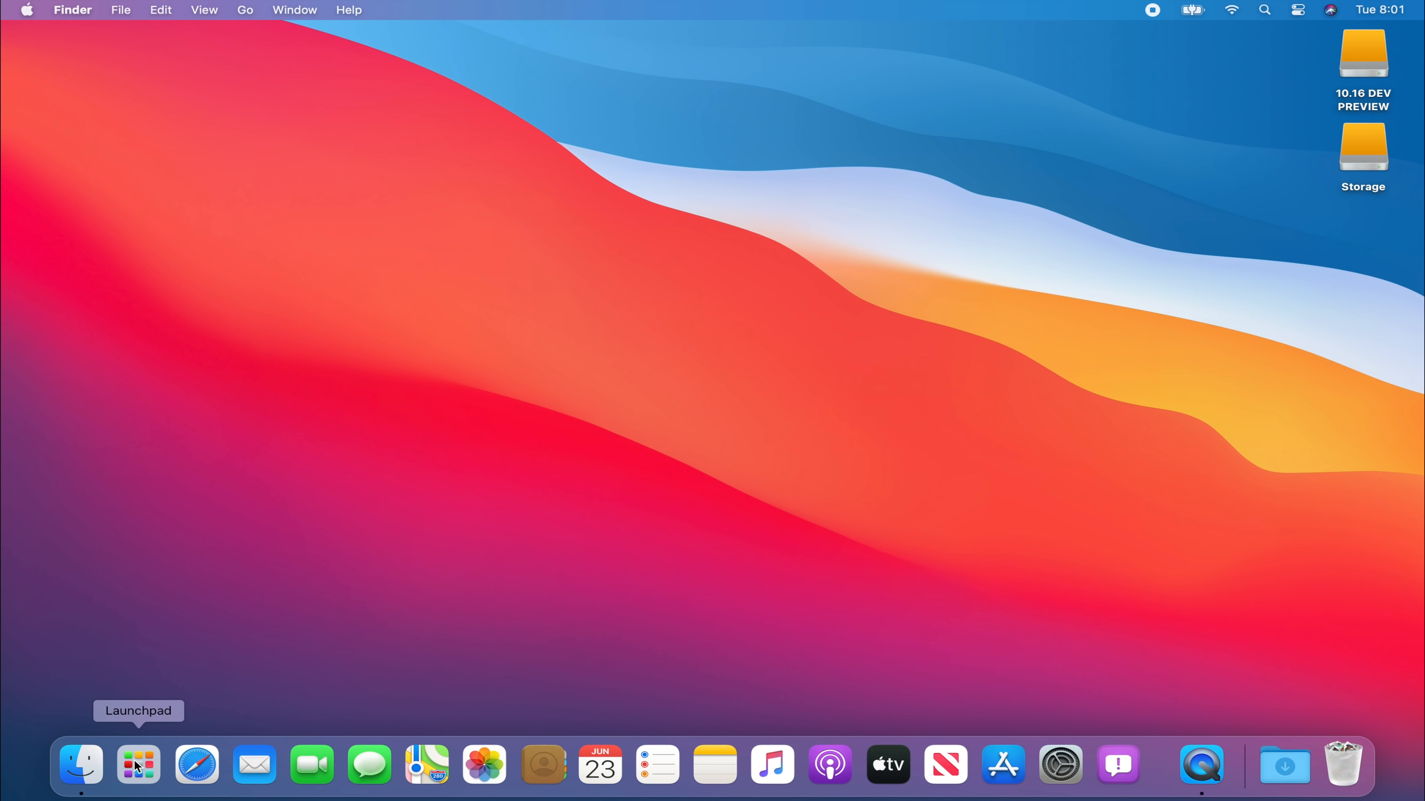
click(136, 766)
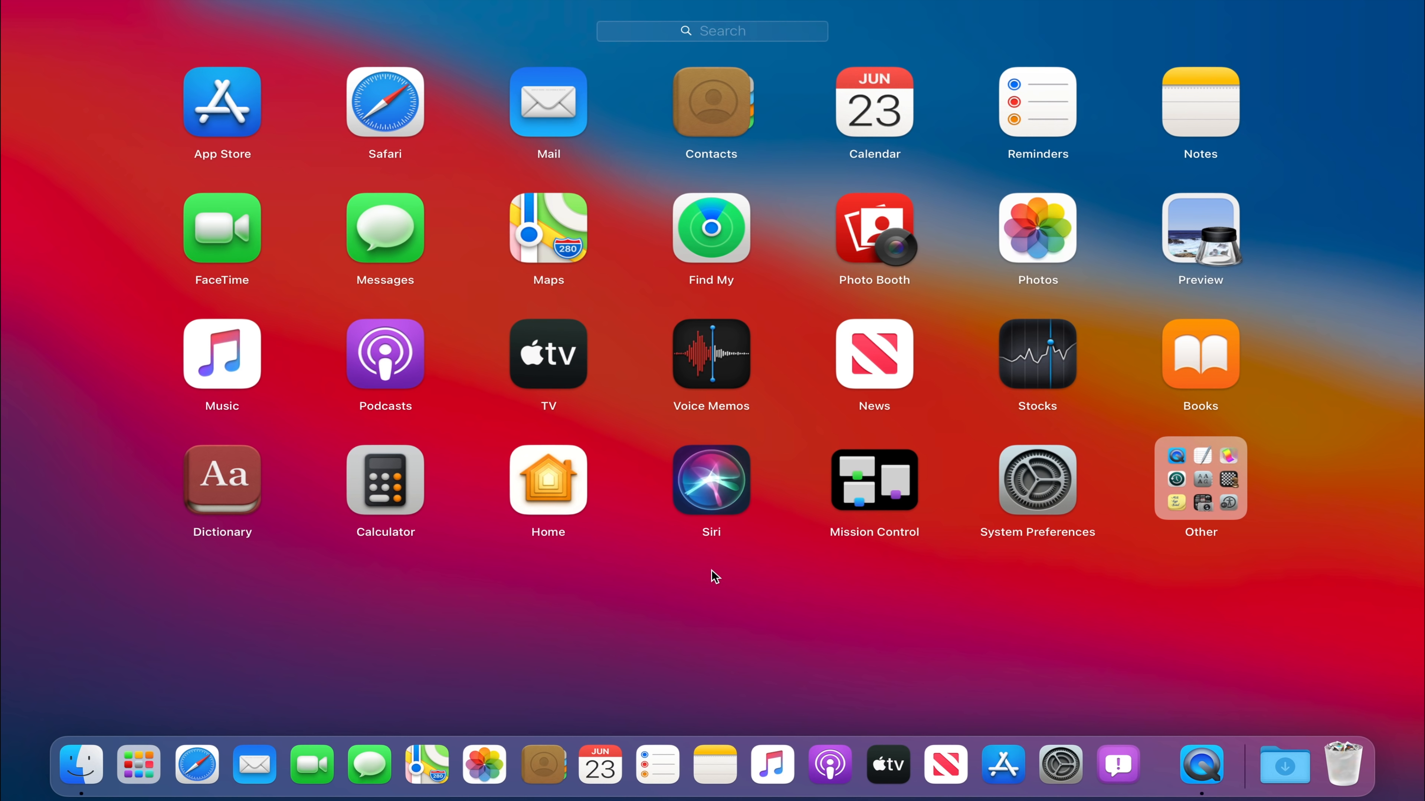
mouse_move(718, 371)
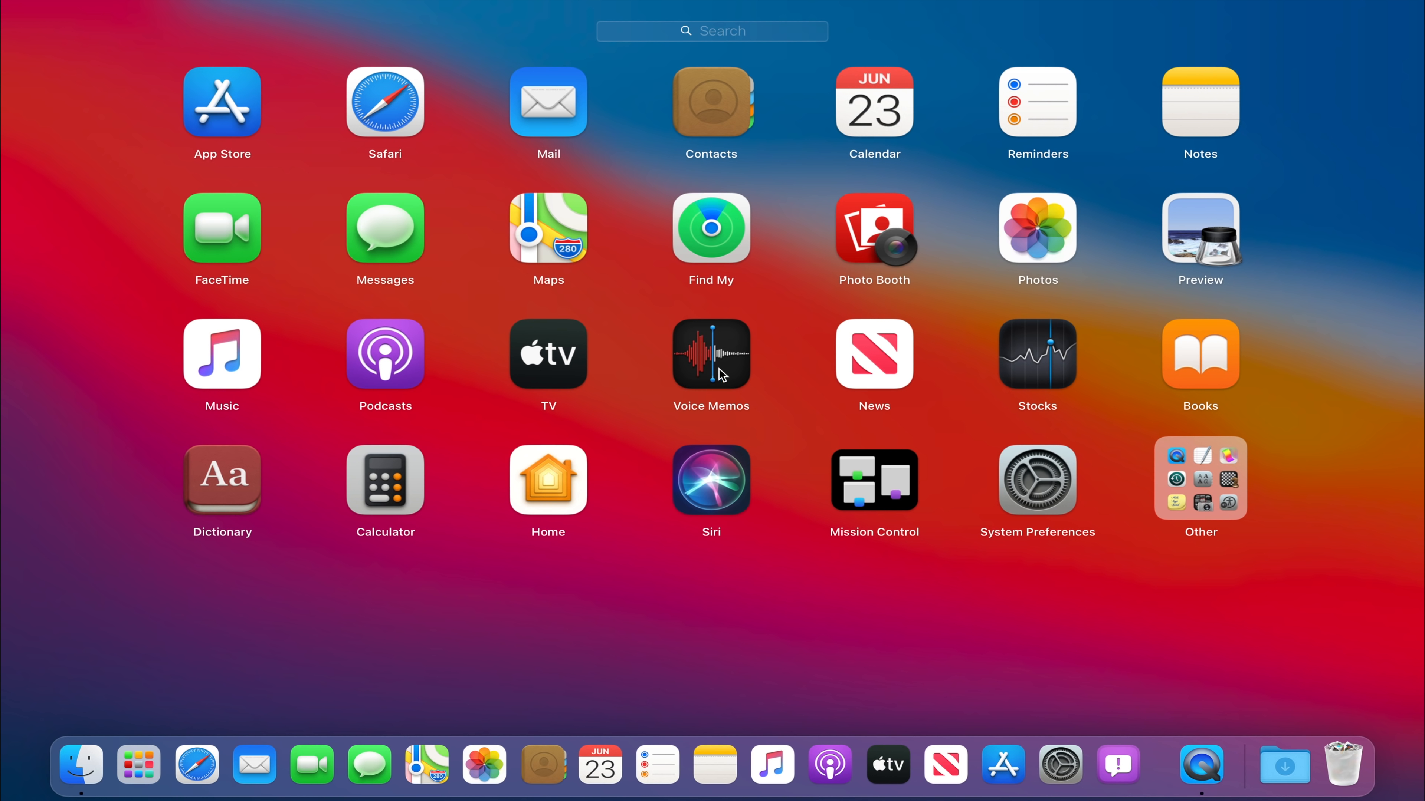
mouse_move(564, 377)
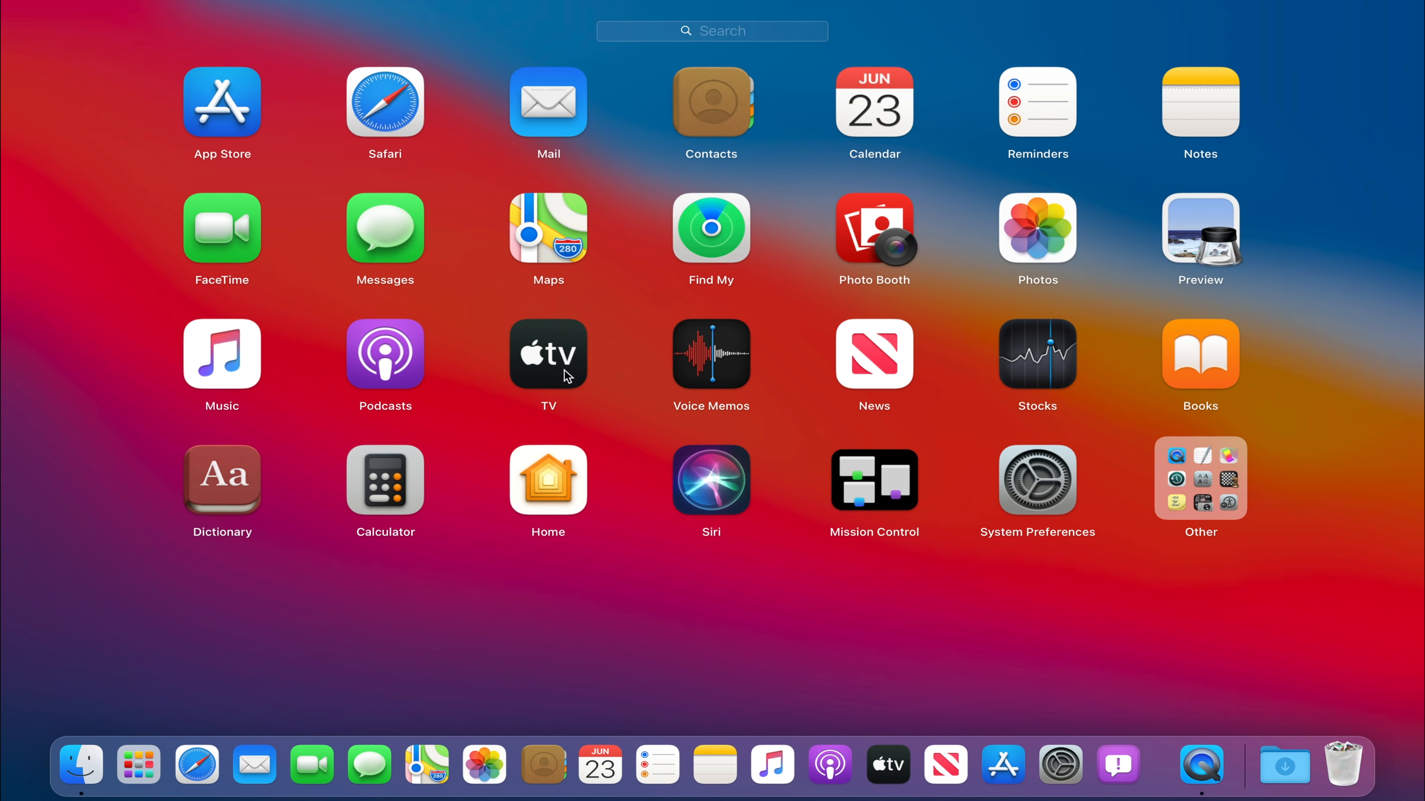
mouse_move(736, 478)
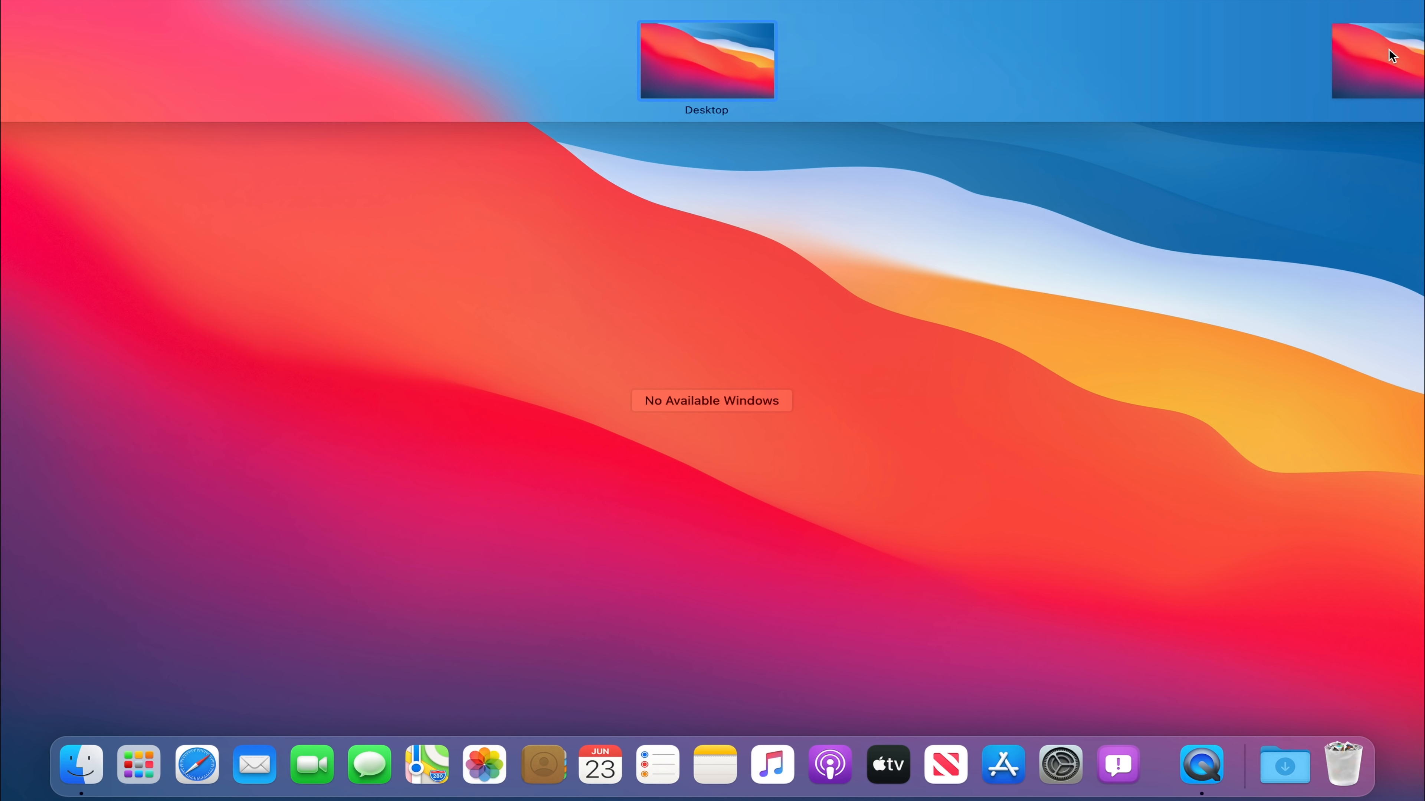
Add Desktop 2 in Mission Control and switch to it
click(1392, 61)
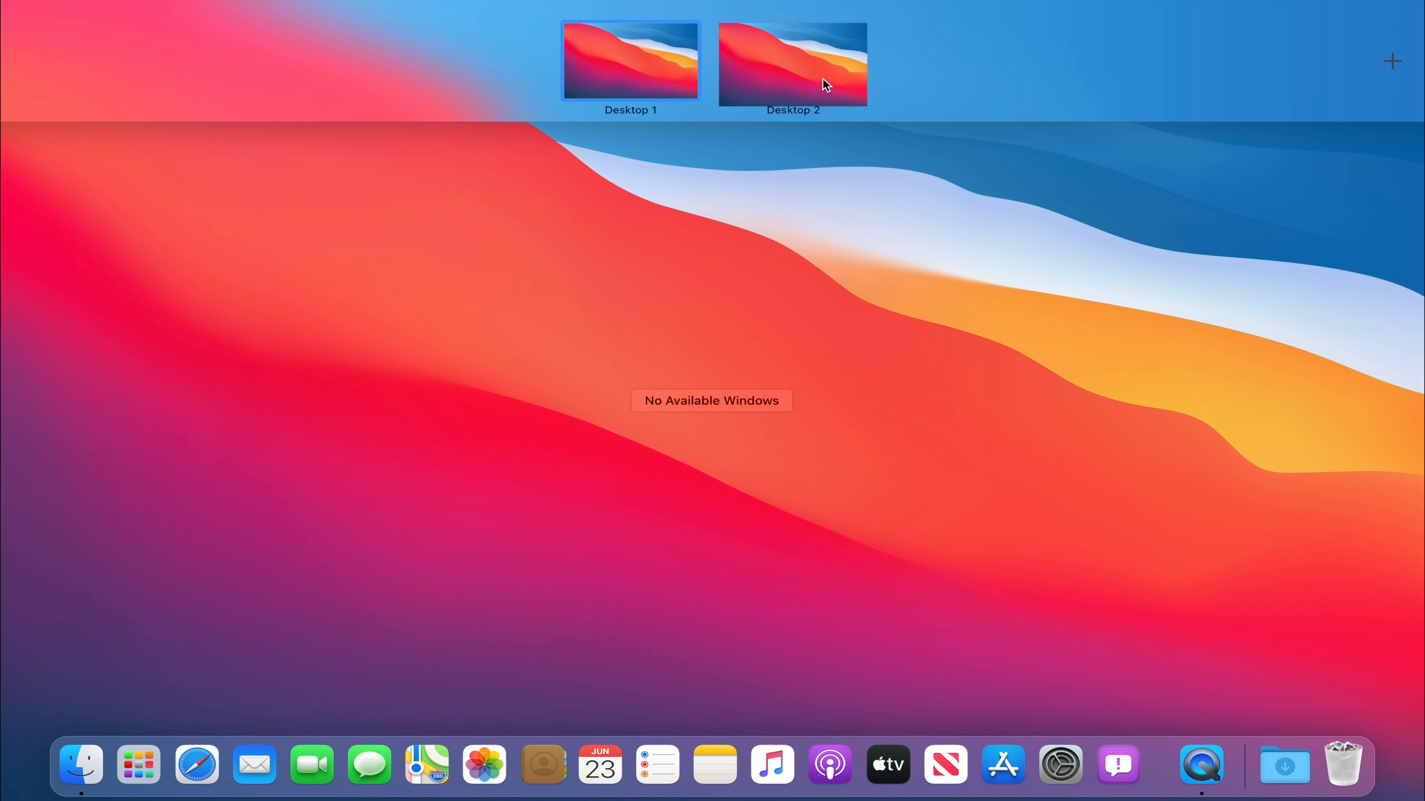
click(791, 65)
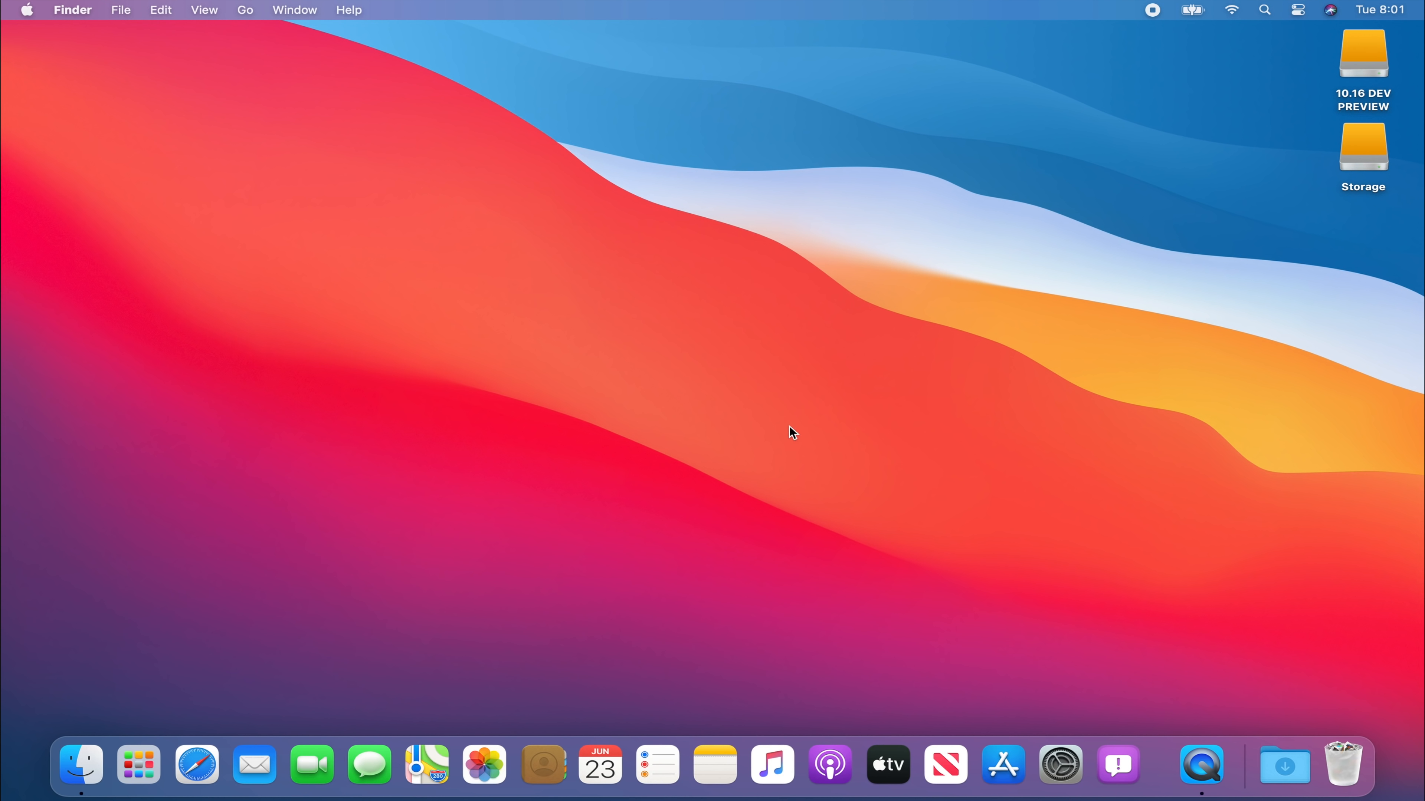
mouse_move(1116, 767)
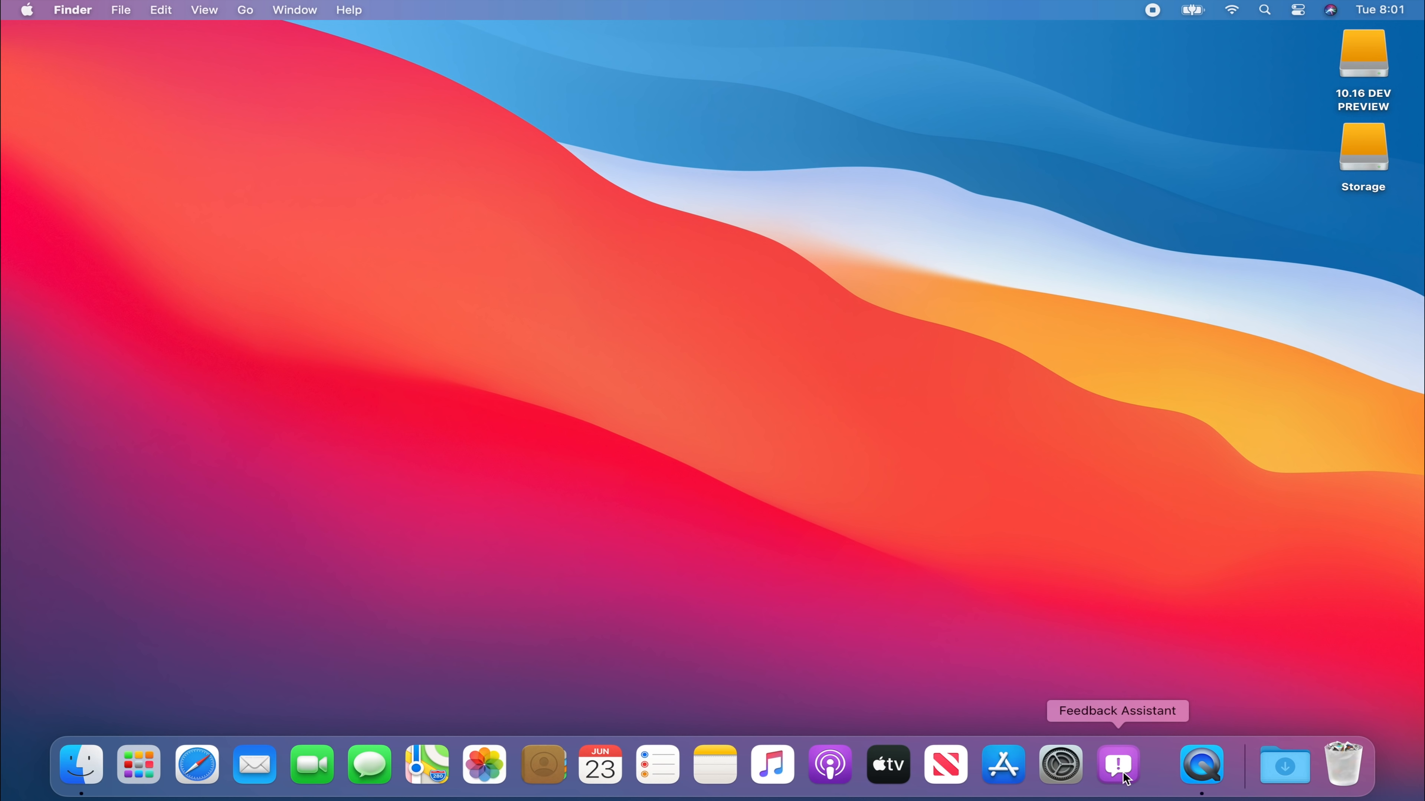
Launch Feedback Assistant, pass the welcome screen and accept the license to reach Apple ID sign-in
click(1117, 766)
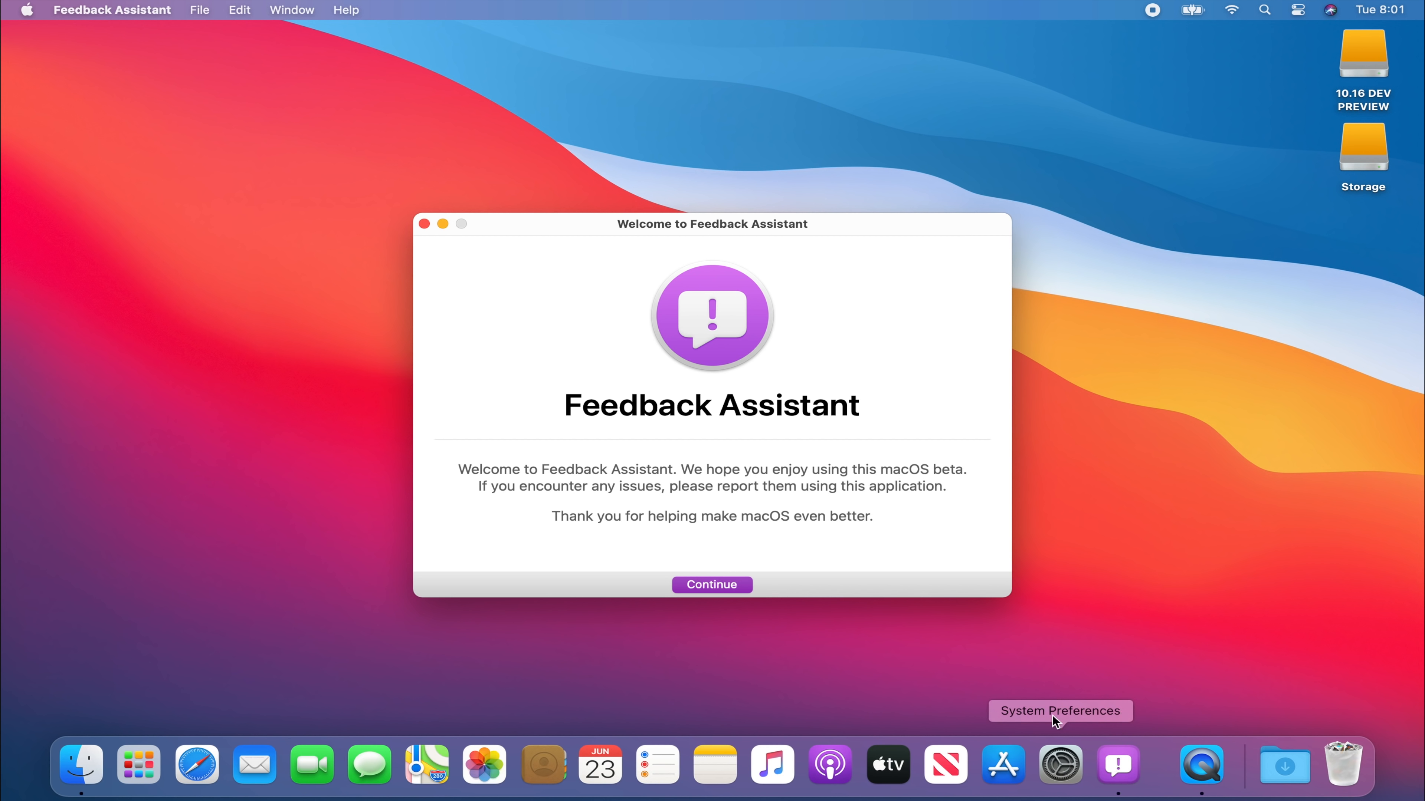
click(713, 585)
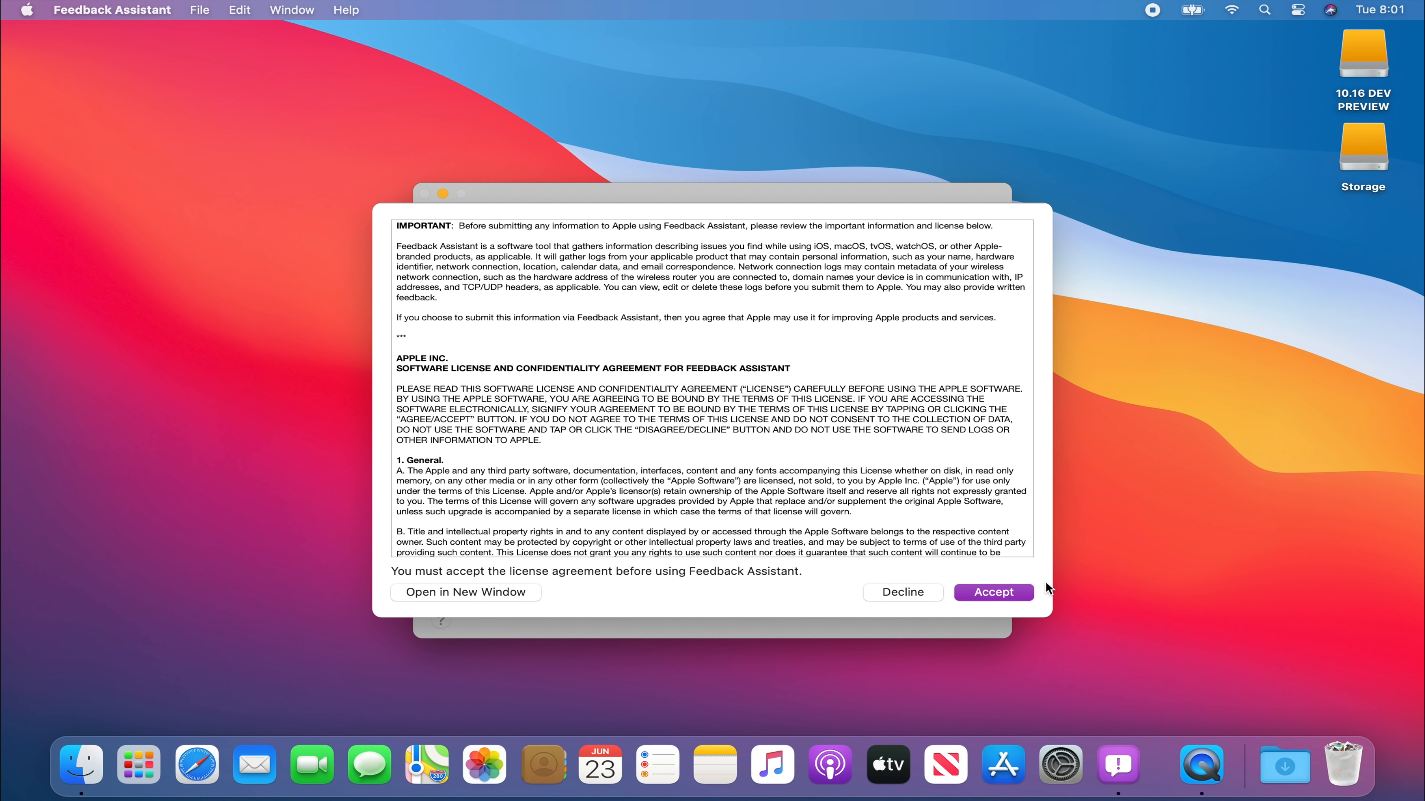
click(994, 592)
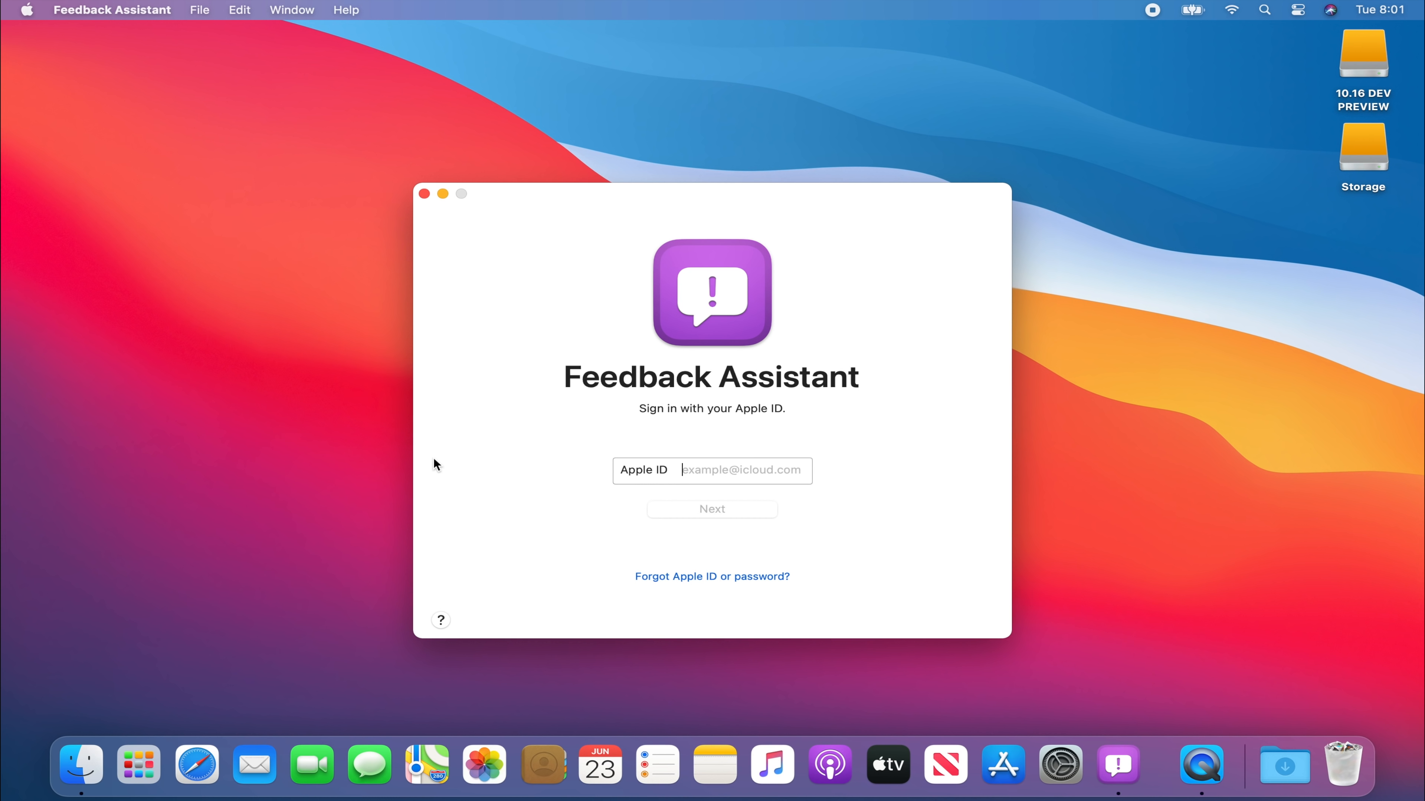
mouse_move(453, 498)
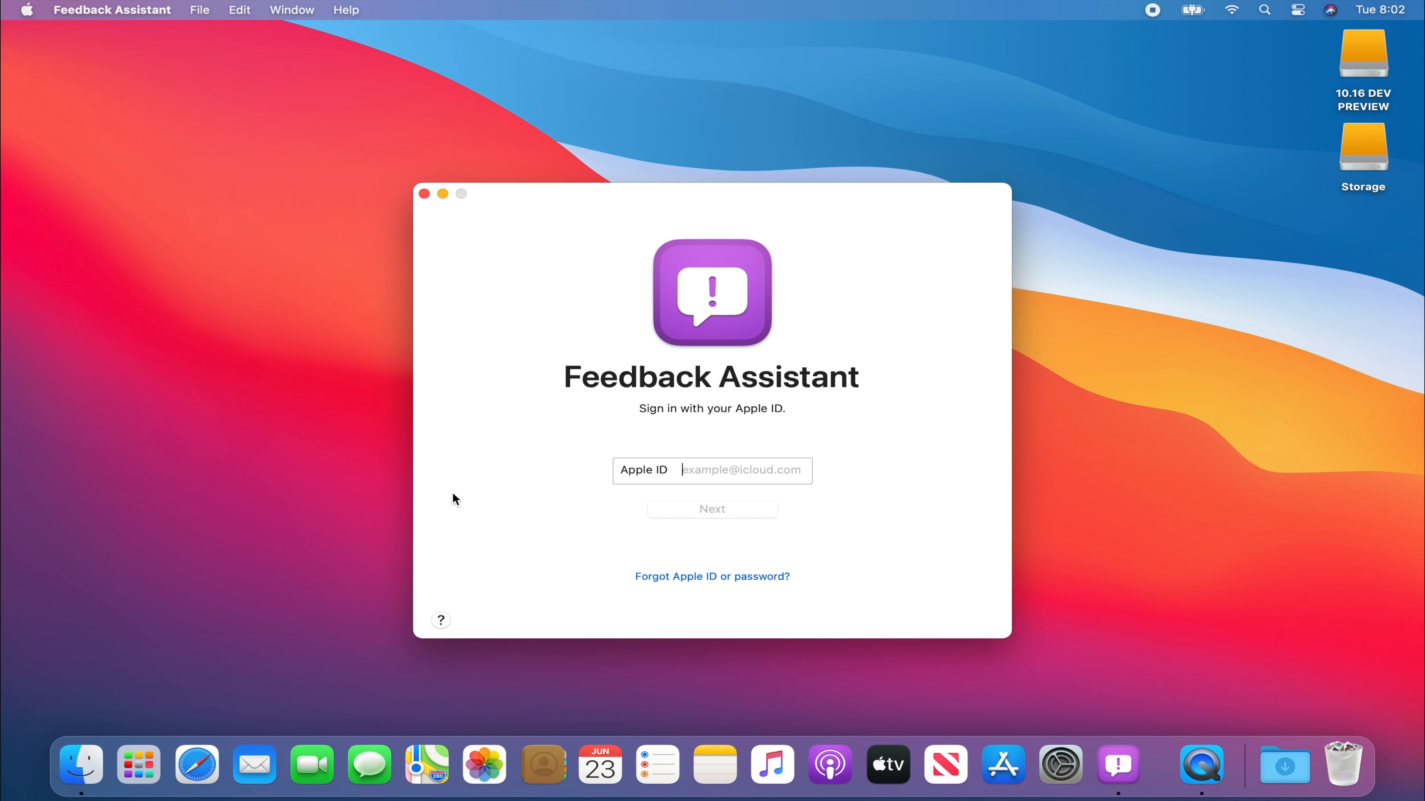
mouse_move(419, 245)
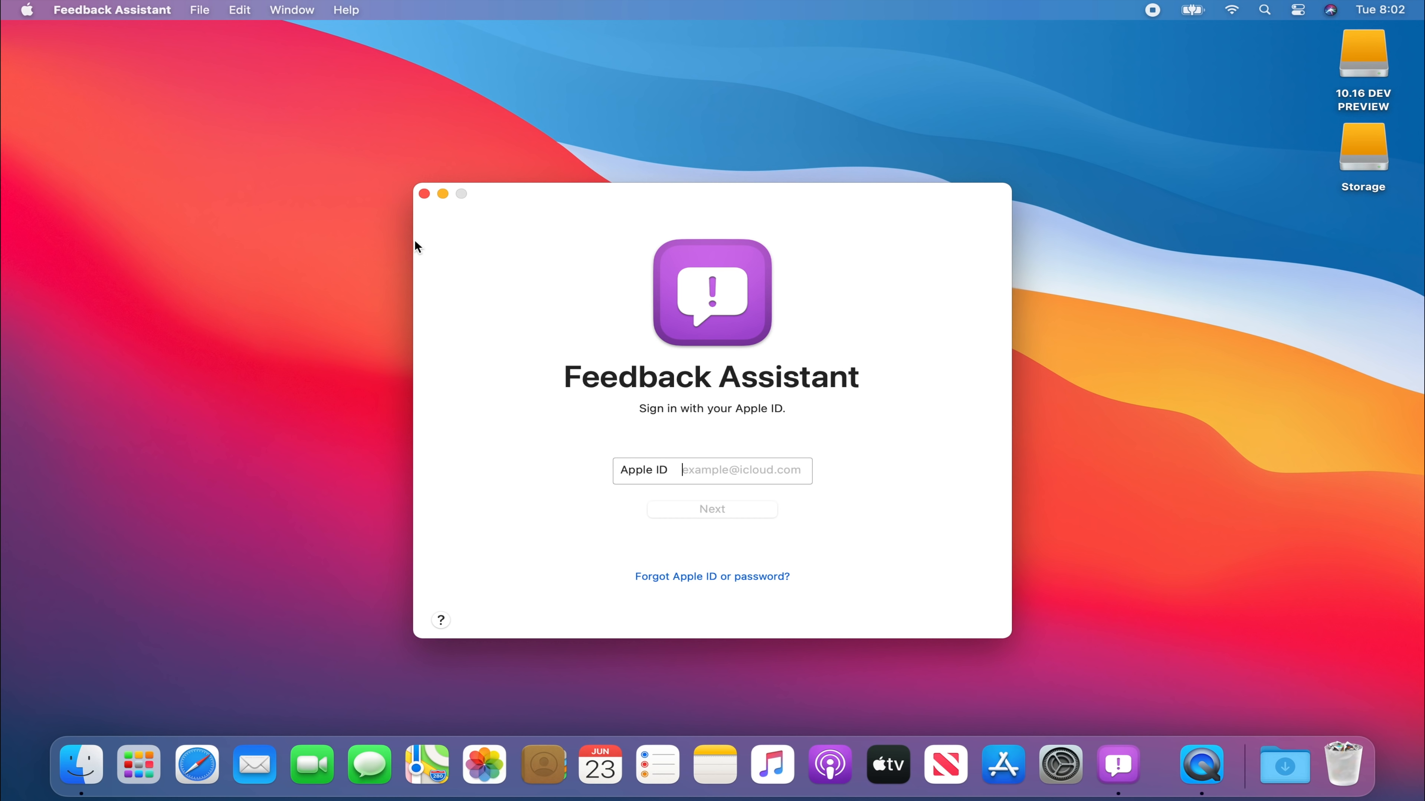
mouse_move(603, 214)
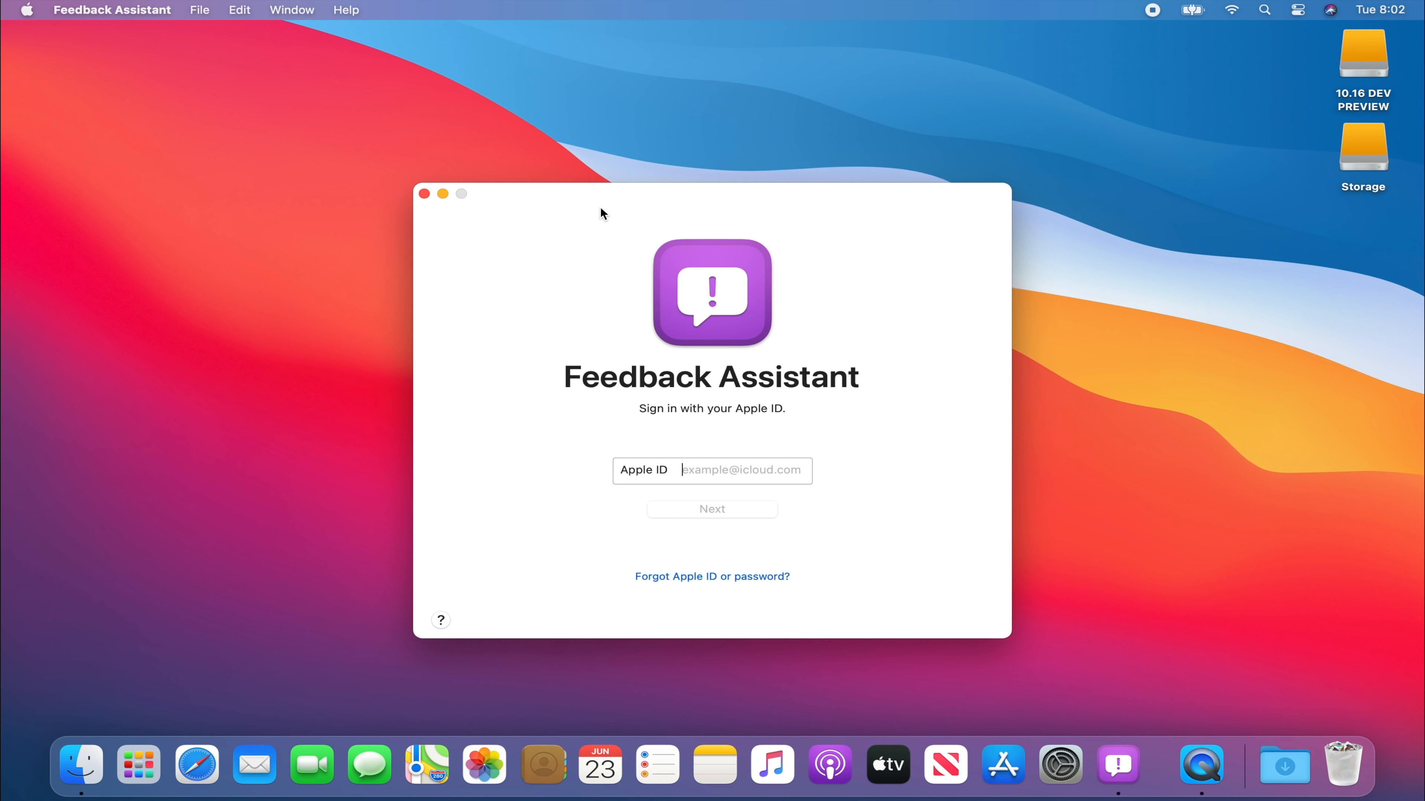
mouse_move(657, 246)
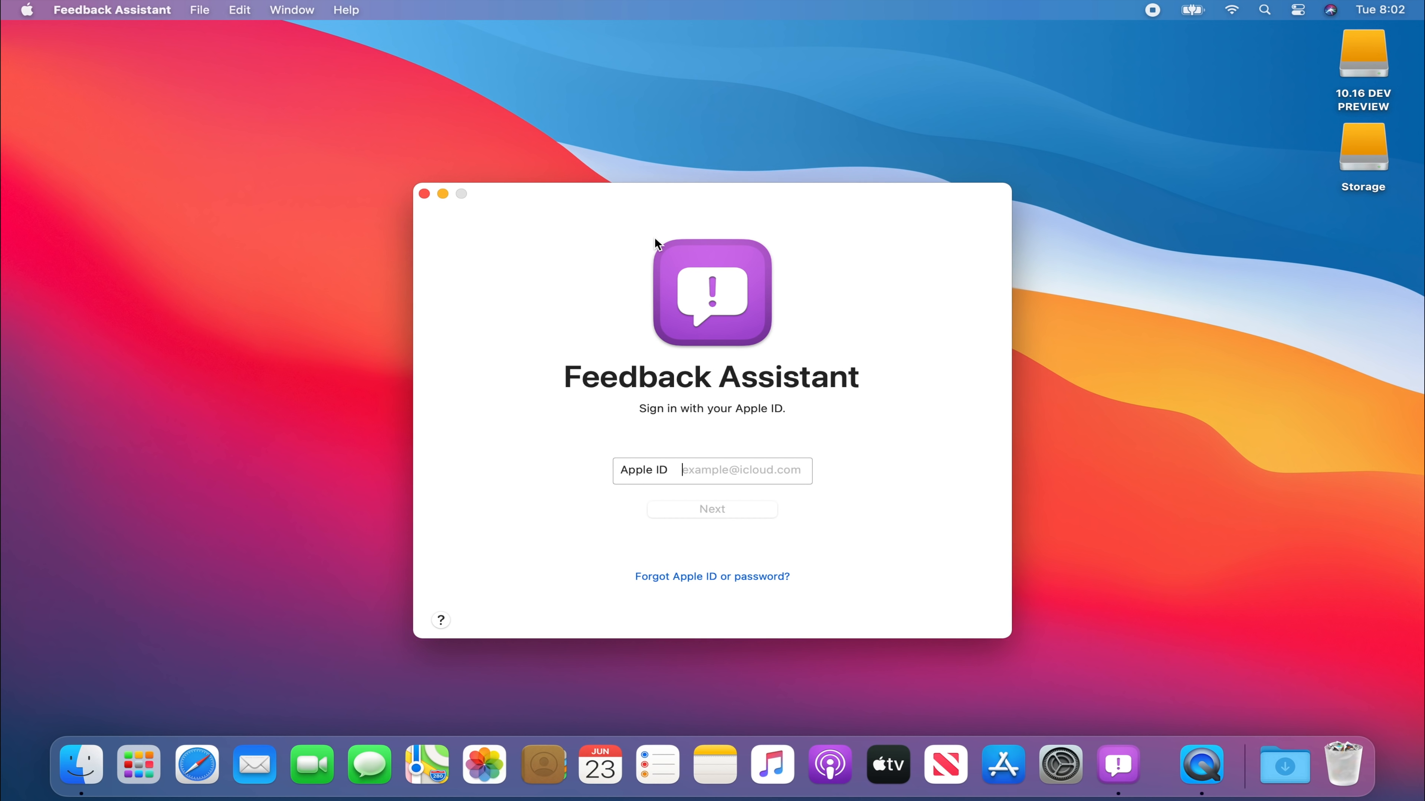
mouse_move(424, 194)
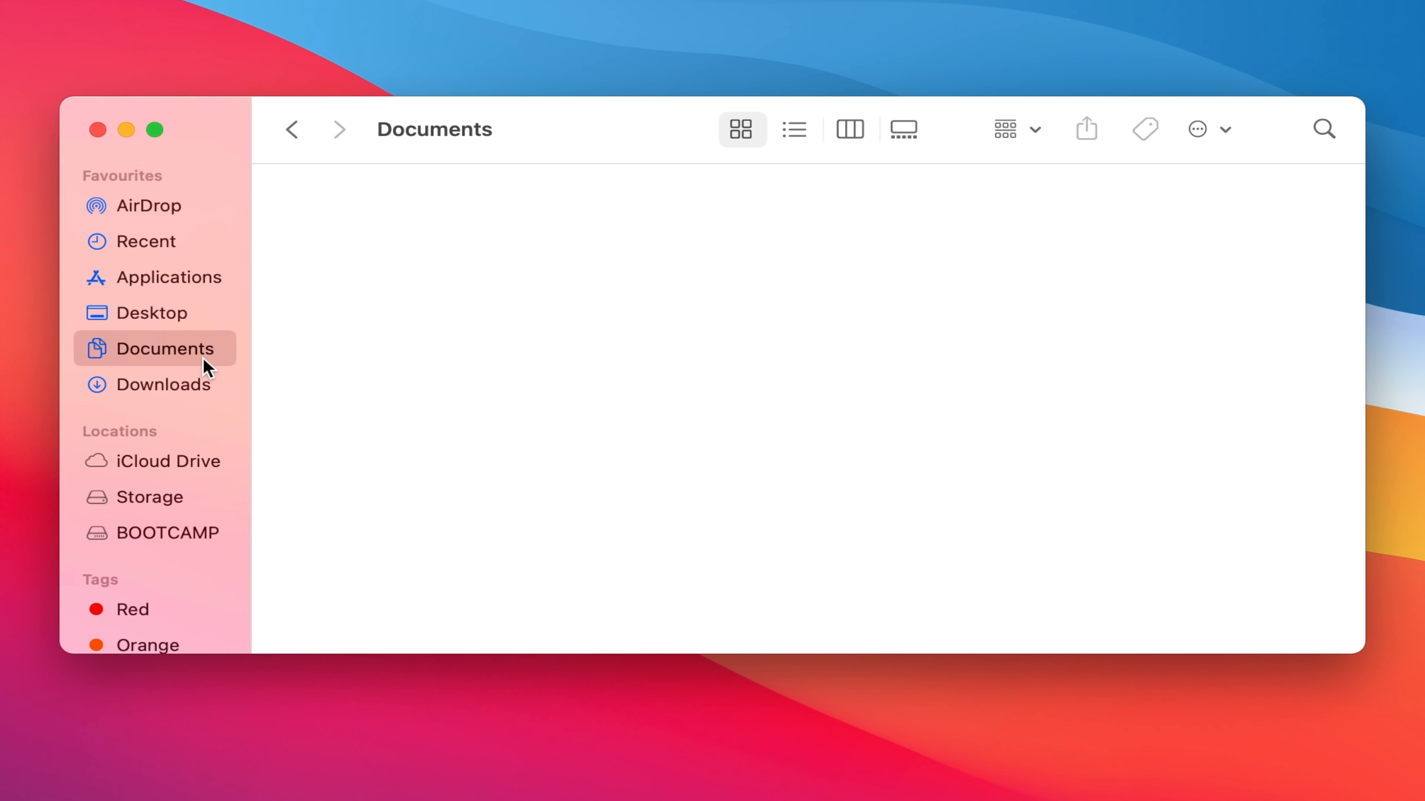
mouse_move(216, 601)
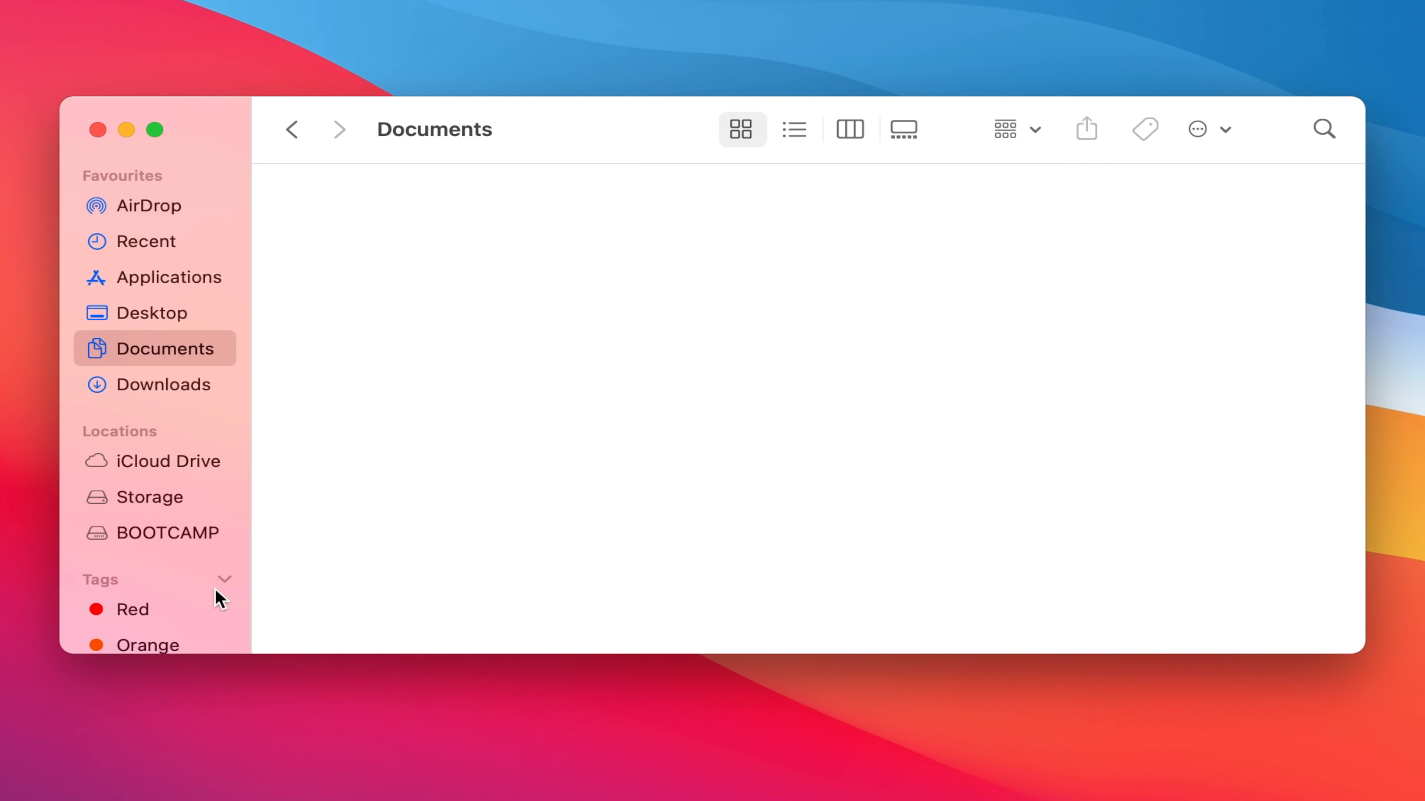
mouse_move(187, 176)
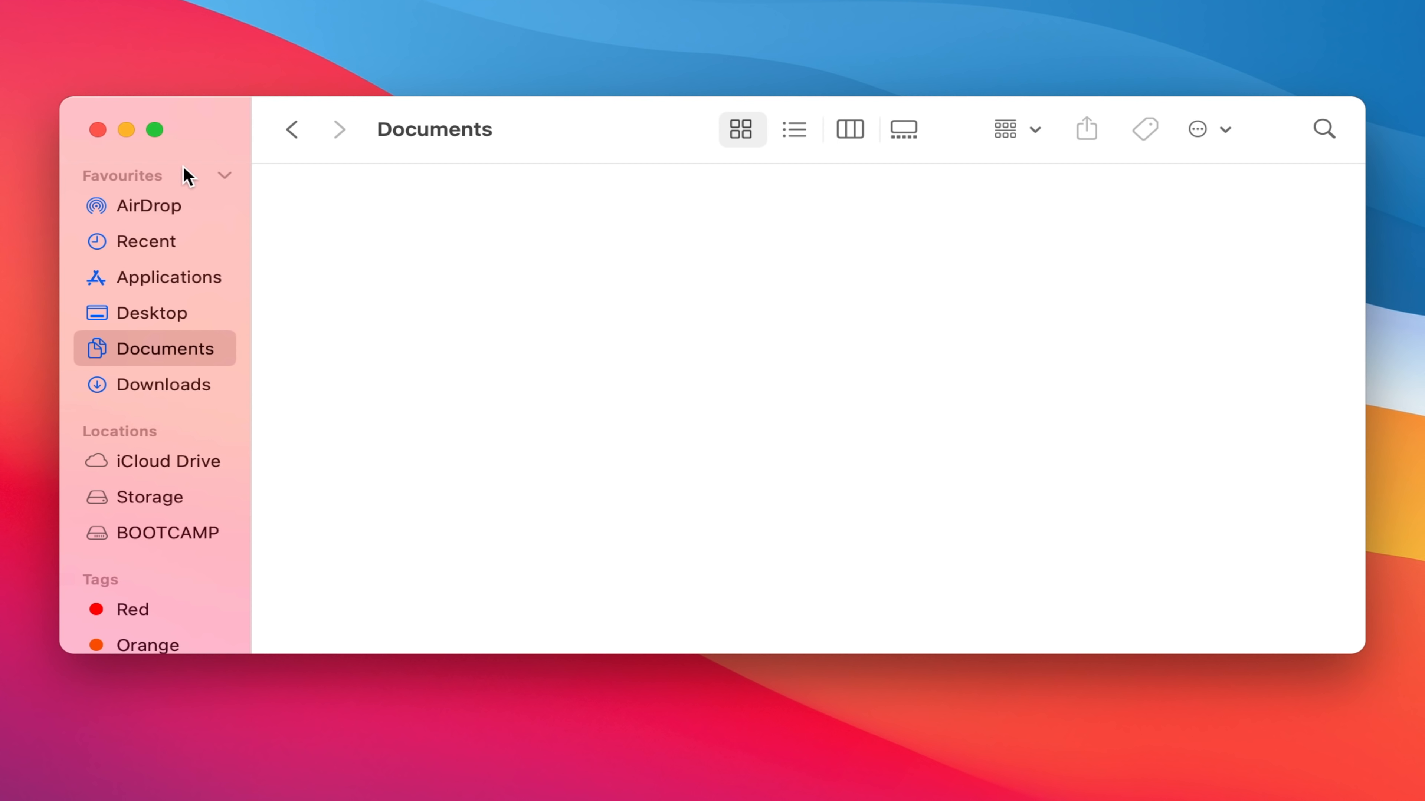
mouse_move(109, 310)
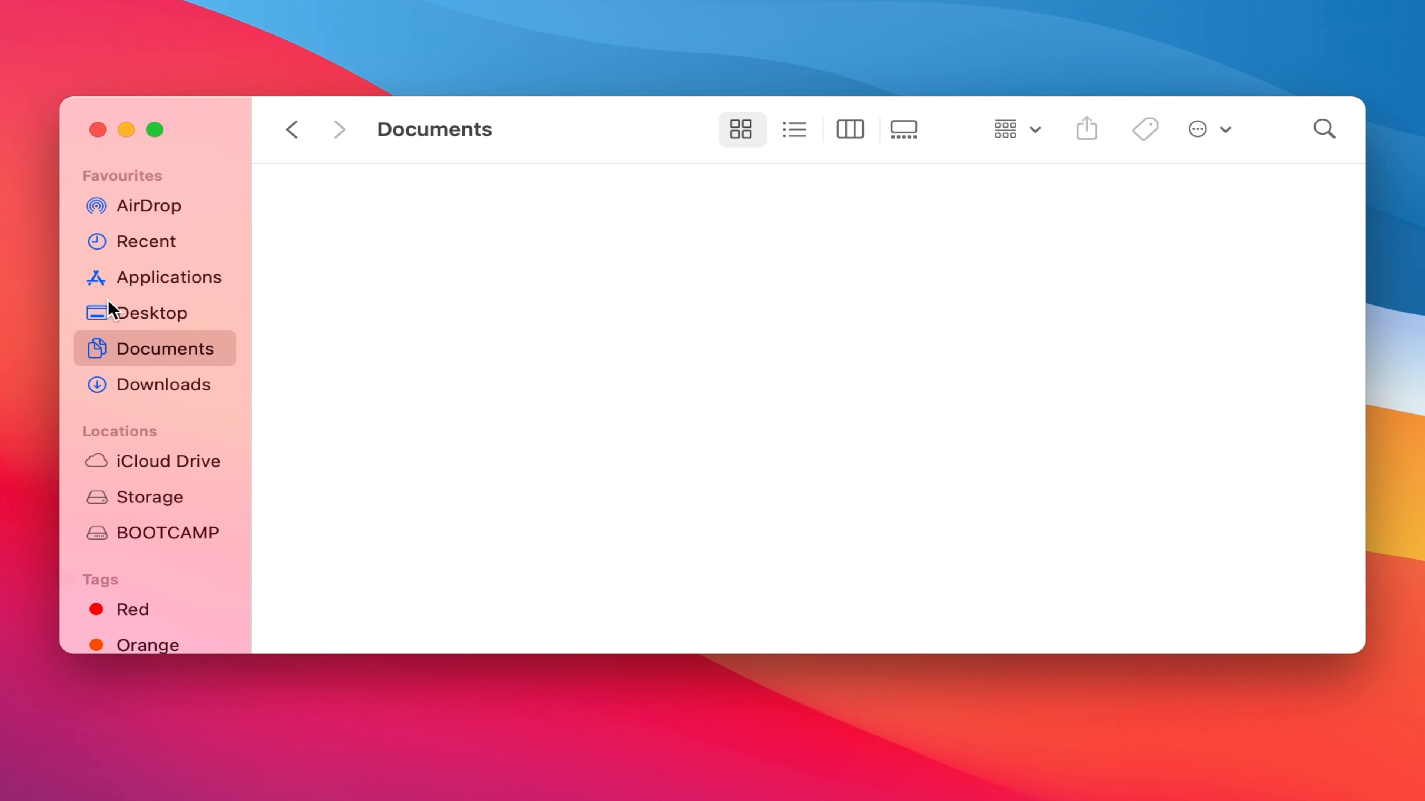
mouse_move(105, 373)
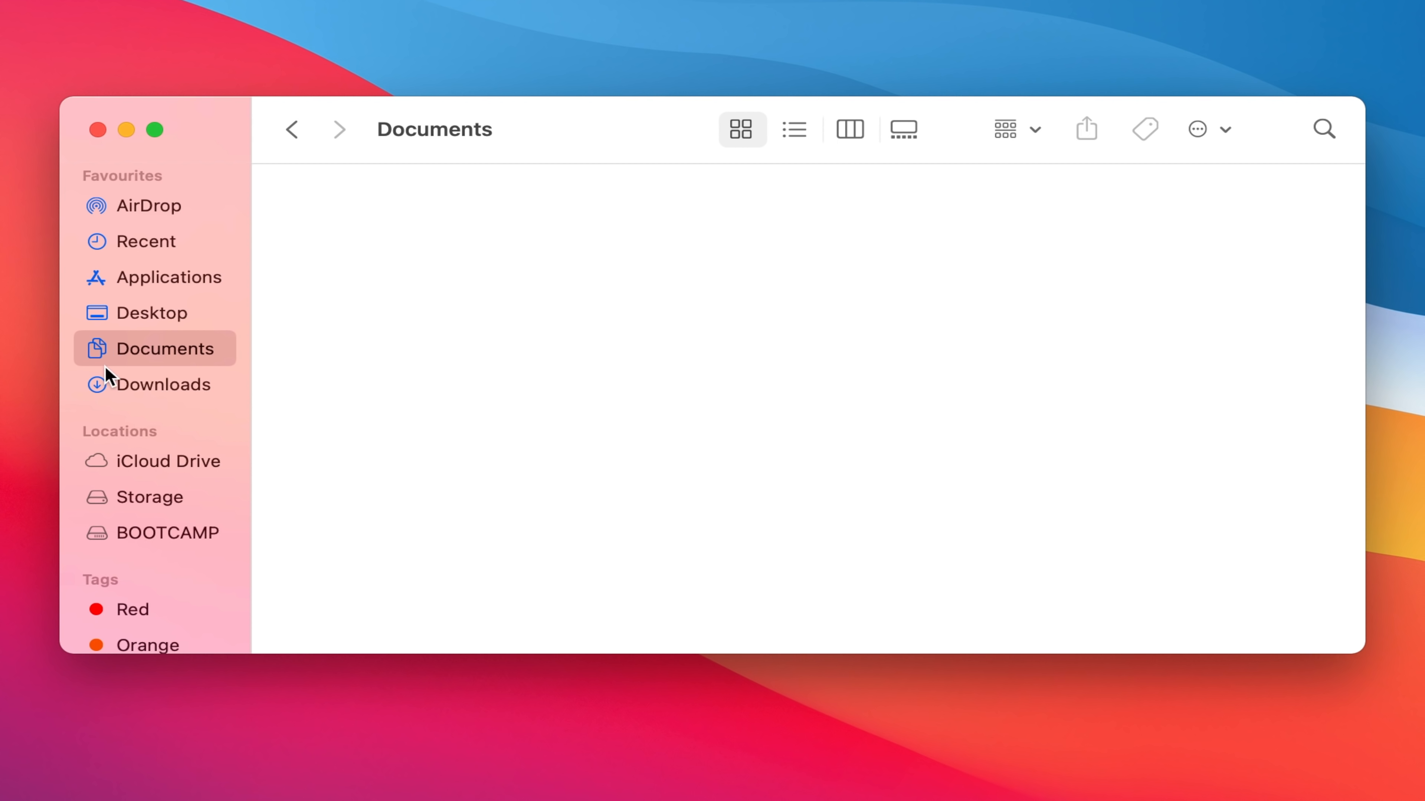
mouse_move(107, 251)
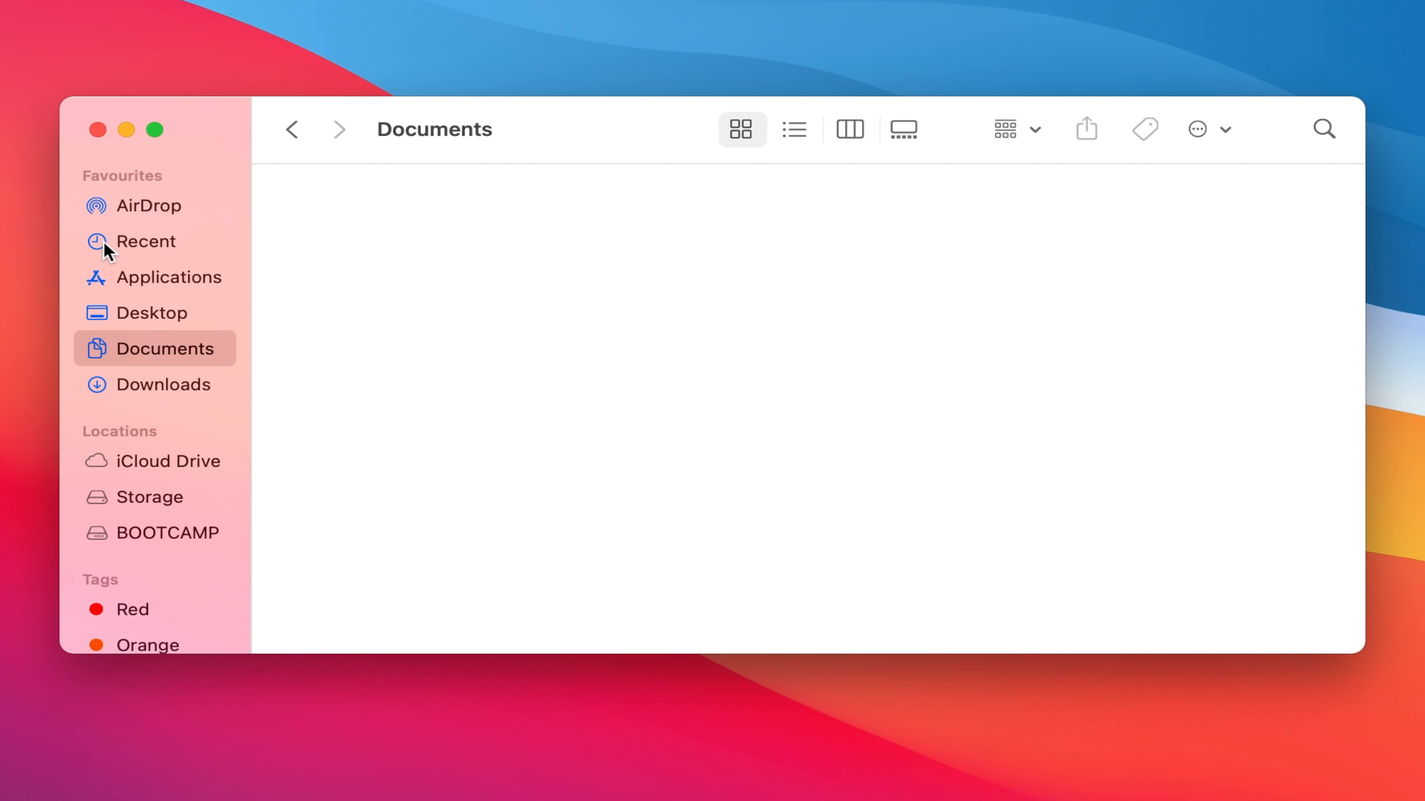
Browse Applications and Downloads in Finder, then show Applications as a detailed list
click(170, 278)
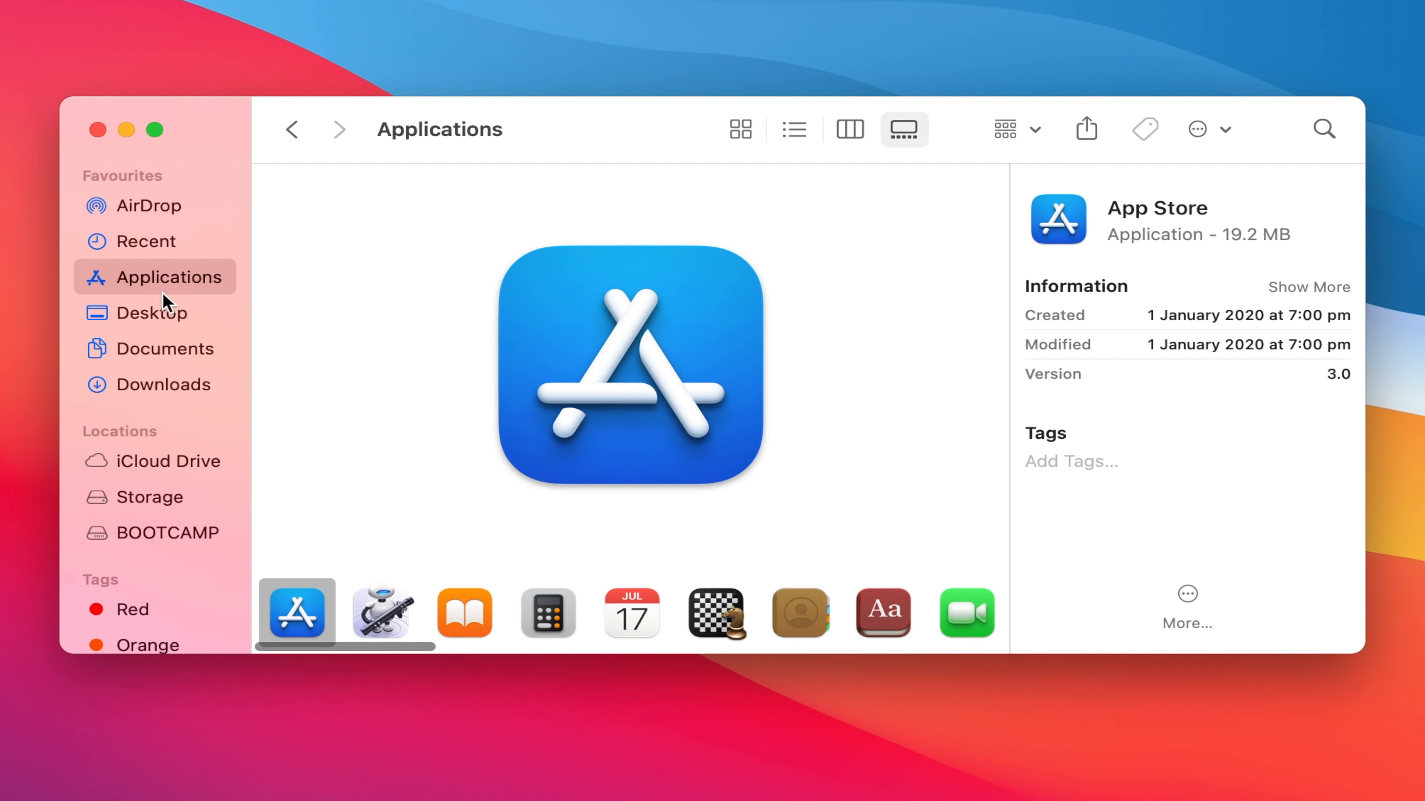
click(163, 384)
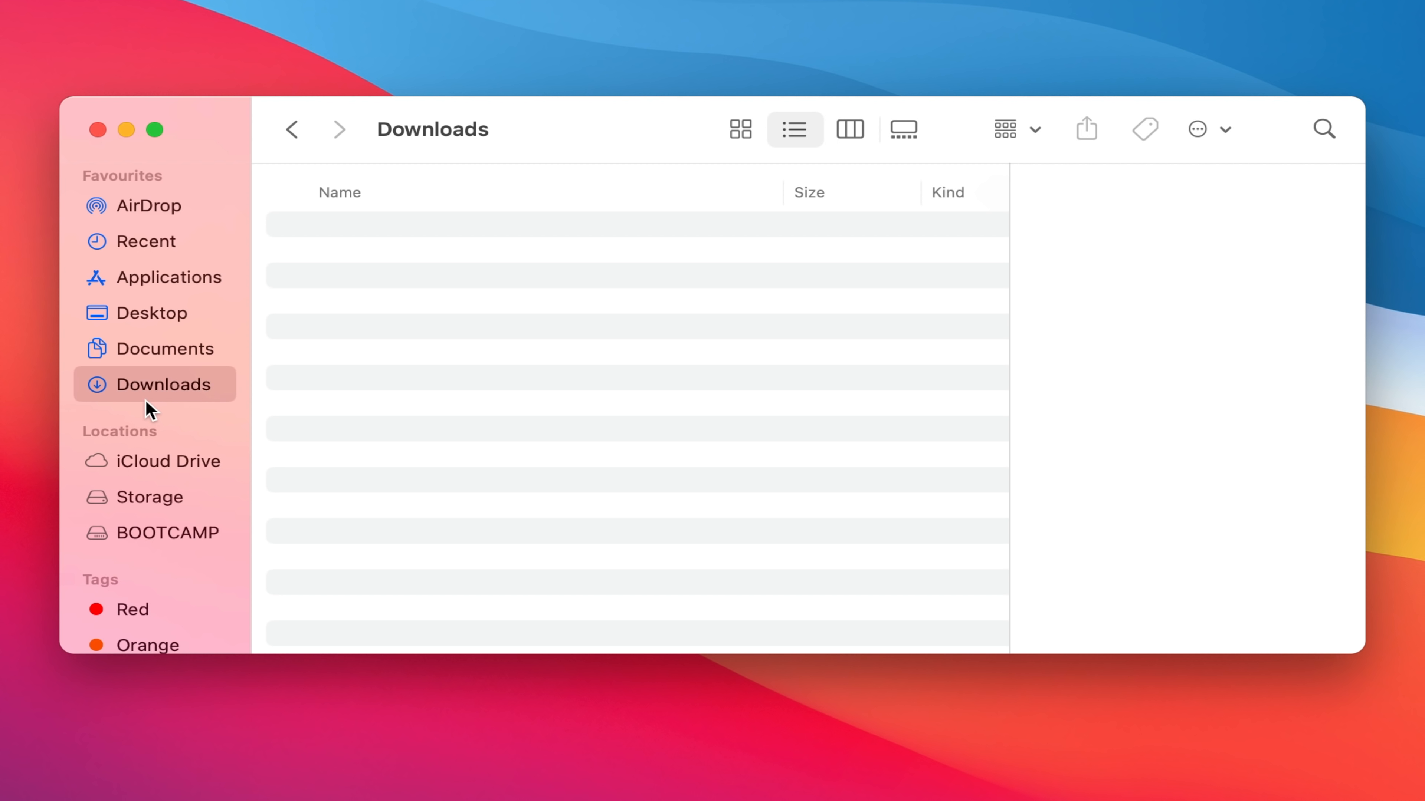
click(168, 277)
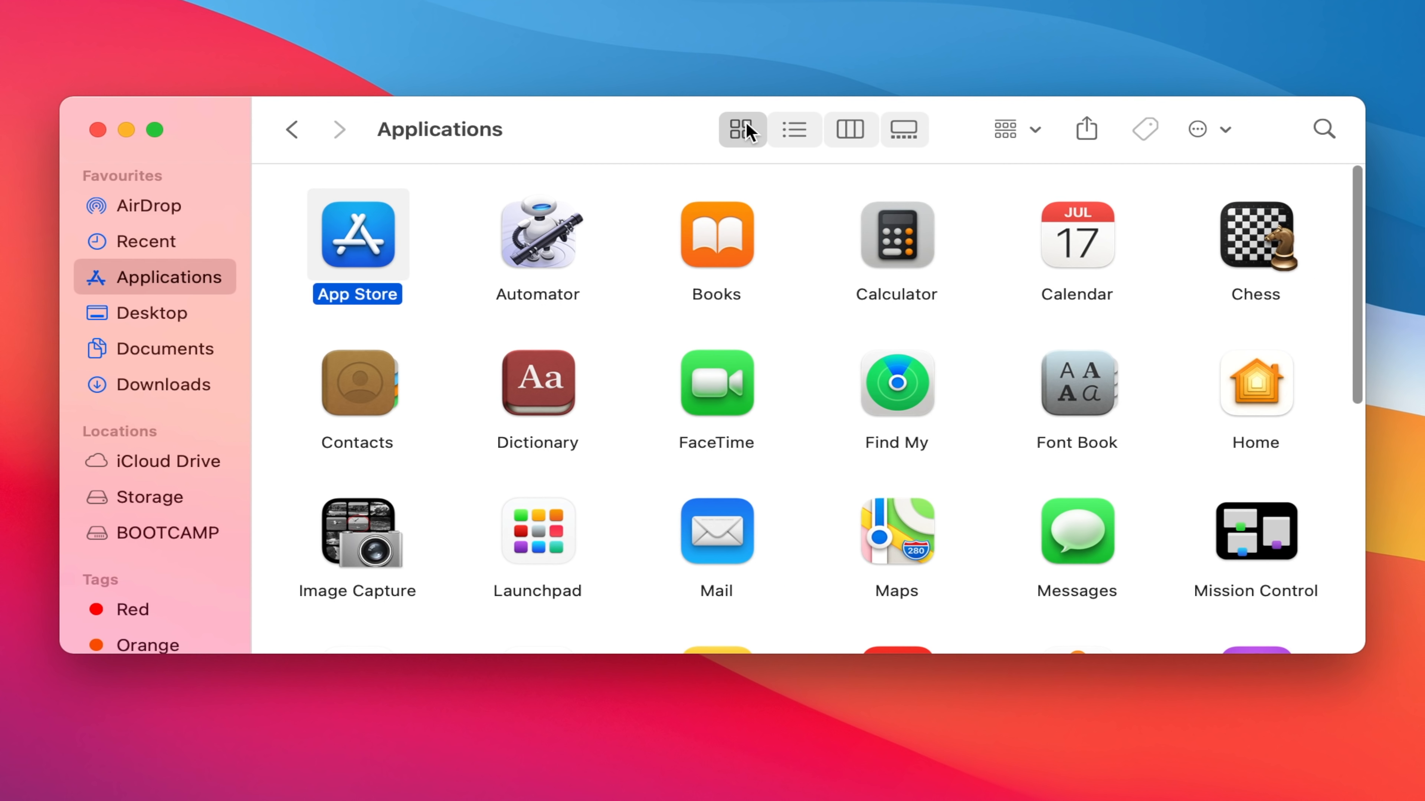
mouse_move(756, 95)
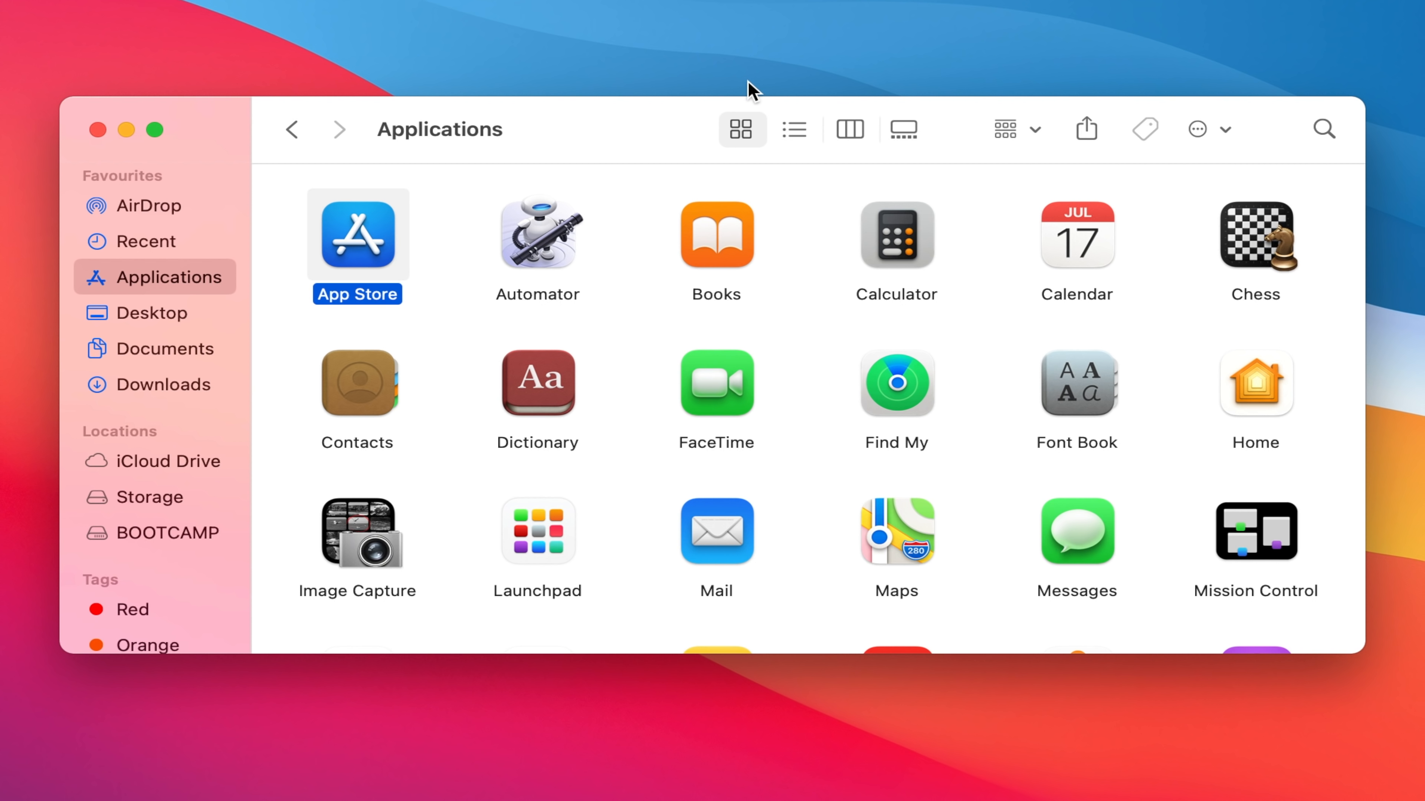
click(793, 129)
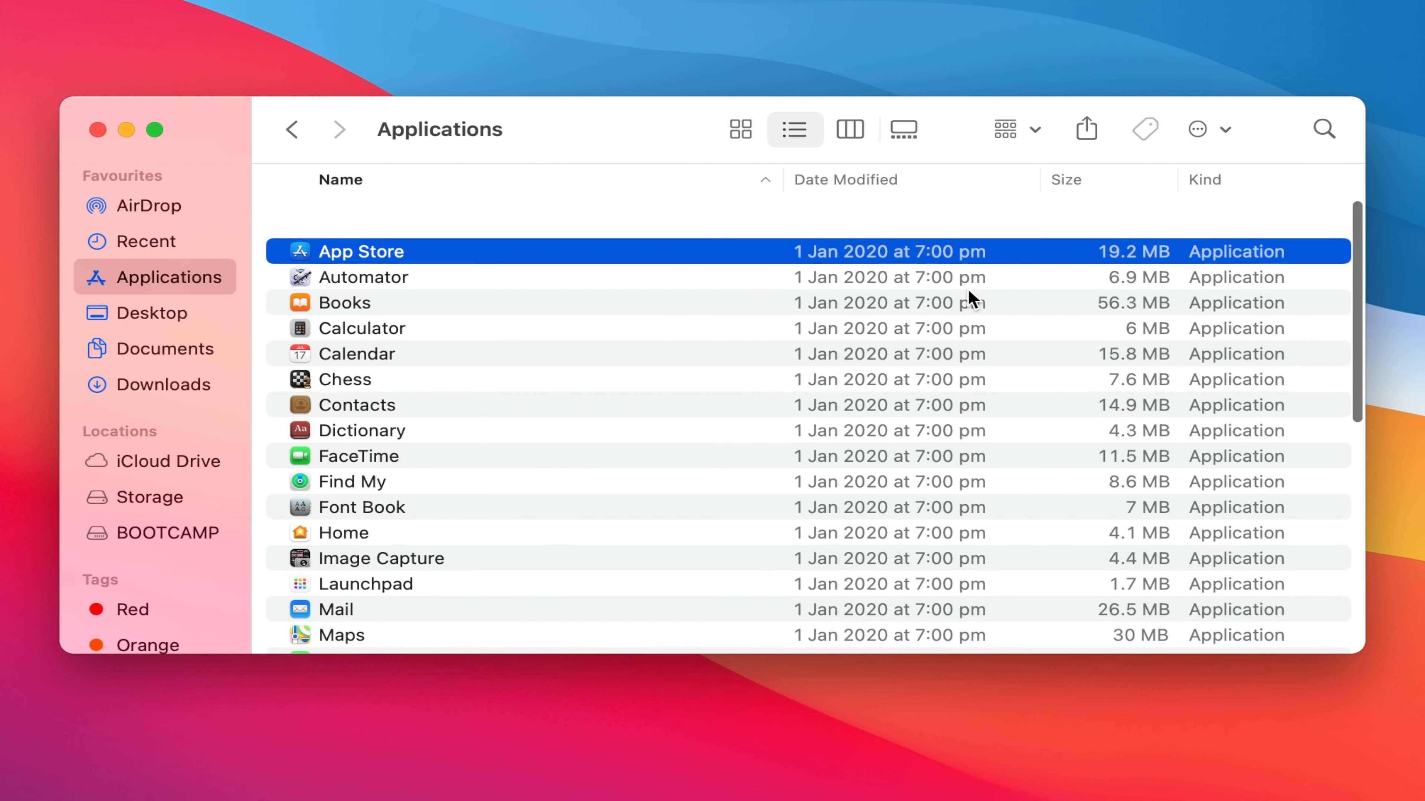
click(849, 130)
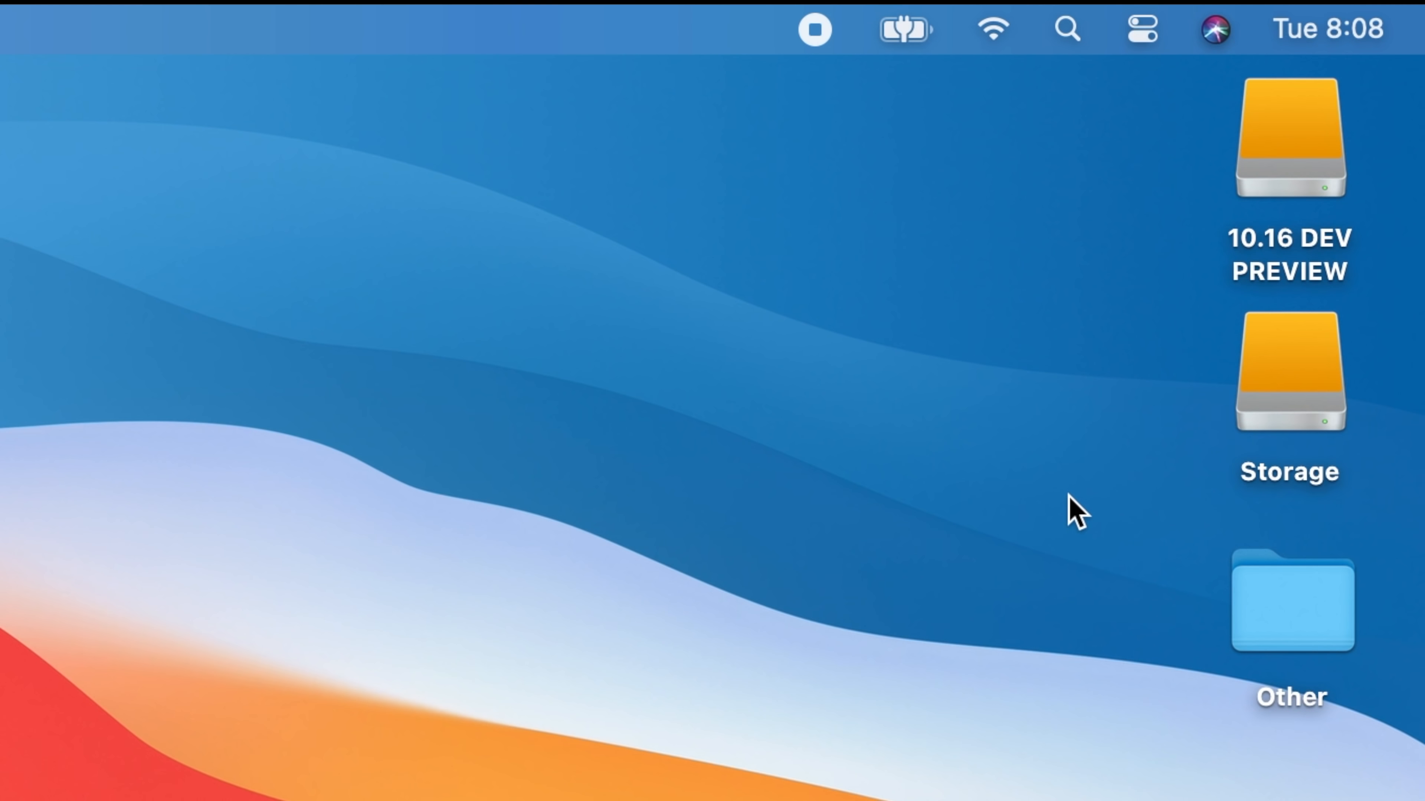
mouse_move(1139, 62)
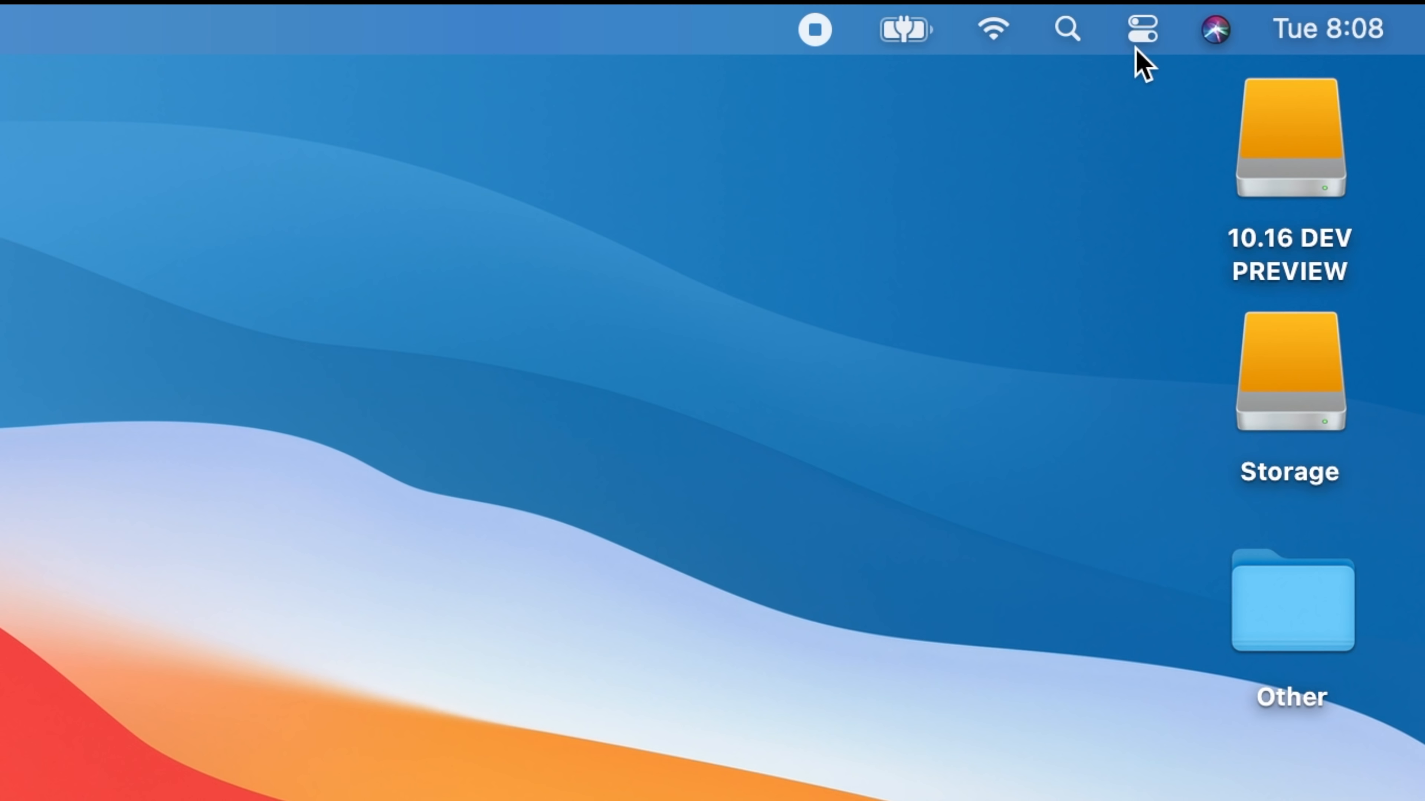
Open Control Centre, toggle Do Not Disturb on and off, and scroll to the battery tile
click(1141, 30)
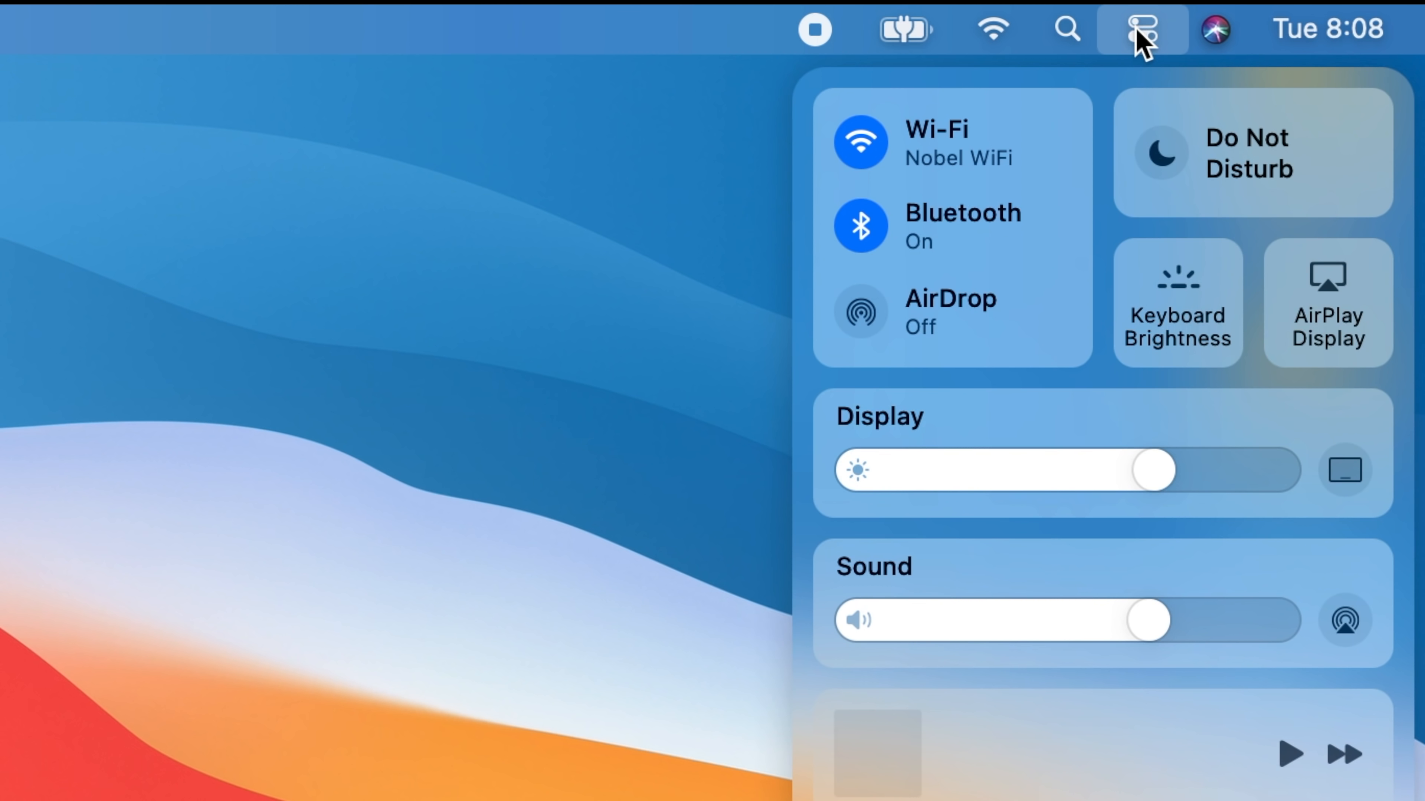
mouse_move(1104, 225)
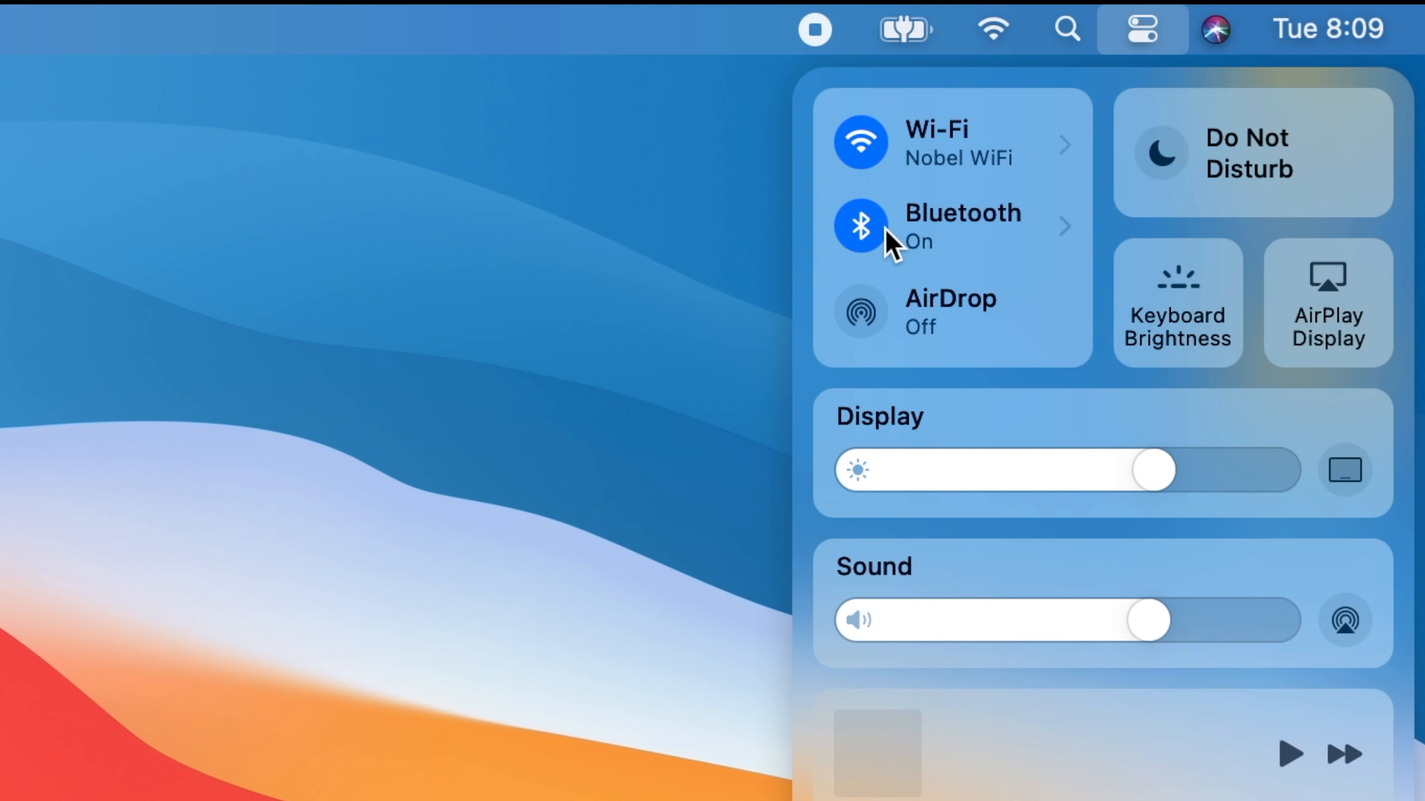
mouse_move(1190, 148)
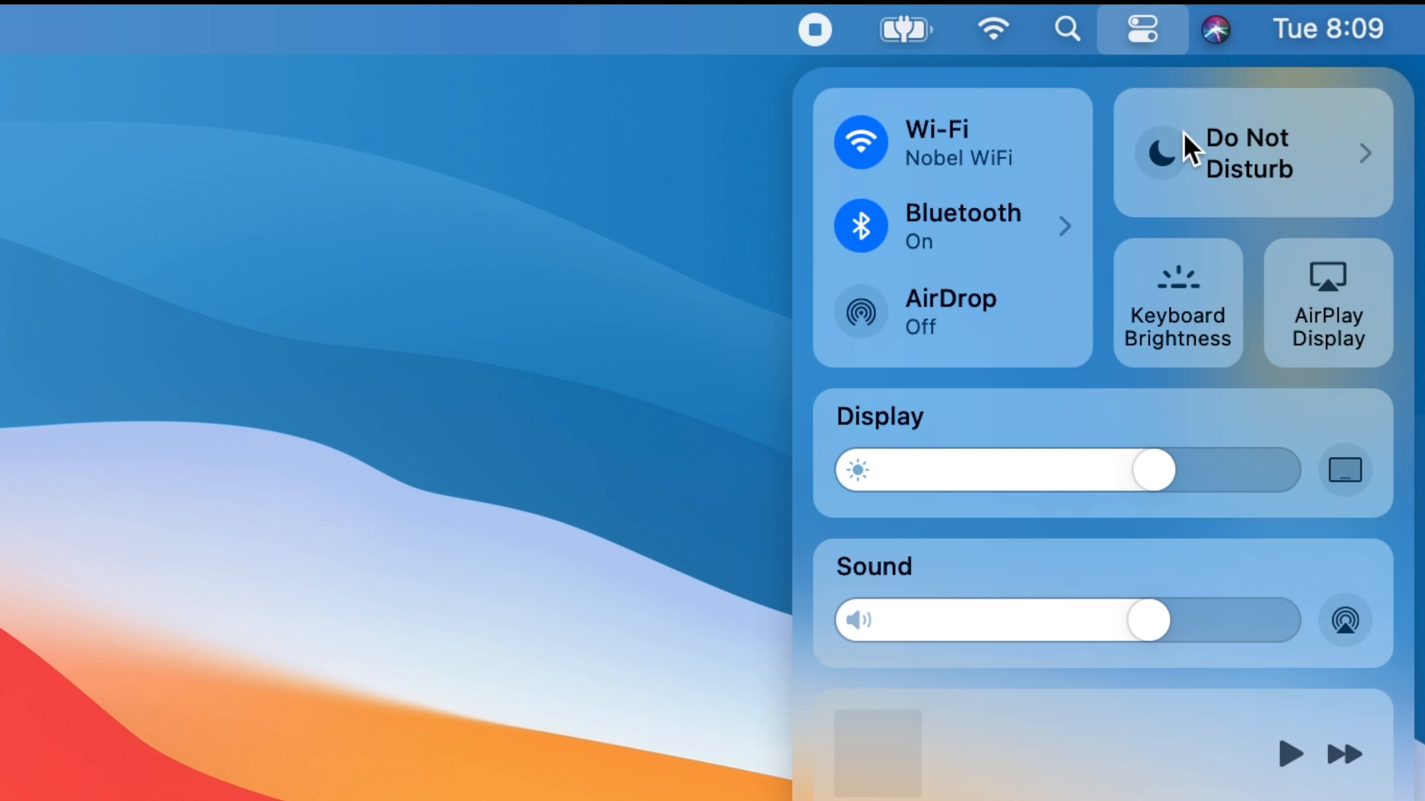
mouse_move(1165, 170)
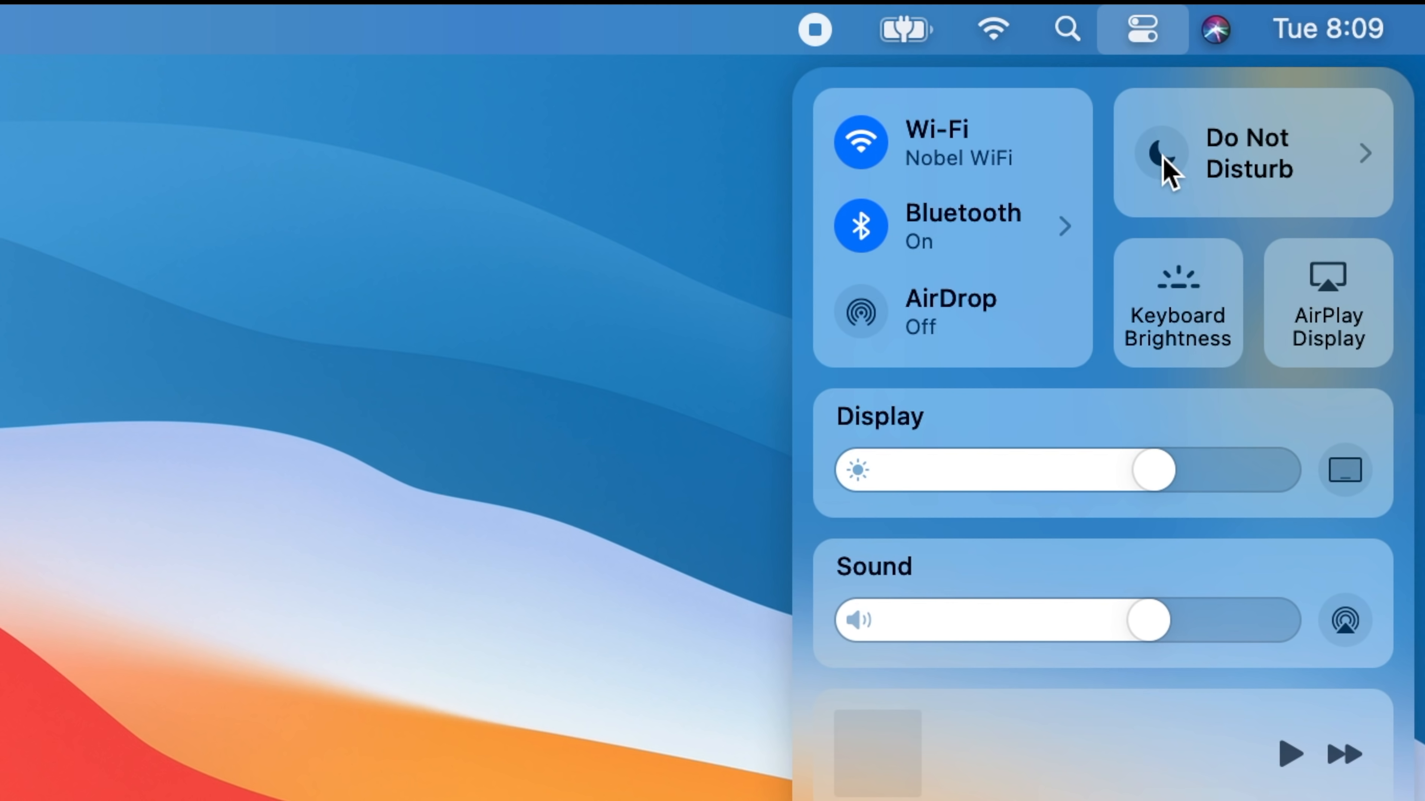
click(1165, 156)
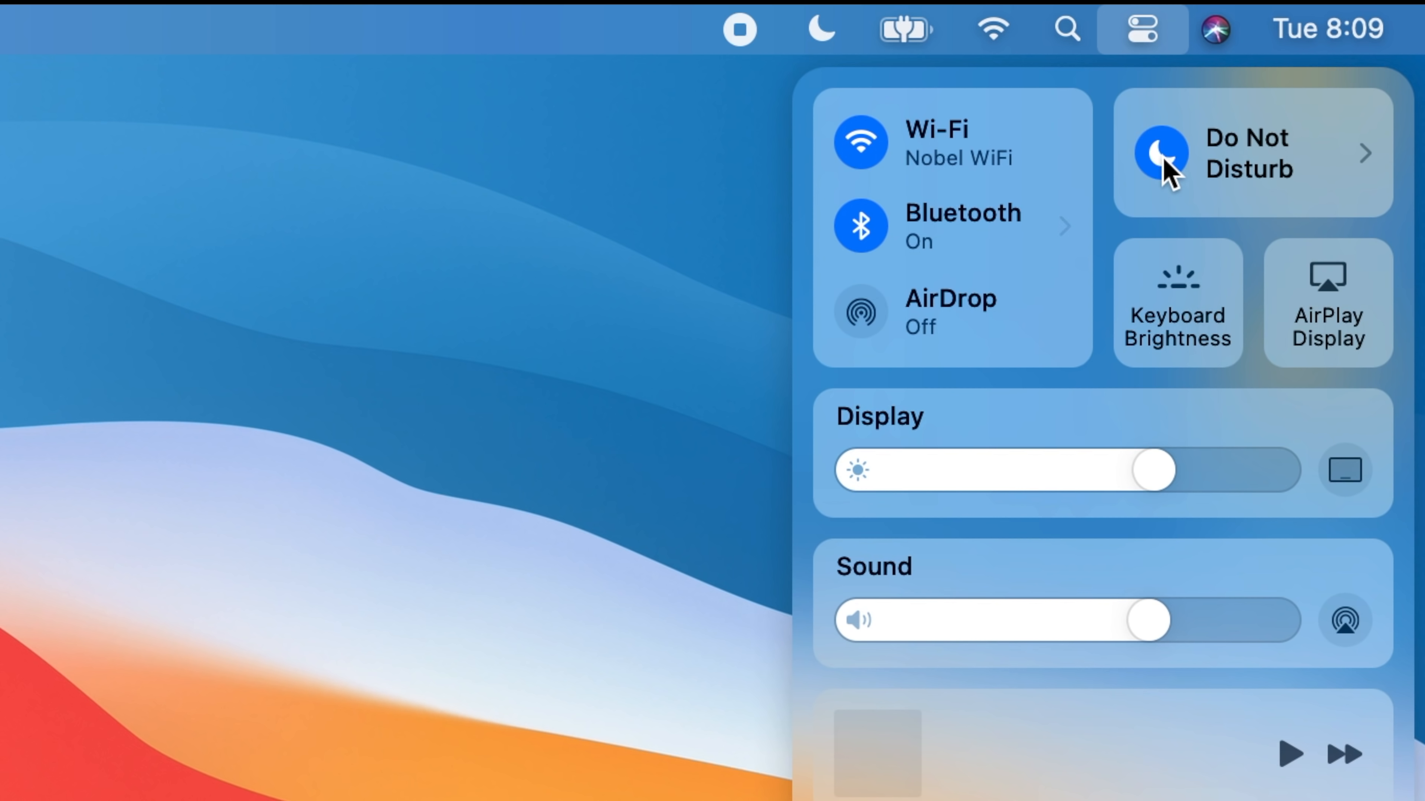
click(1160, 156)
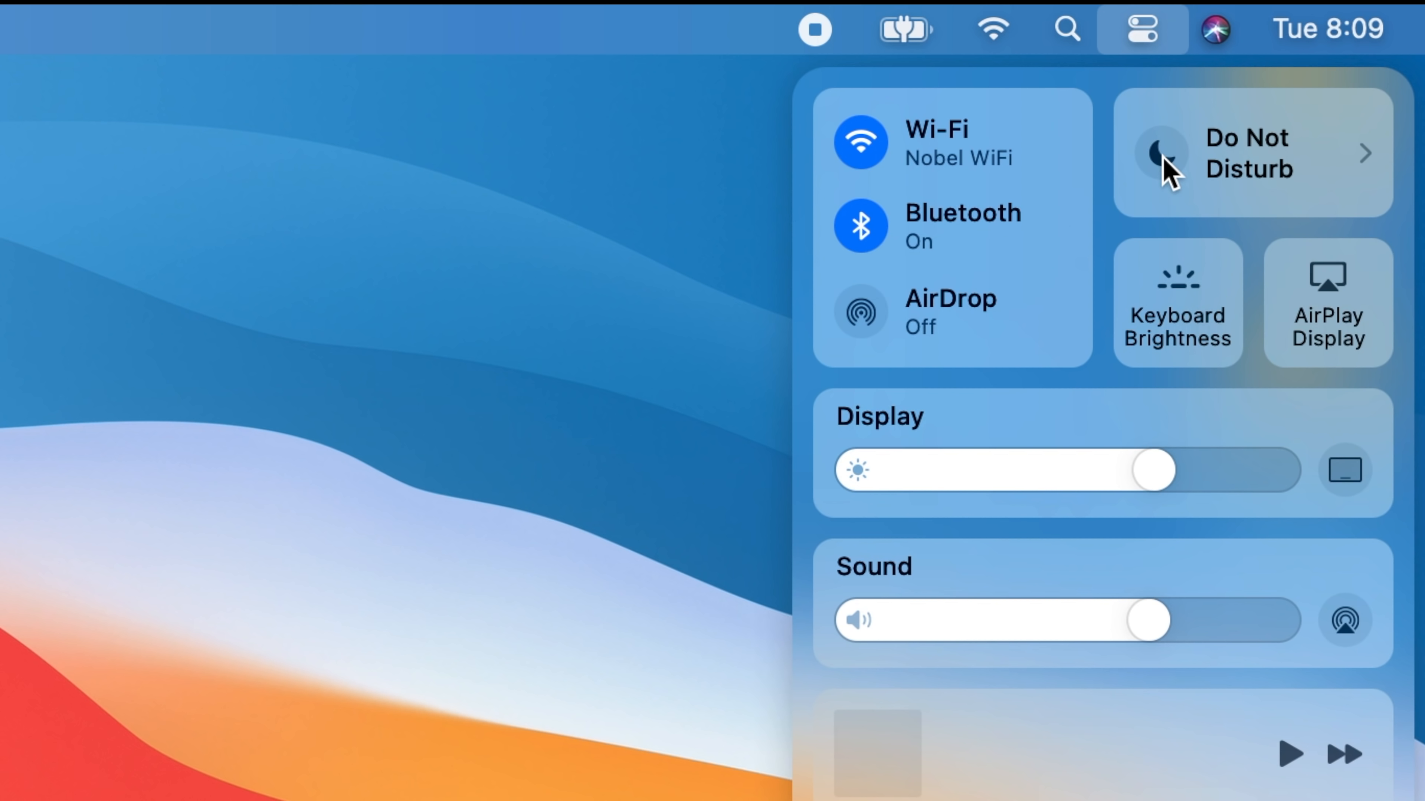
mouse_move(1153, 321)
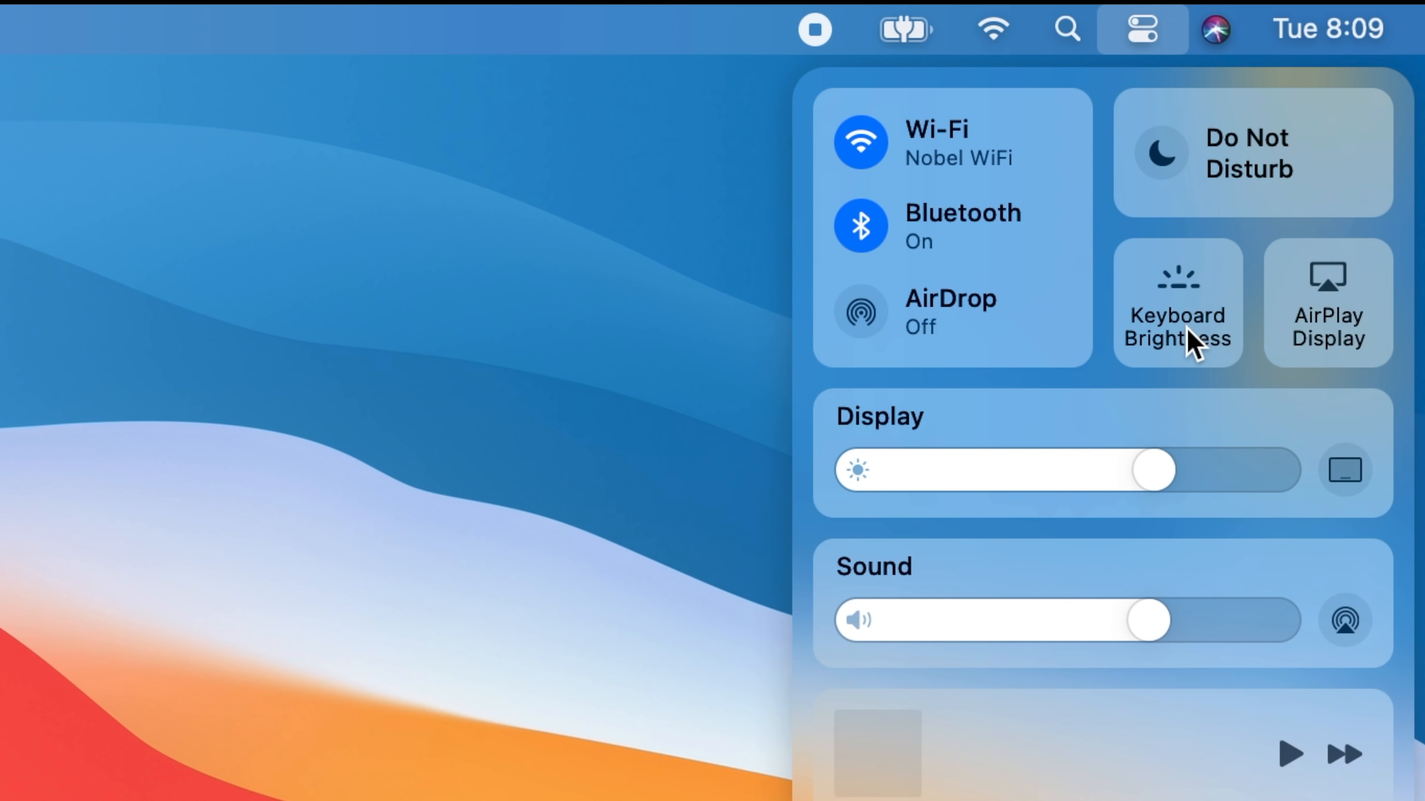
mouse_move(1214, 369)
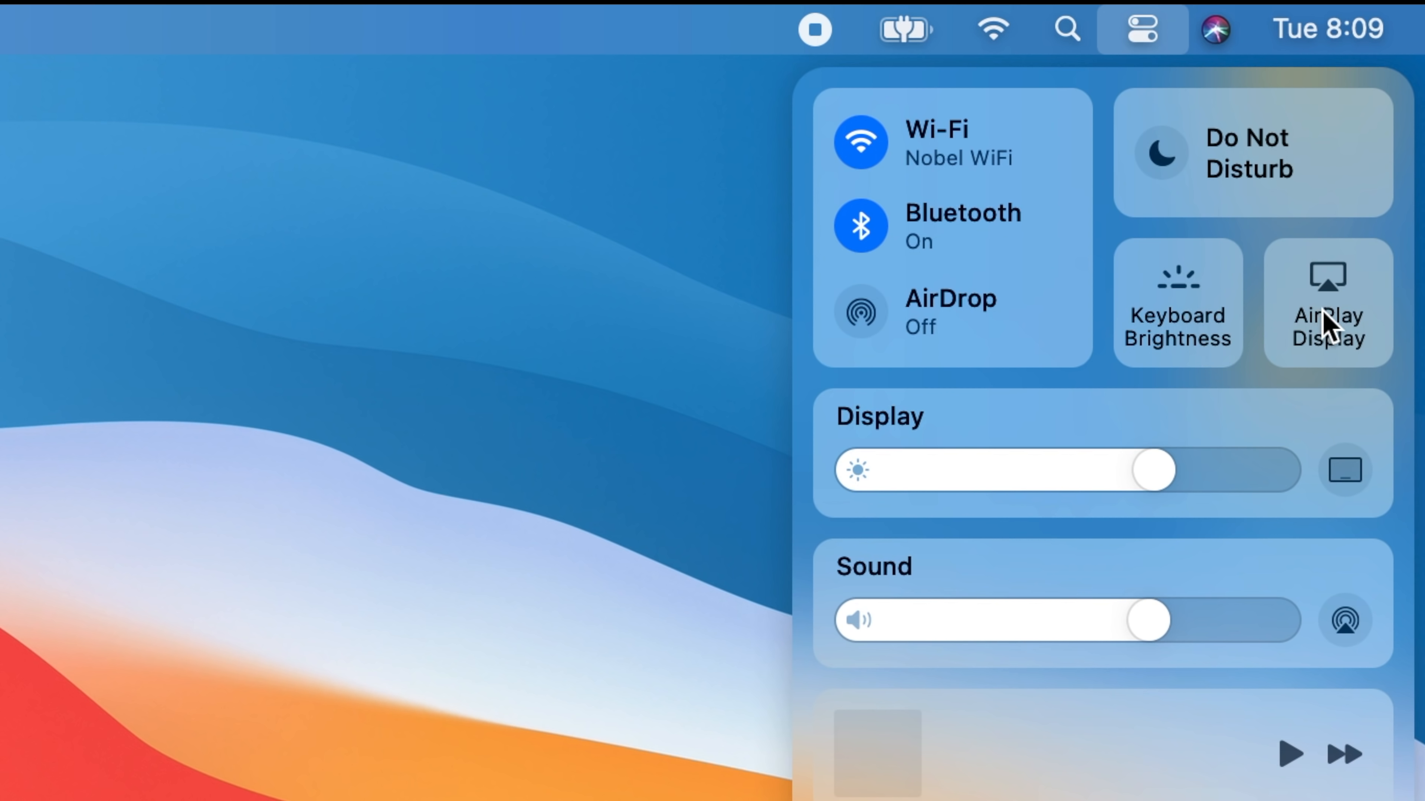
mouse_move(1347, 362)
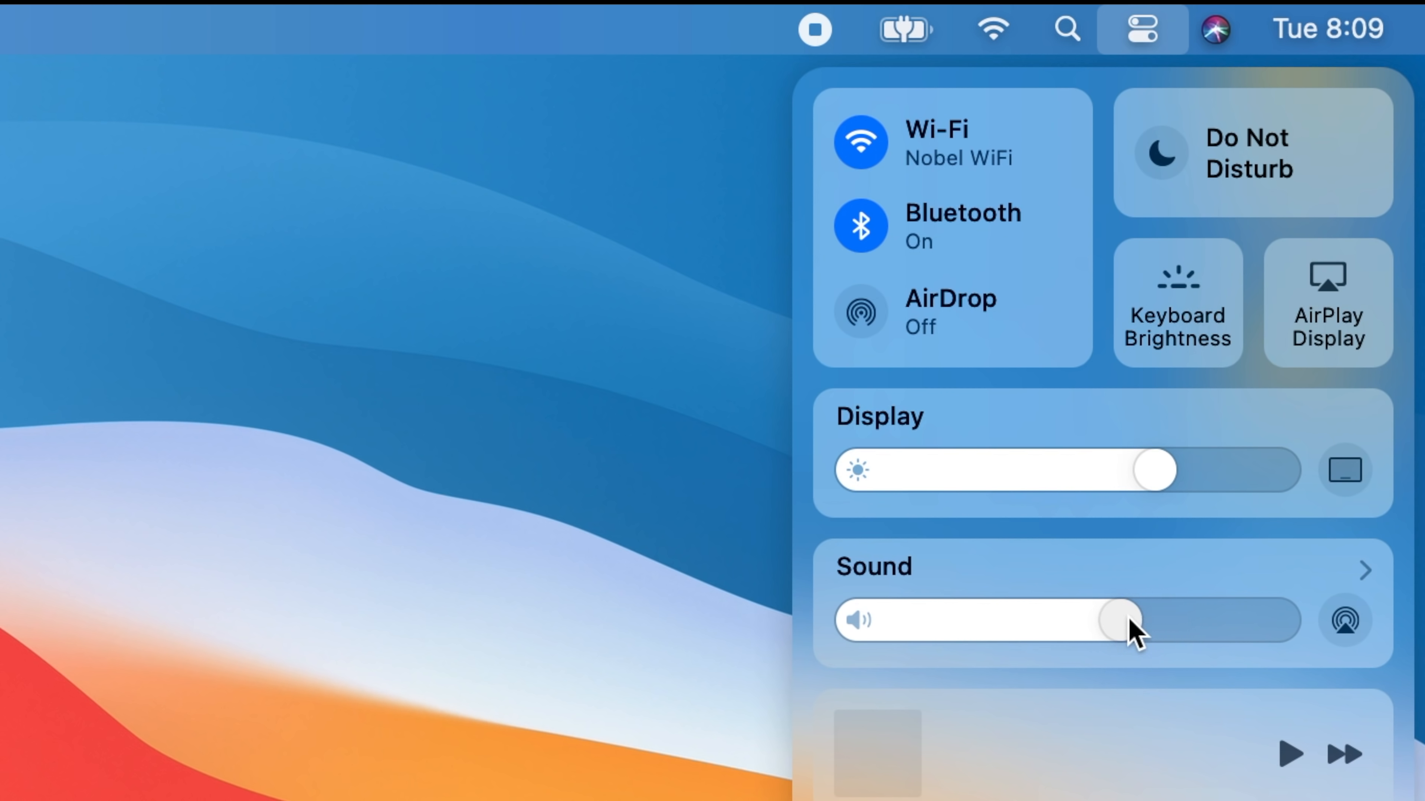
scroll(down, 3)
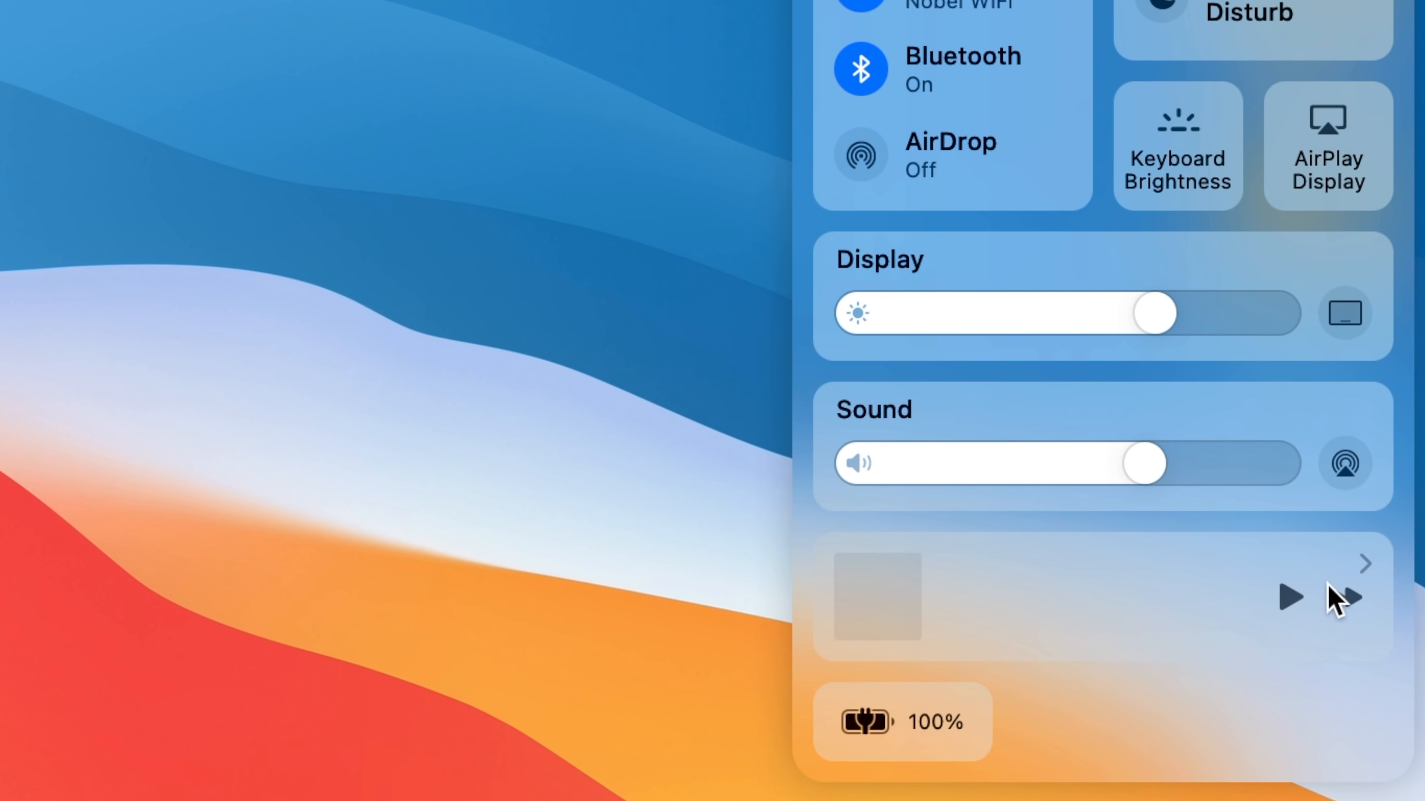
mouse_move(1187, 607)
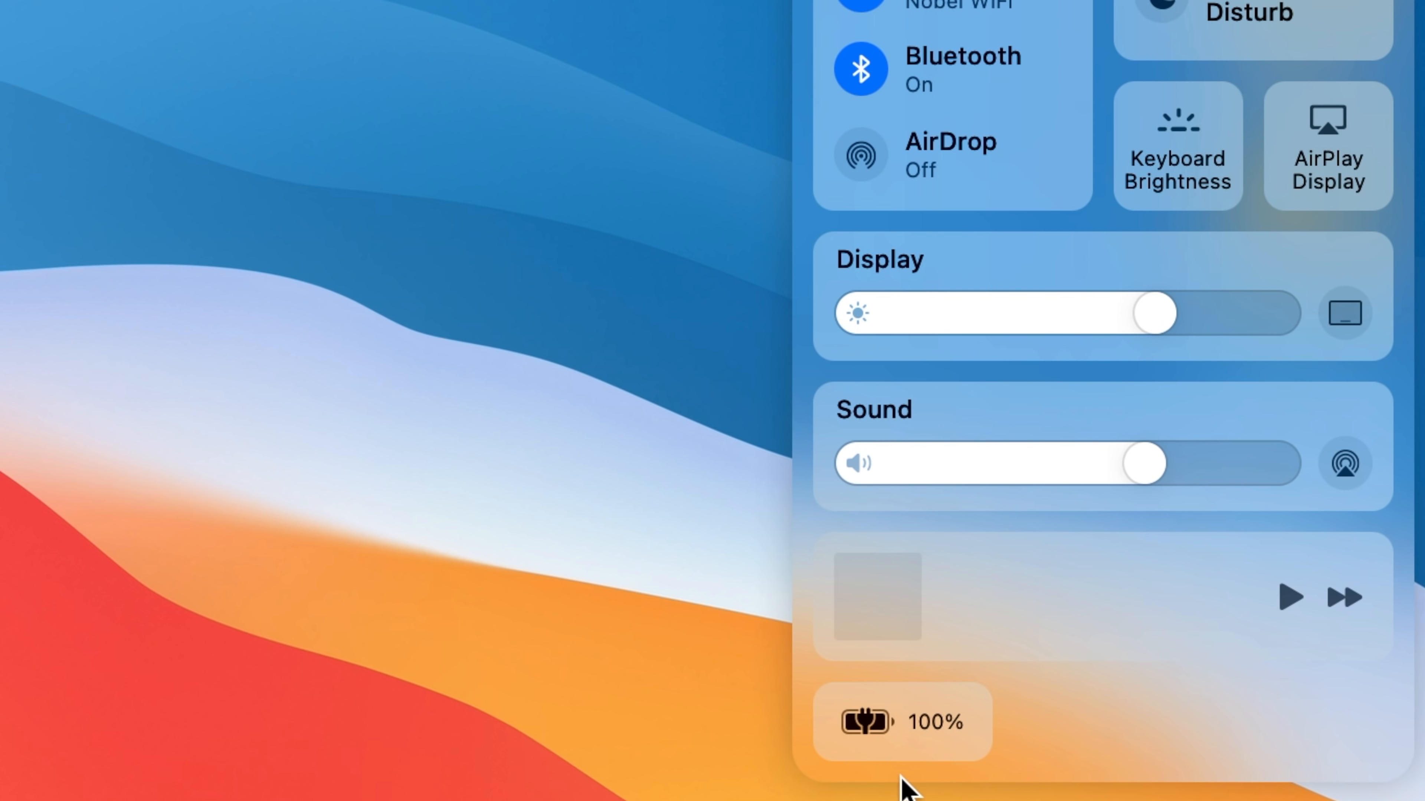
mouse_move(883, 778)
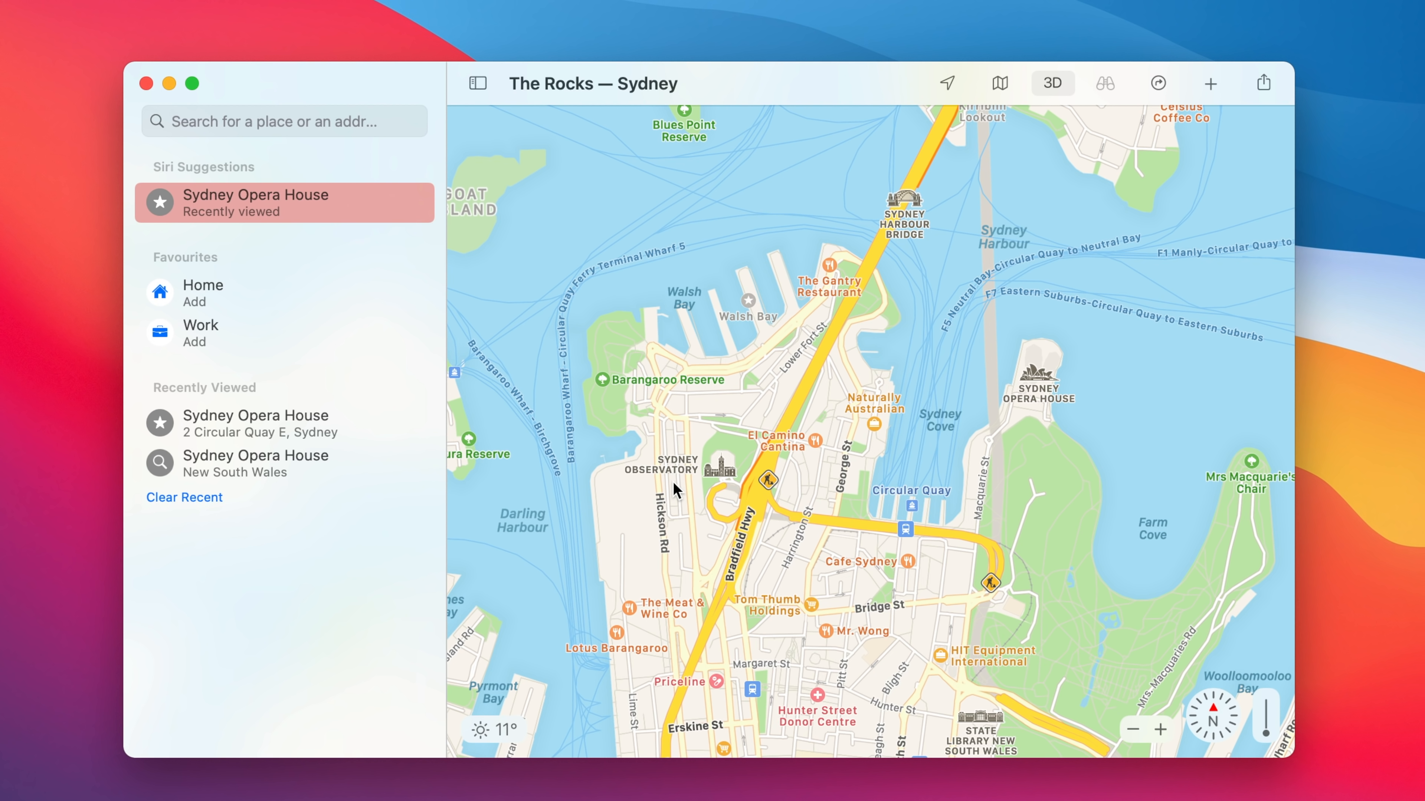
mouse_move(608, 766)
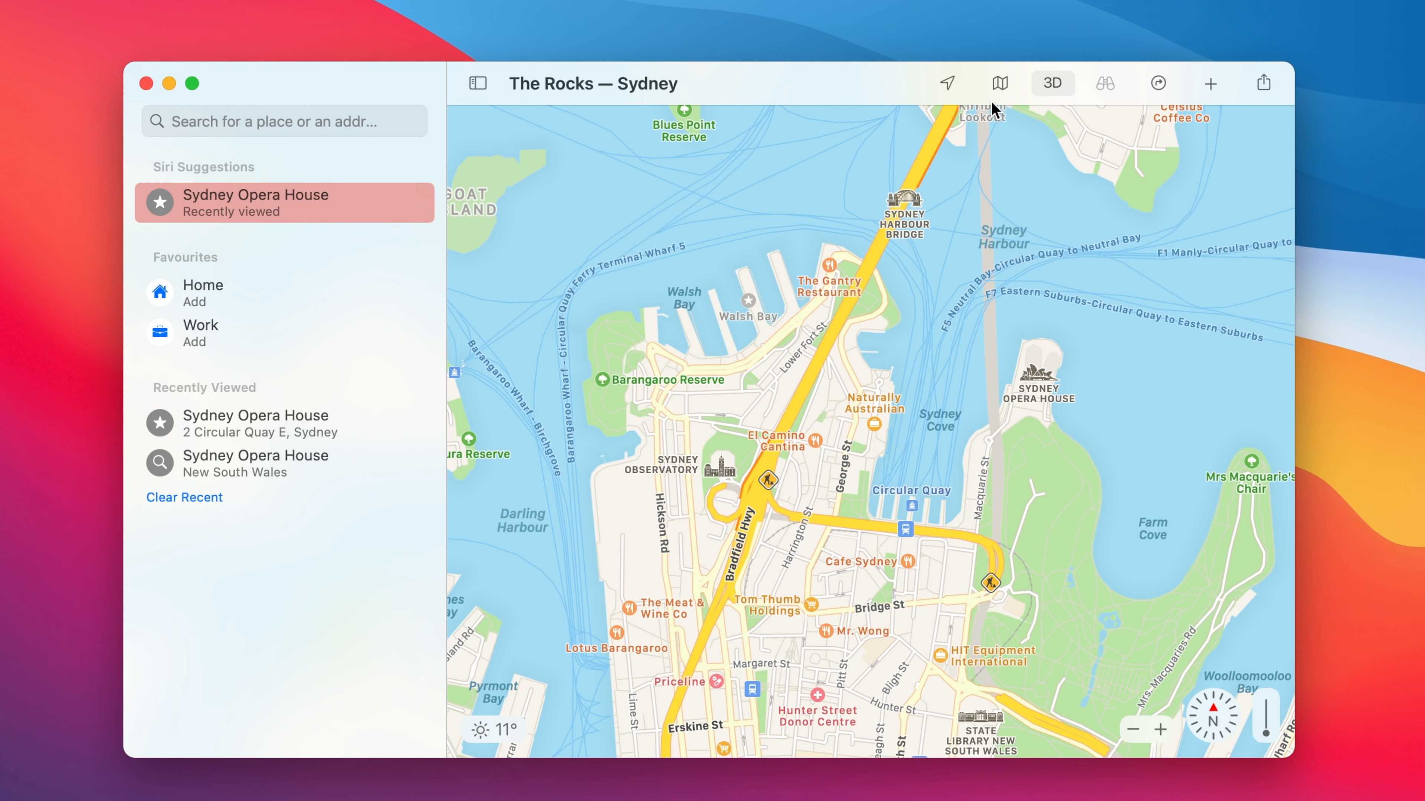
Switch the Sydney map to the Public Transport style showing train lines
click(999, 83)
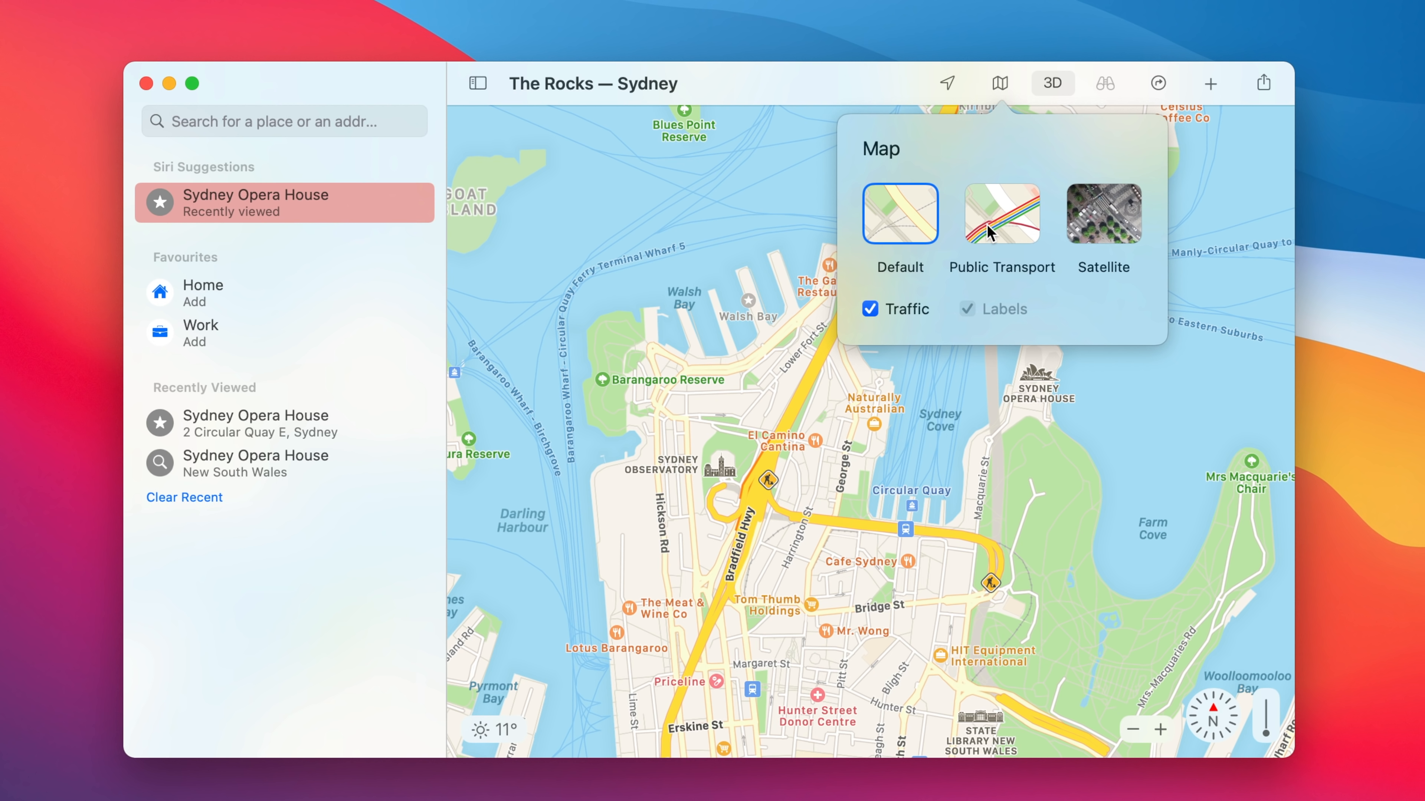
mouse_move(992, 248)
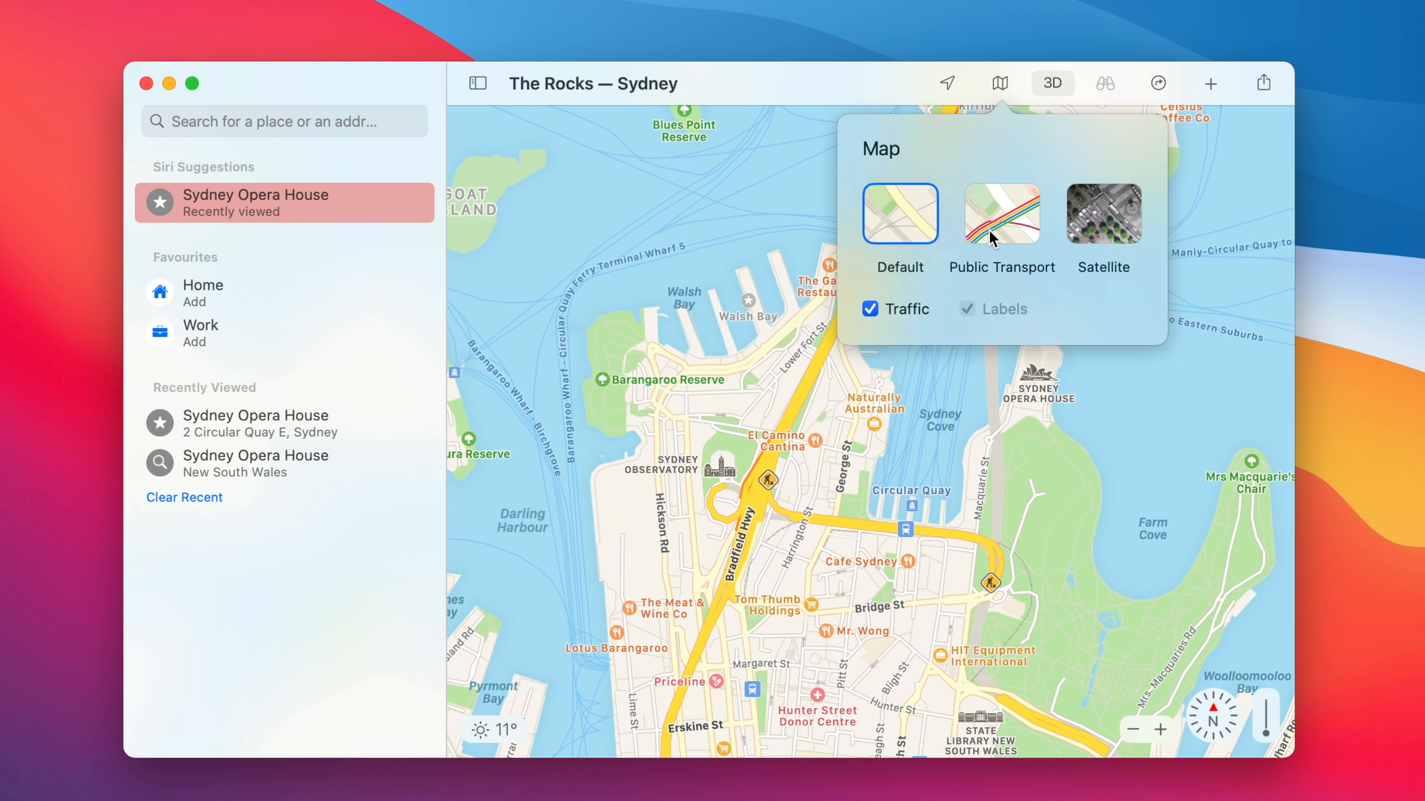
mouse_move(1016, 254)
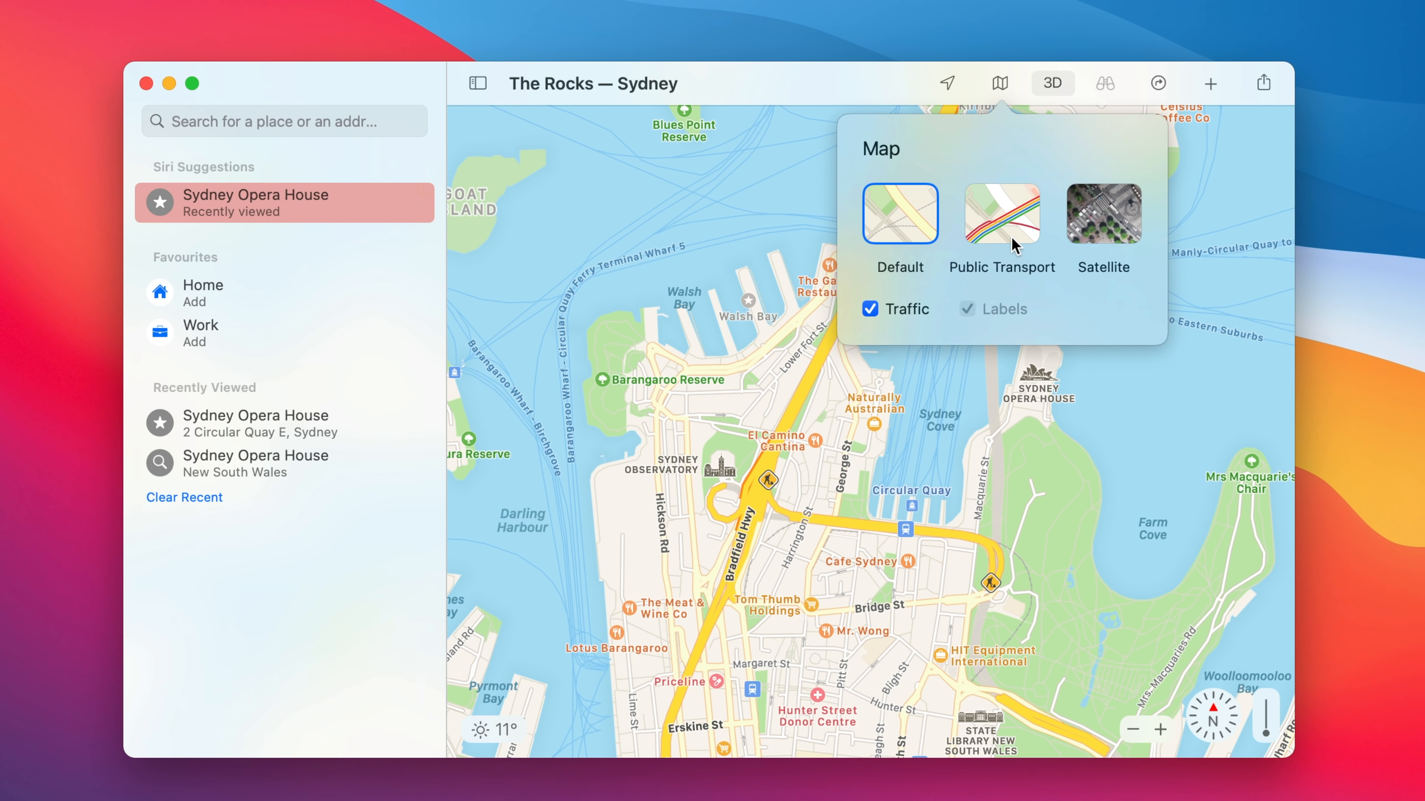
click(1001, 215)
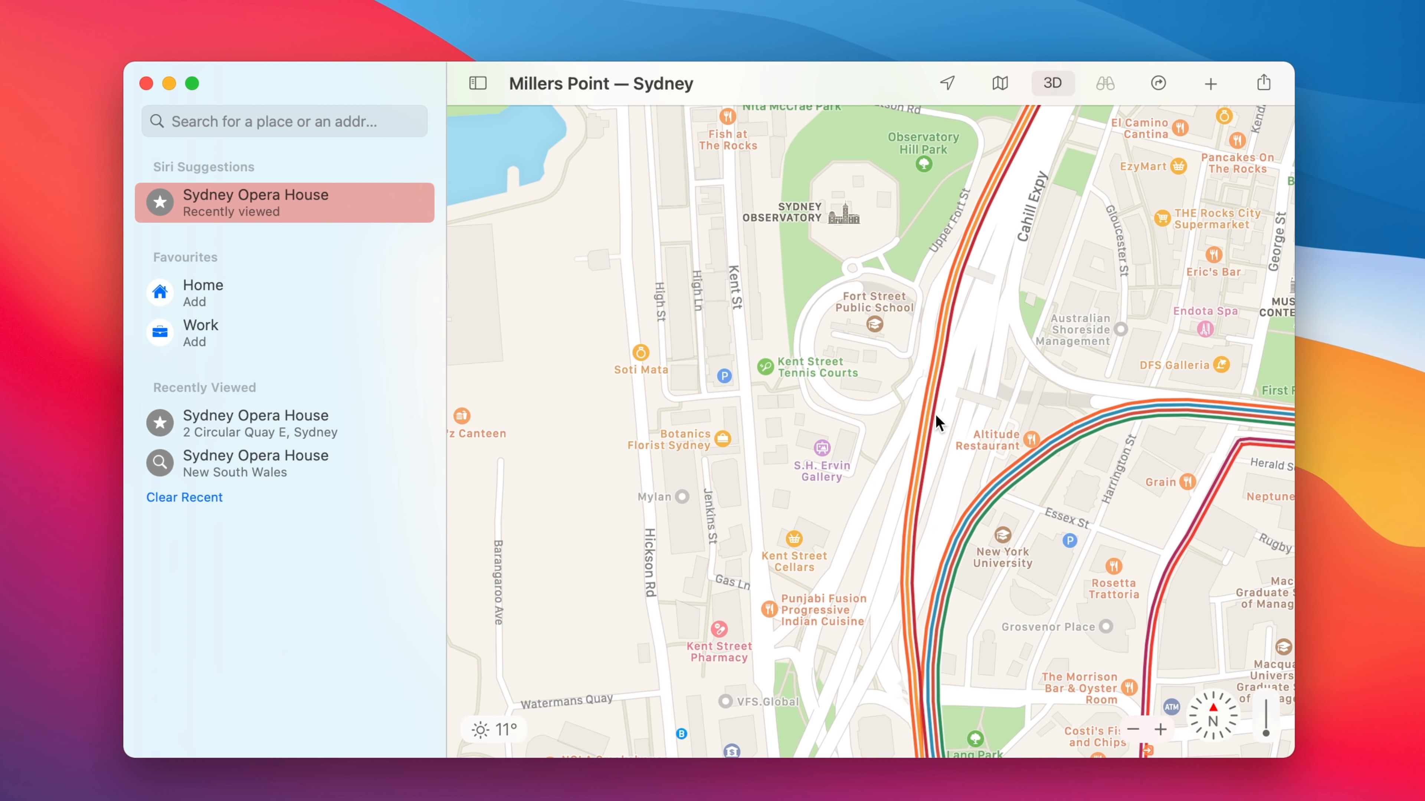
mouse_move(936, 453)
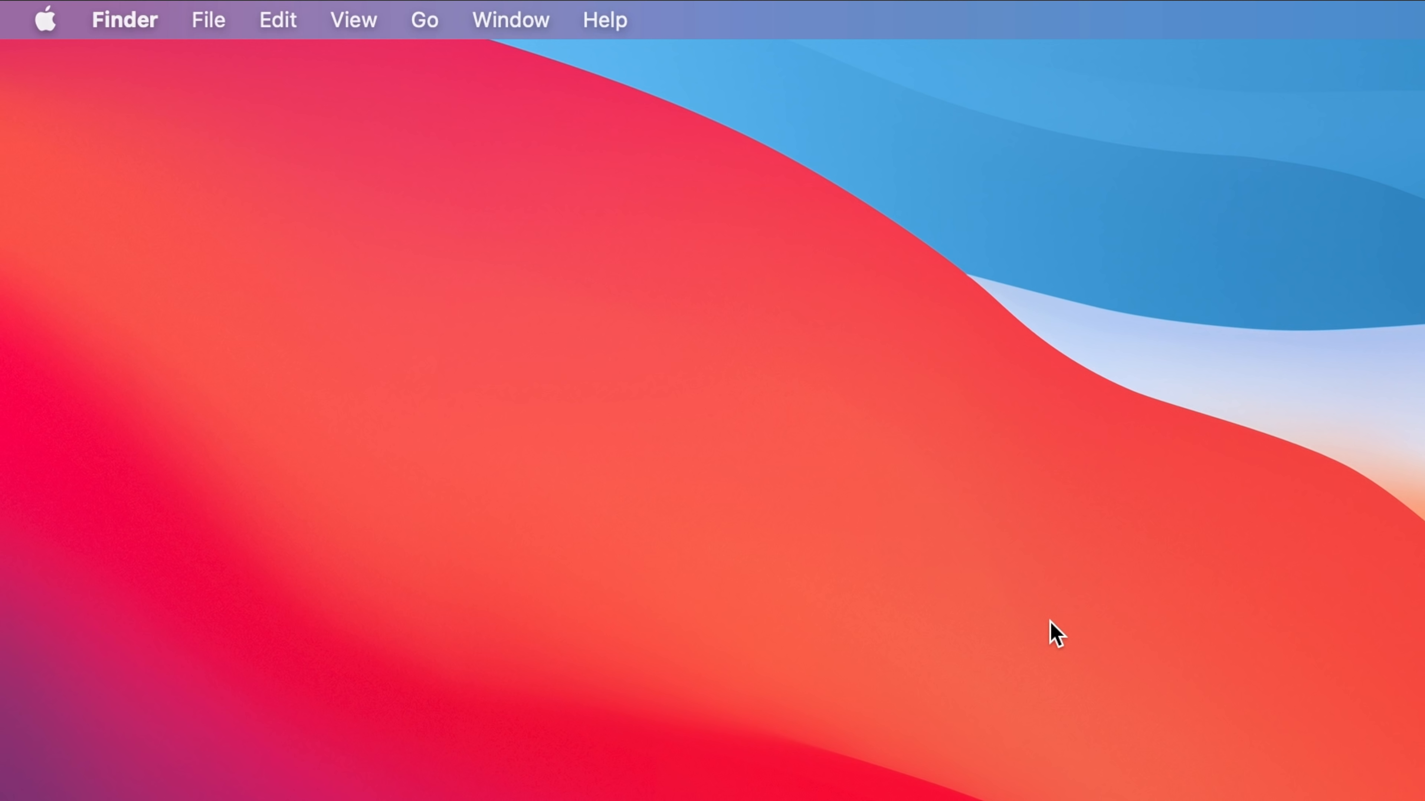
mouse_move(700, 394)
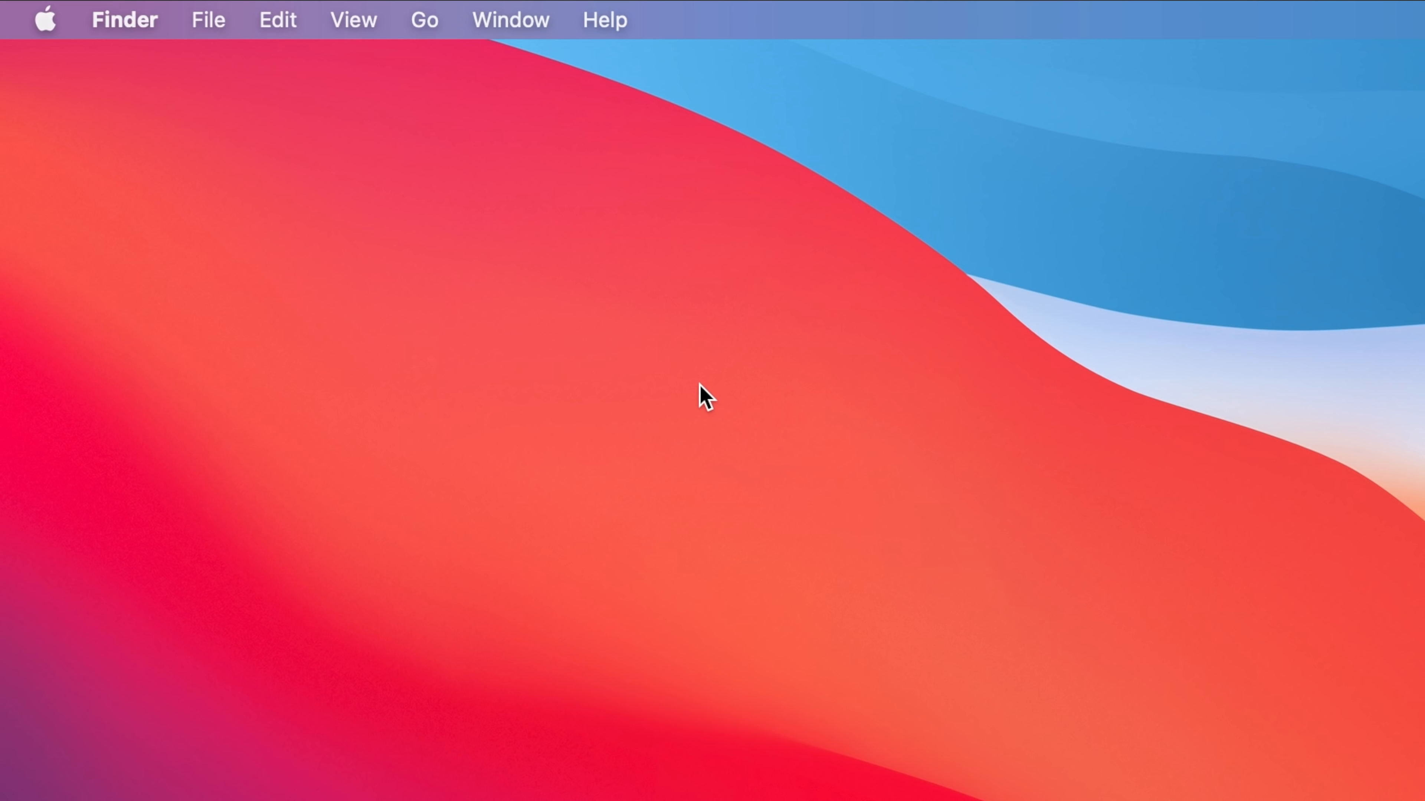
mouse_move(288, 41)
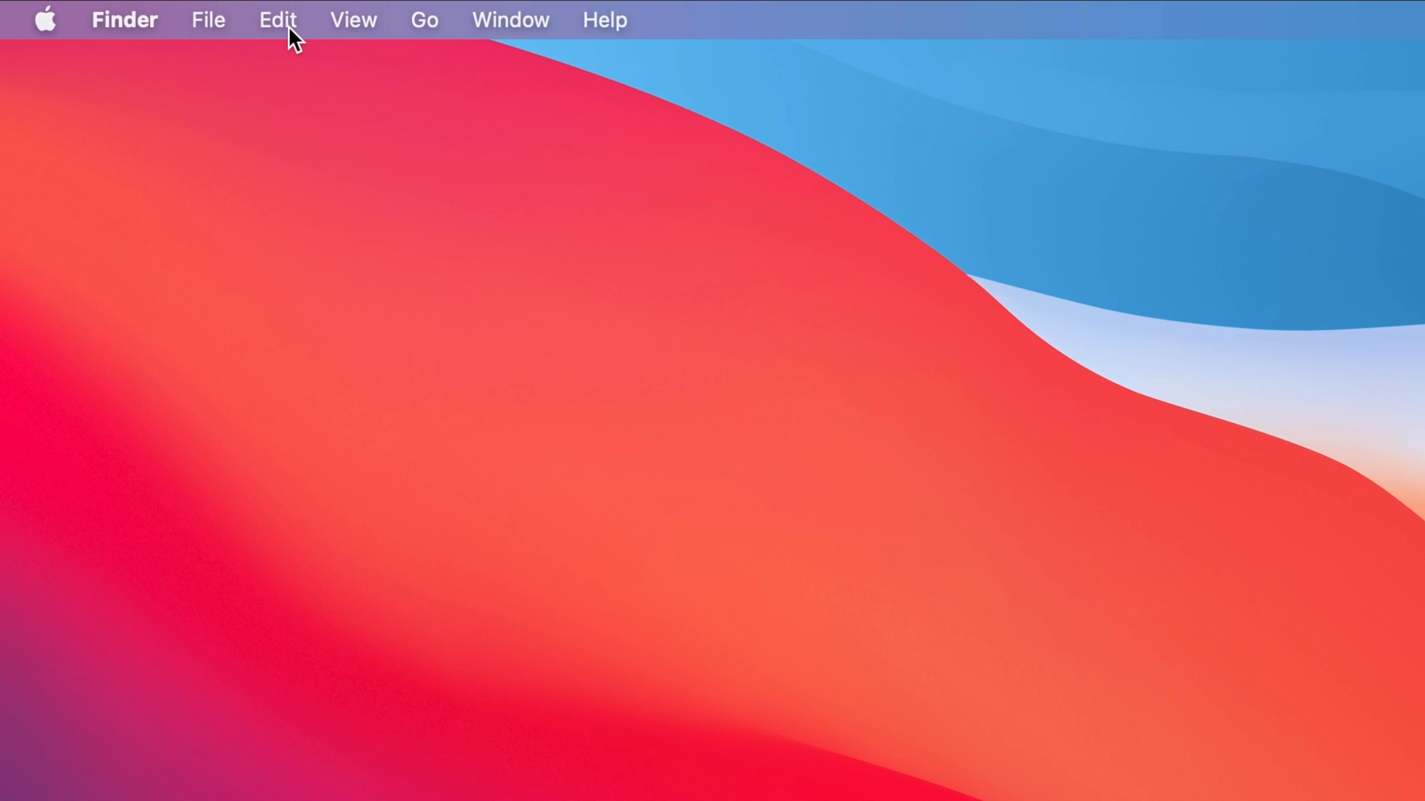
Show Finder's Edit menu with its undo-move option over the desktop
click(279, 18)
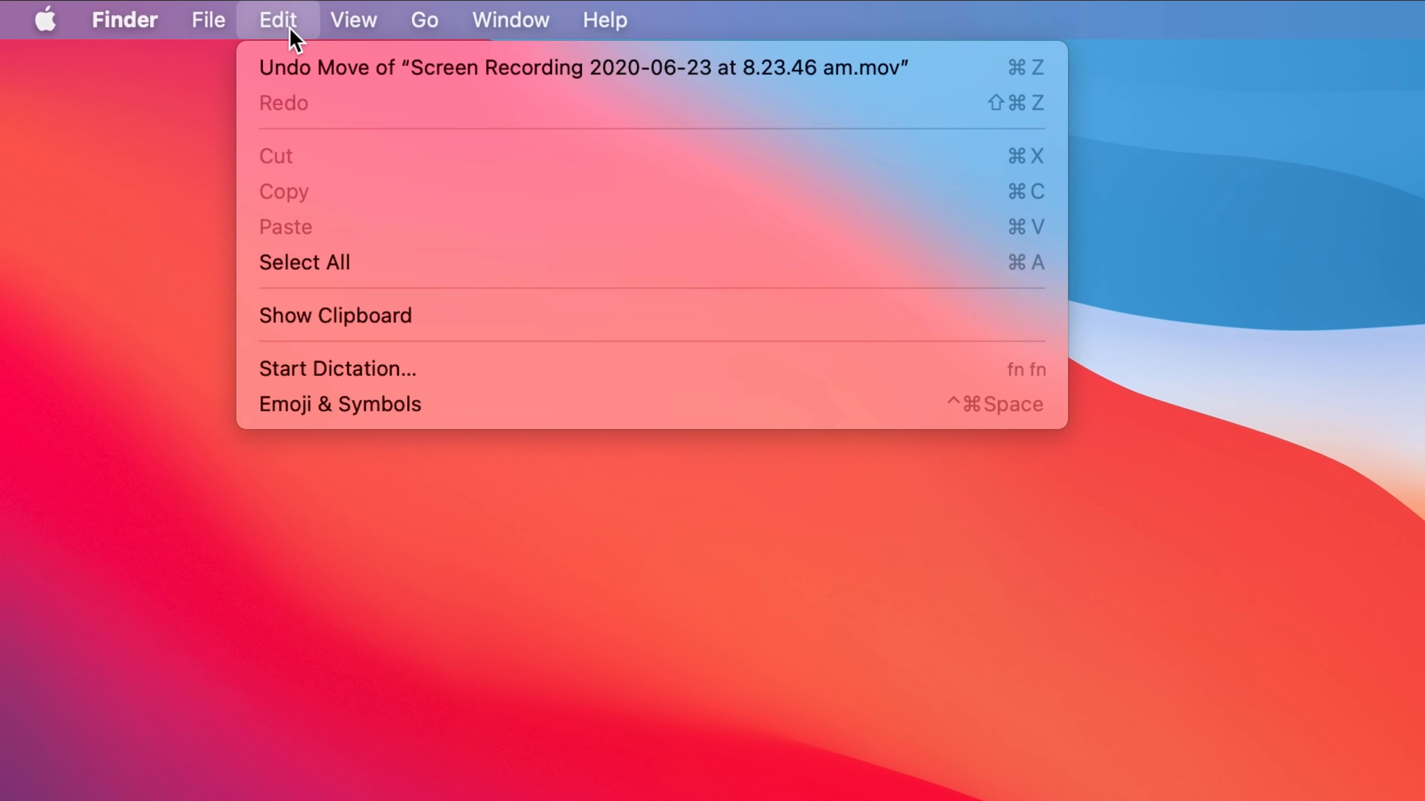
mouse_move(249, 450)
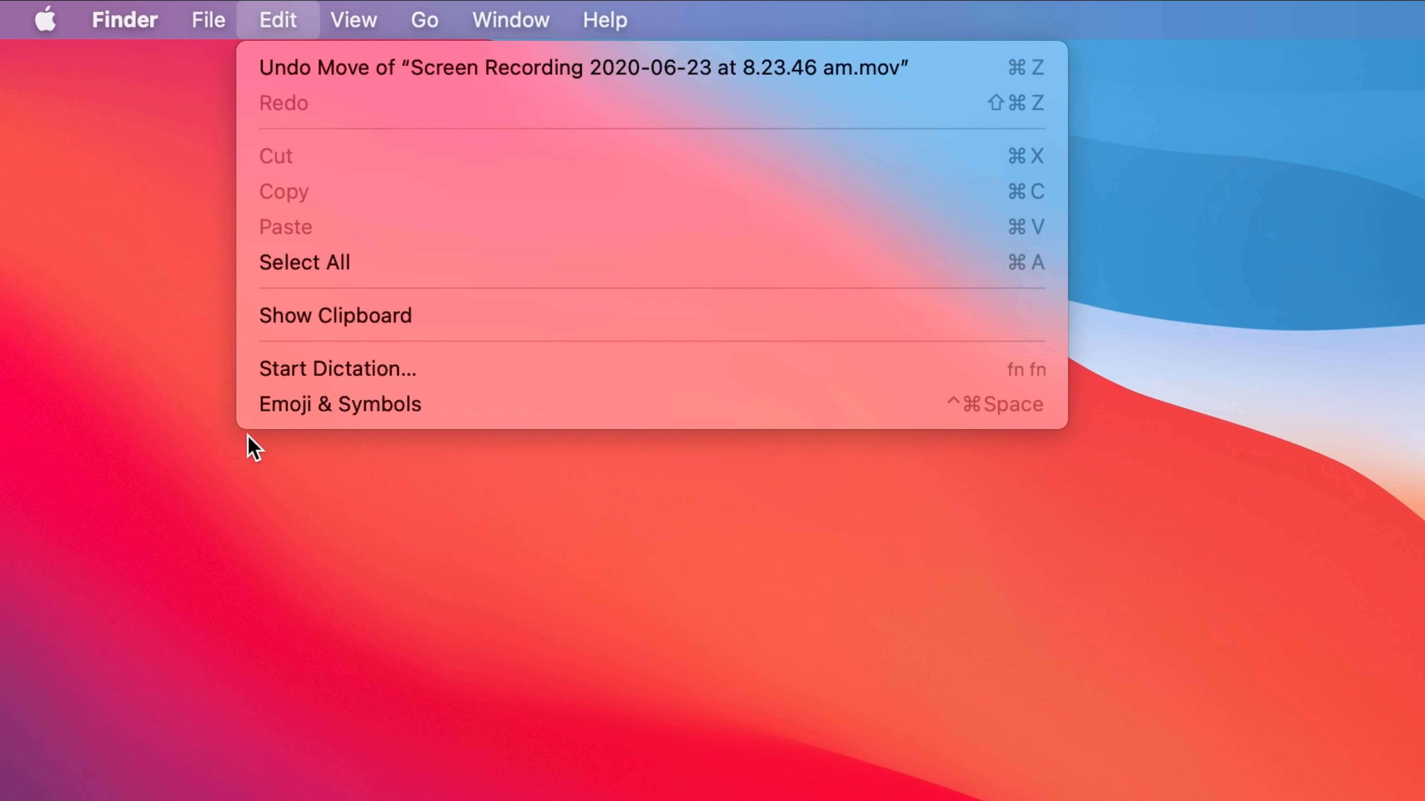
mouse_move(355, 481)
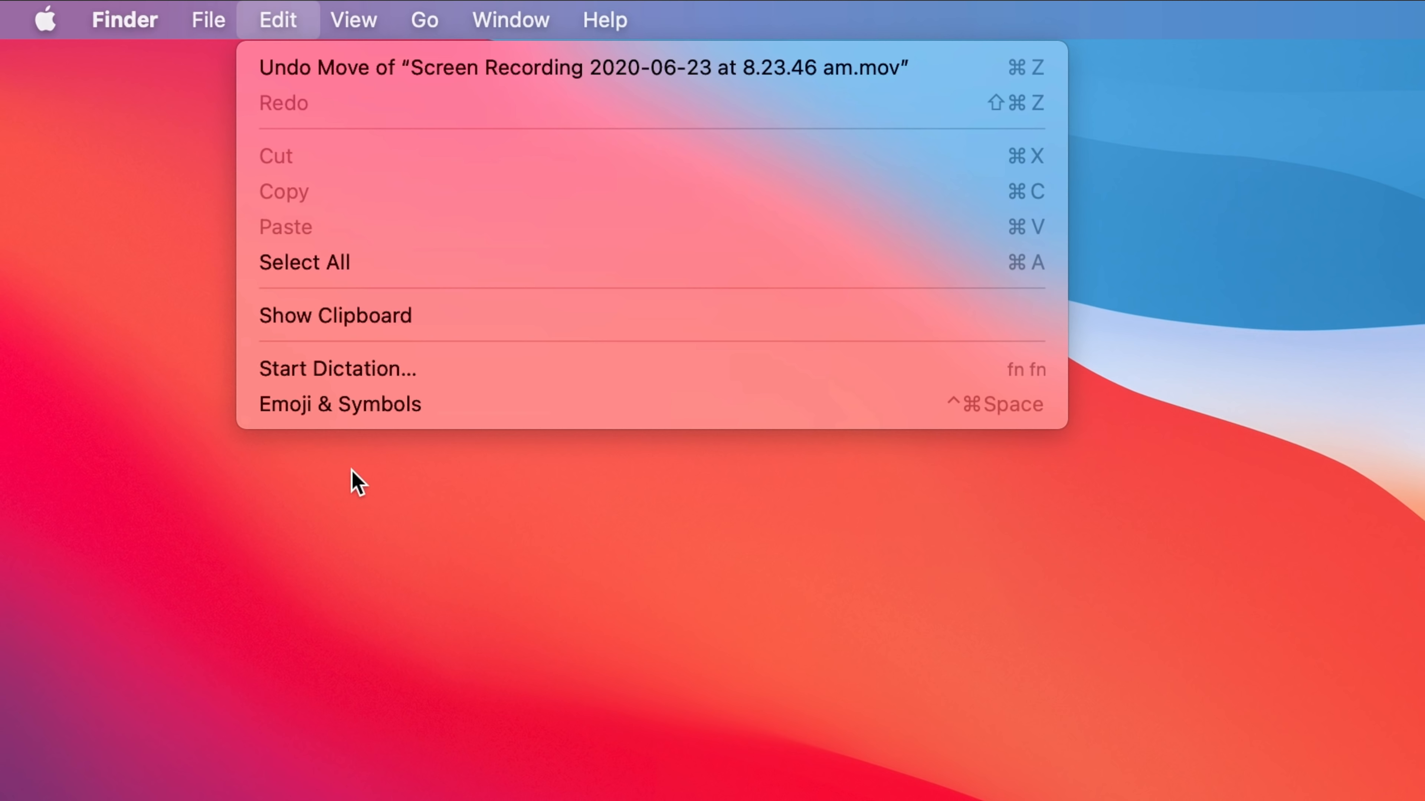
mouse_move(320, 467)
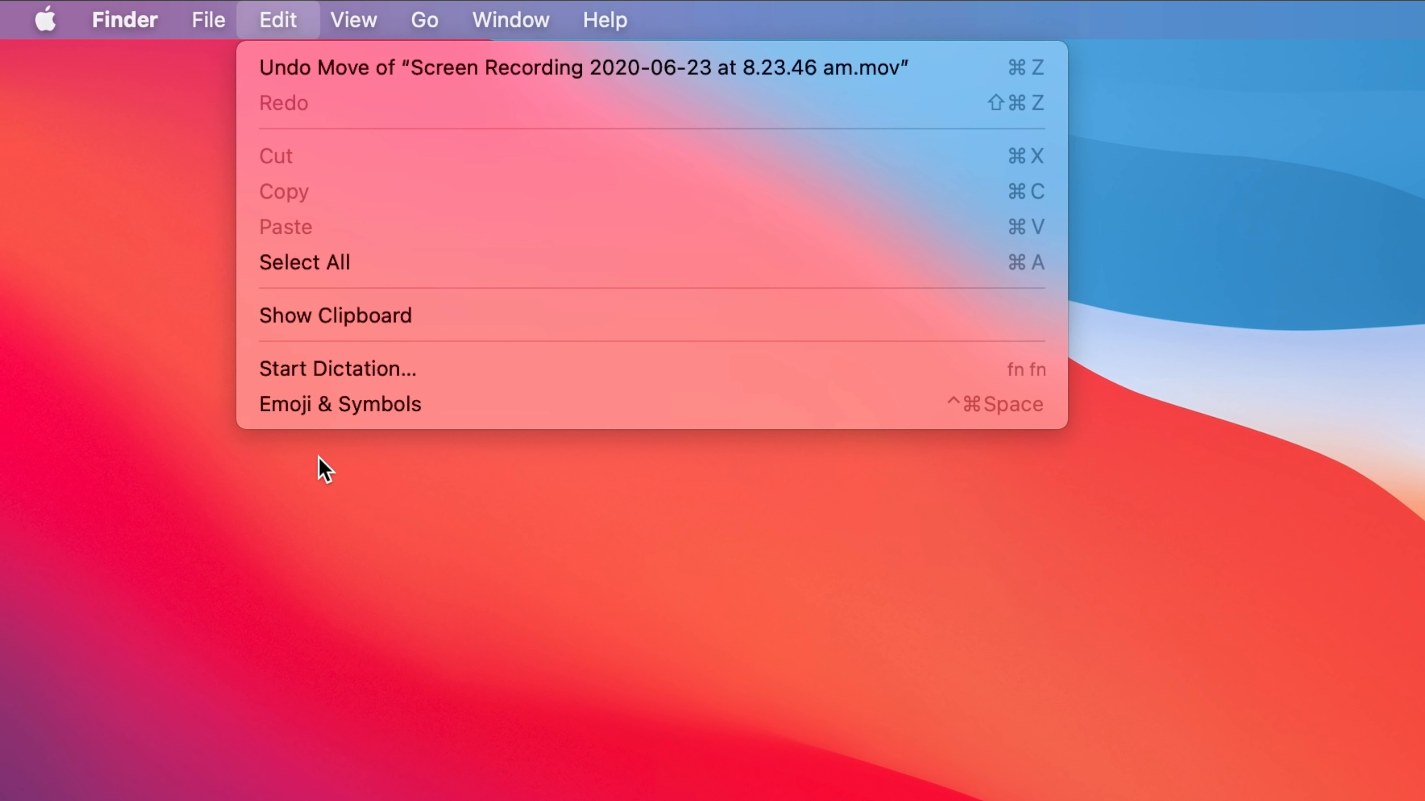
mouse_move(344, 413)
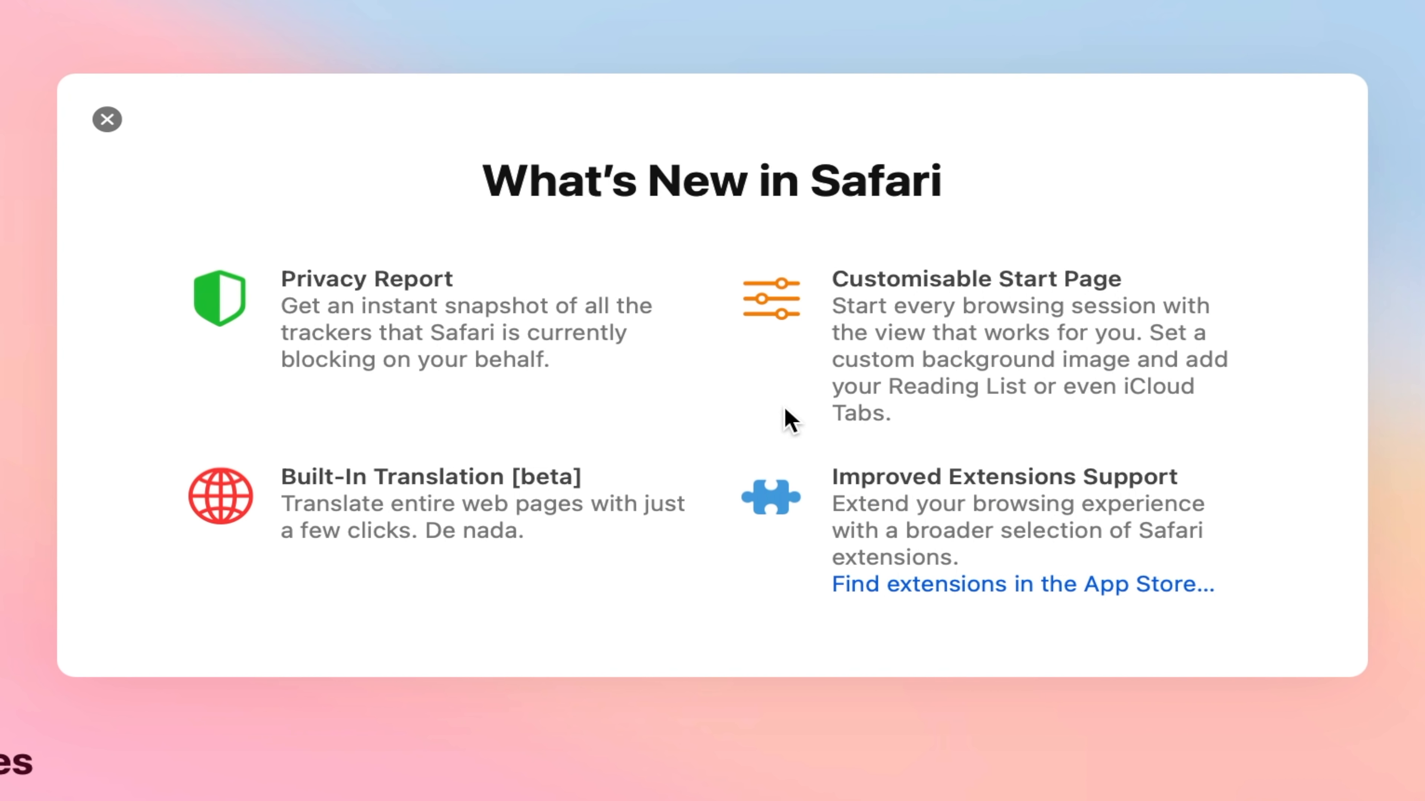
mouse_move(672, 433)
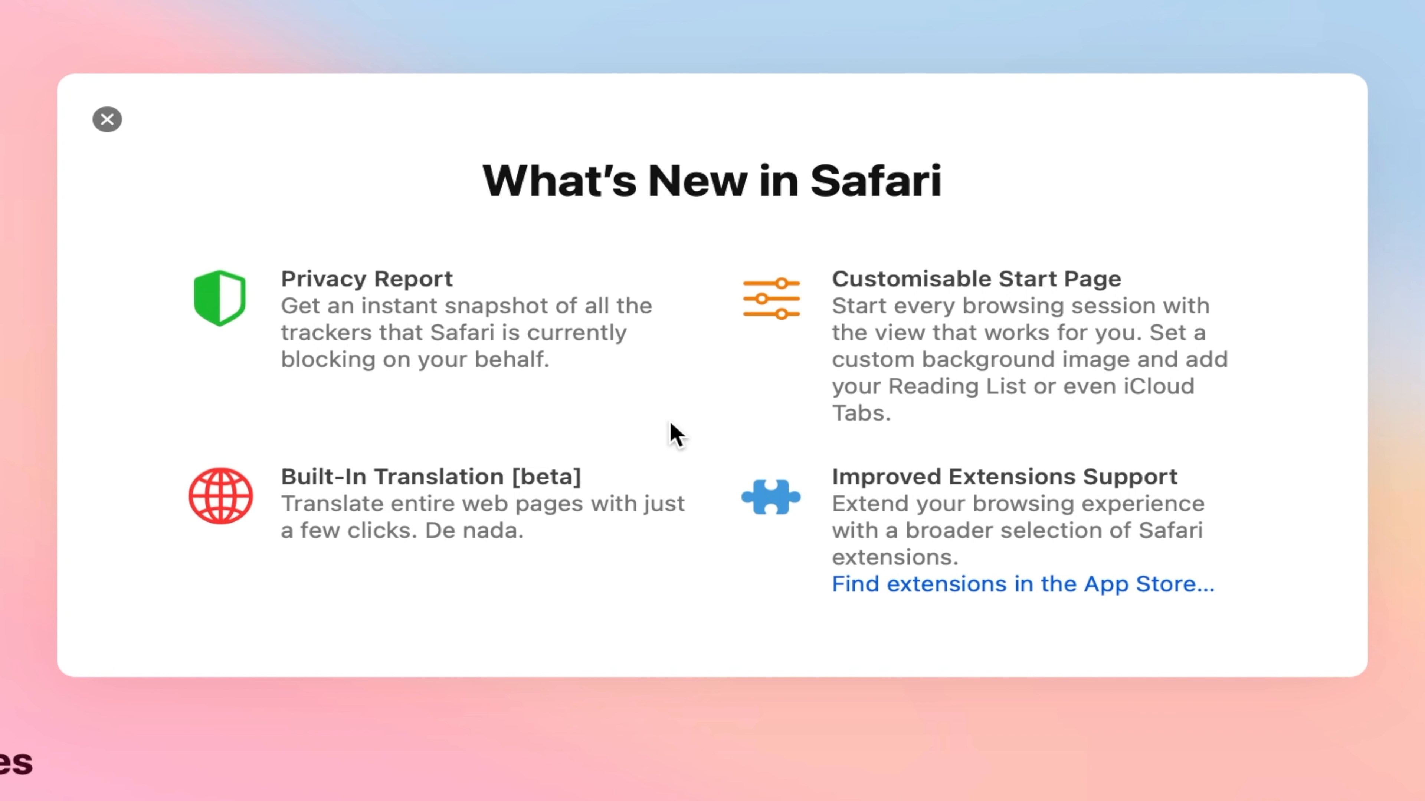
mouse_move(1275, 713)
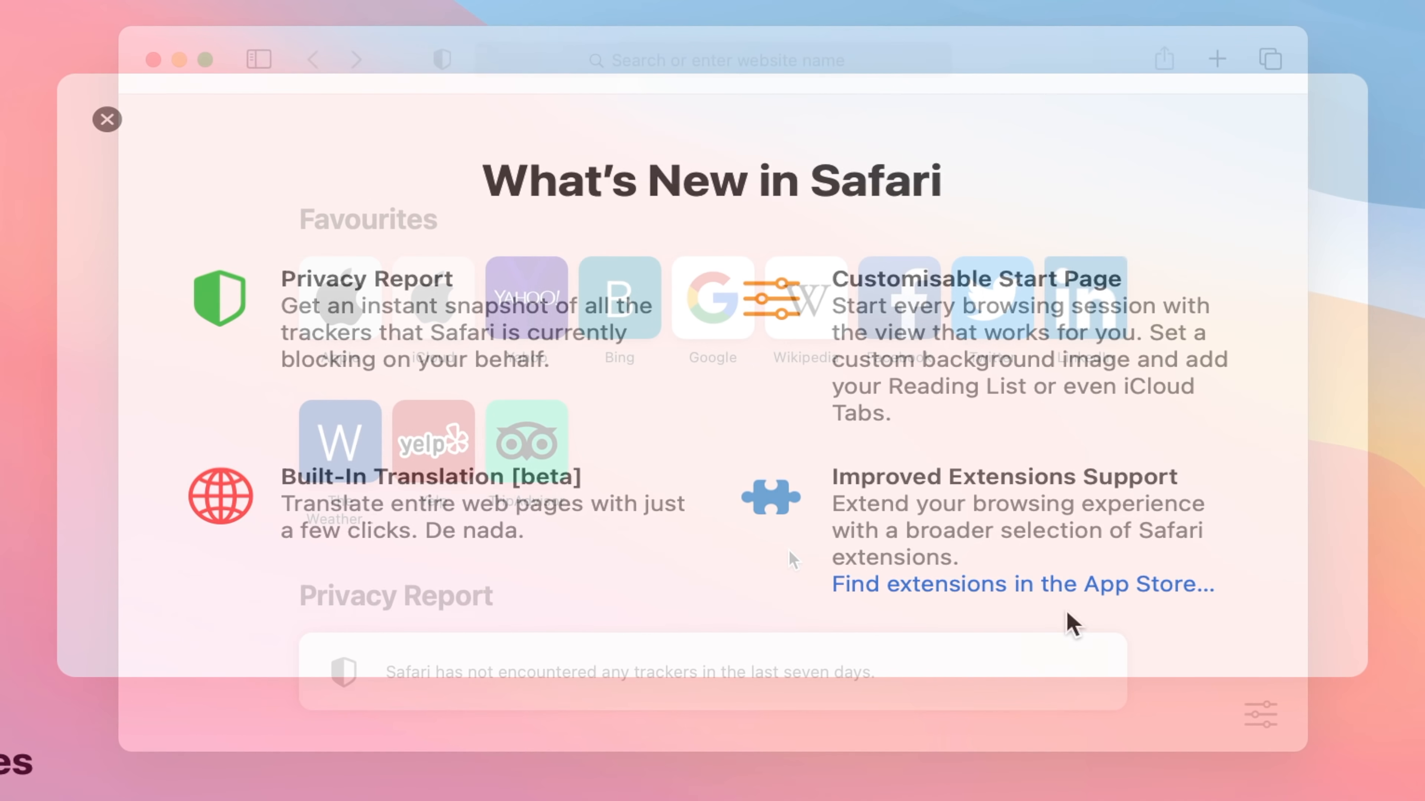
Dismiss What's New, search Google for 'T2 Chip' and check the results page's privacy report
click(105, 119)
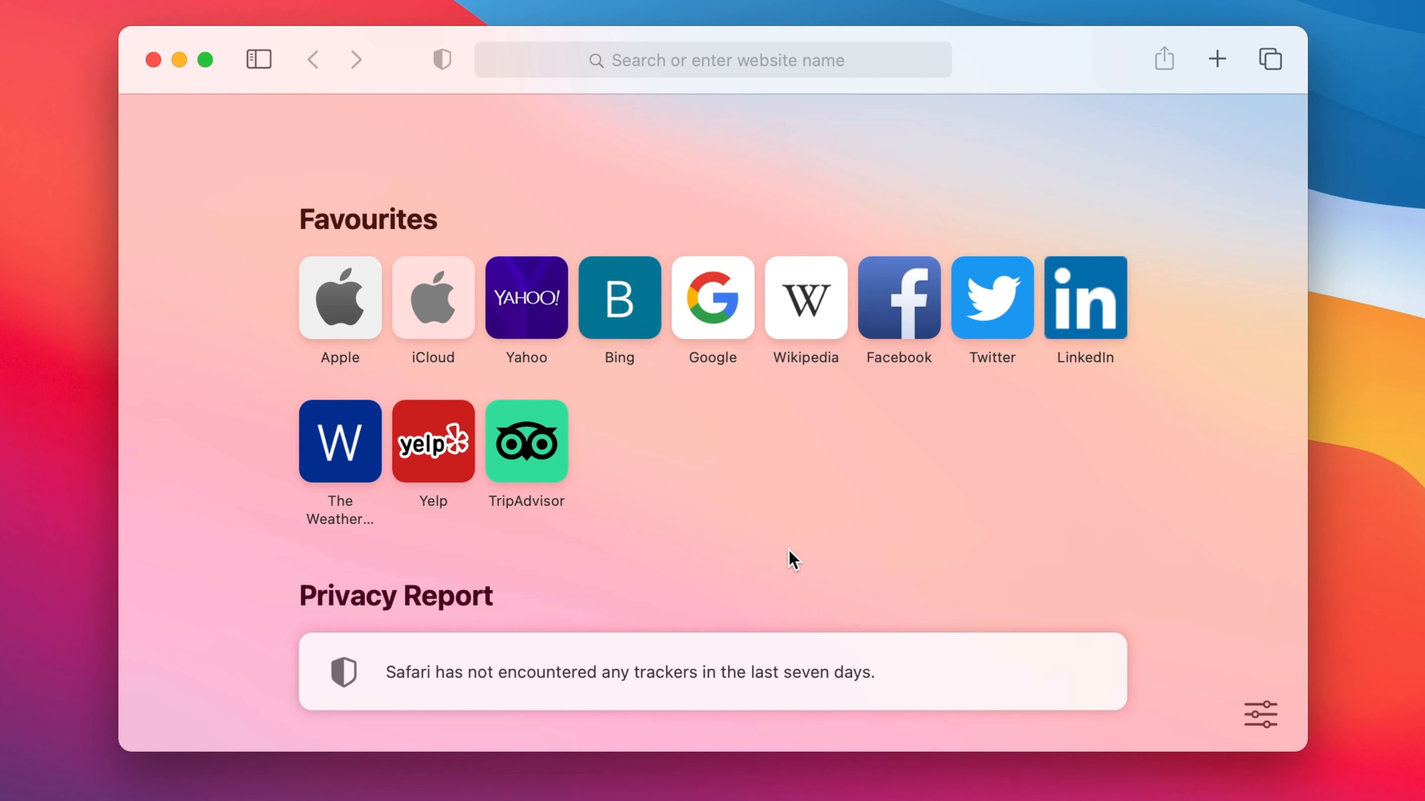
mouse_move(528, 697)
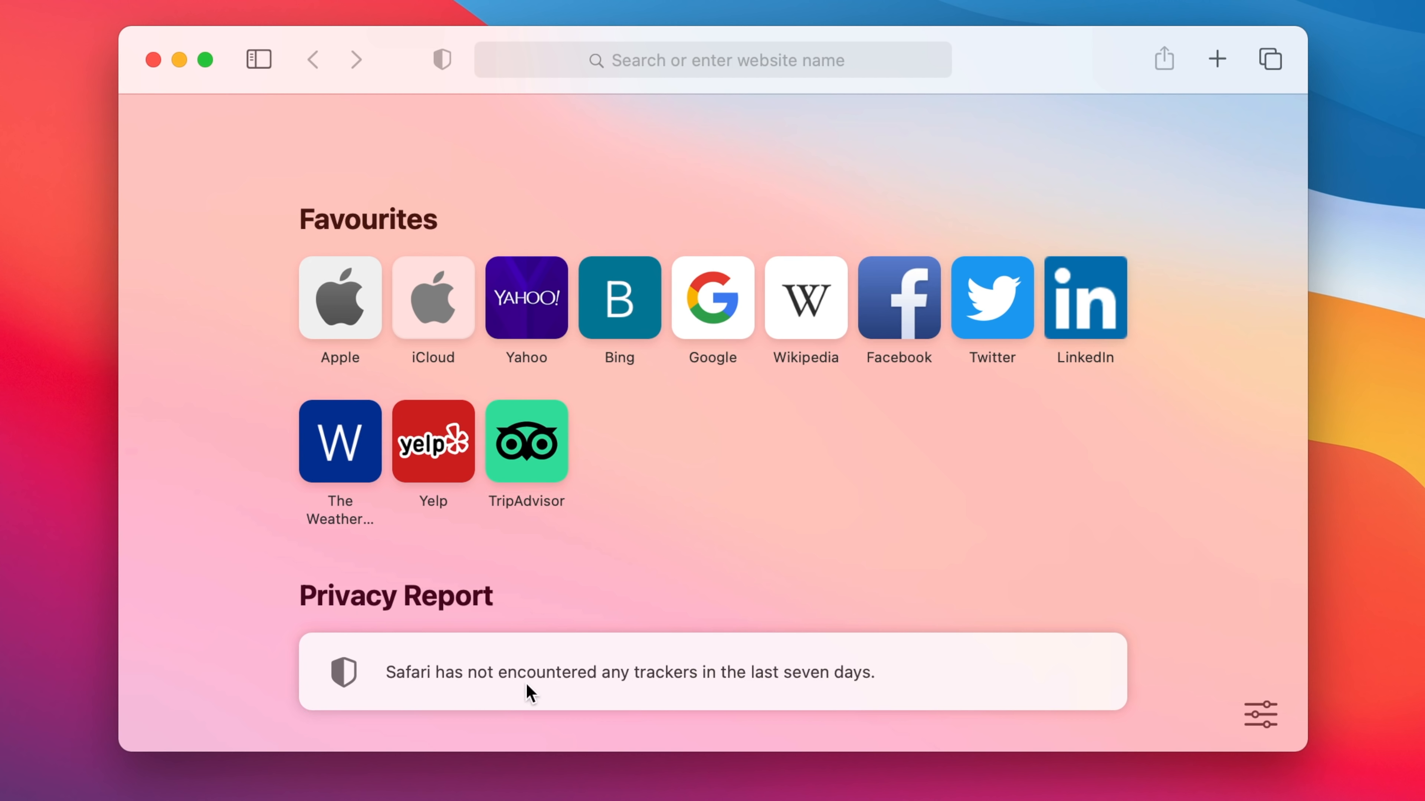
mouse_move(987, 722)
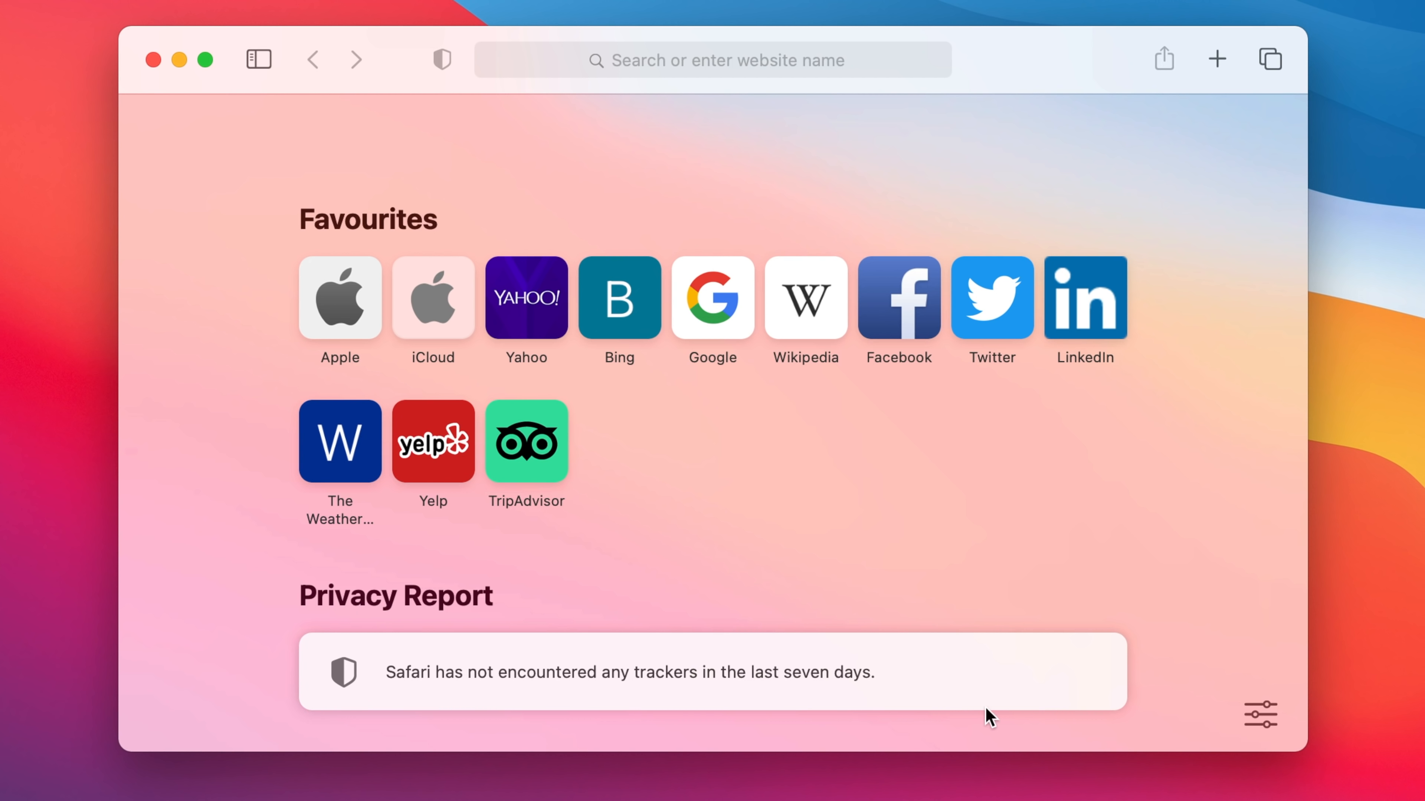
mouse_move(712, 300)
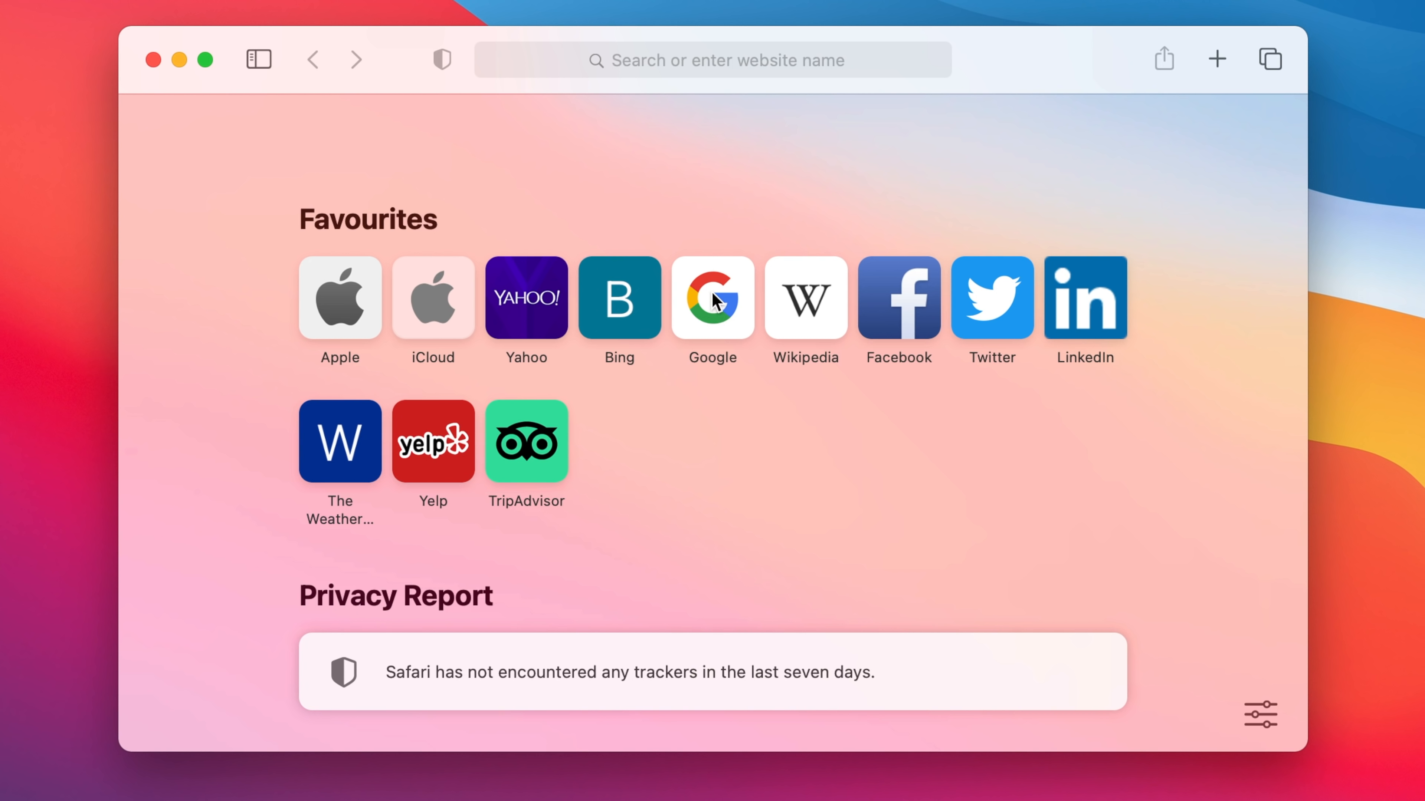
click(712, 300)
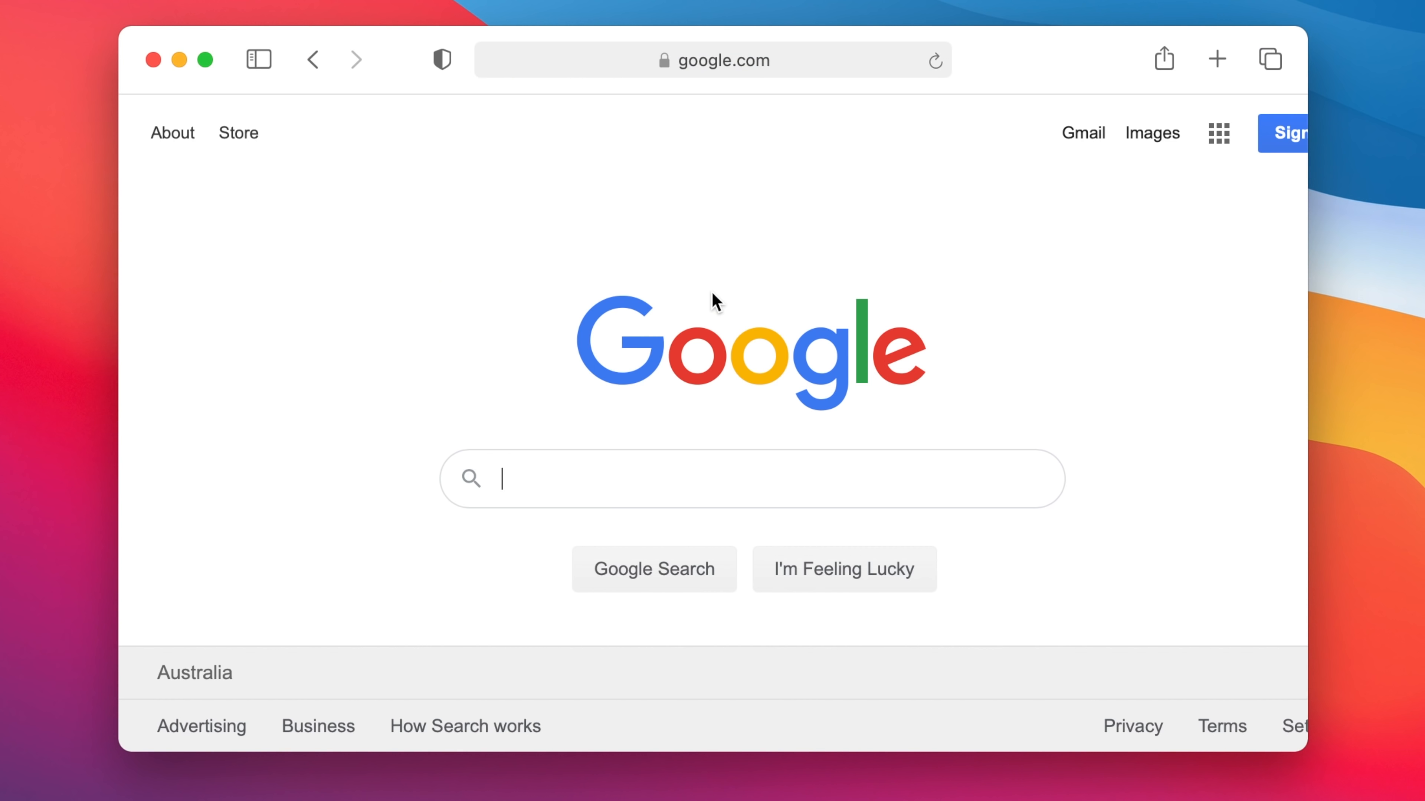
text(T2 Chip)
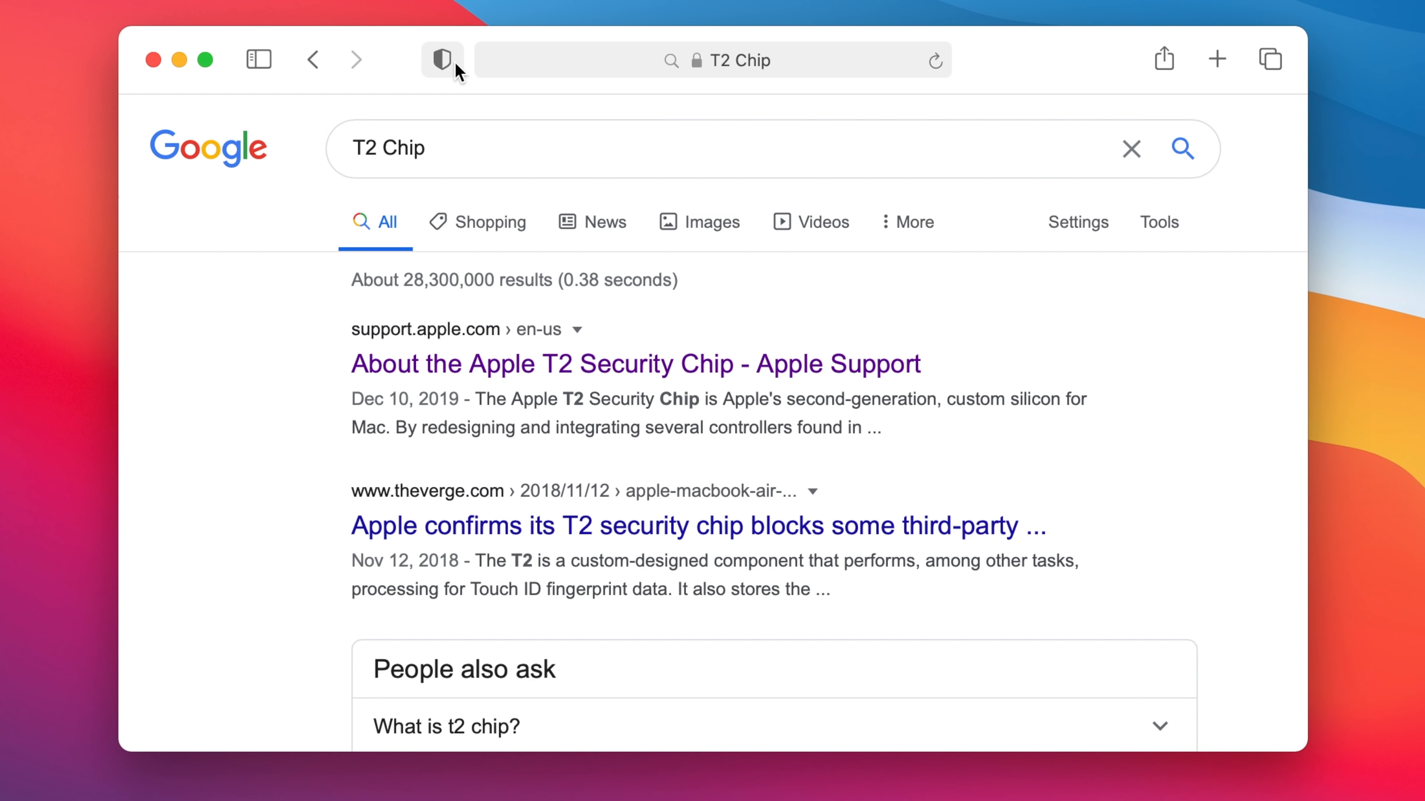
click(441, 61)
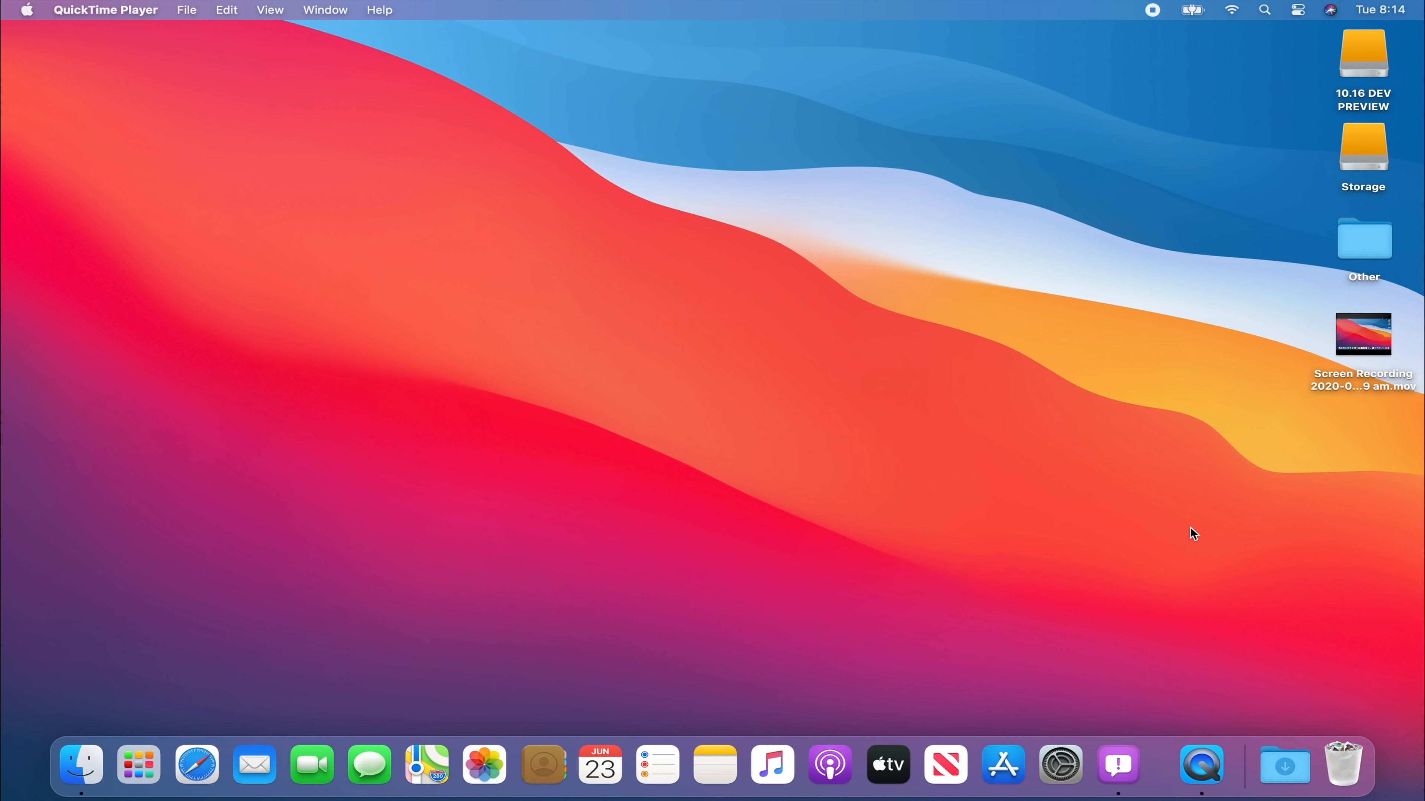
mouse_move(1392, 79)
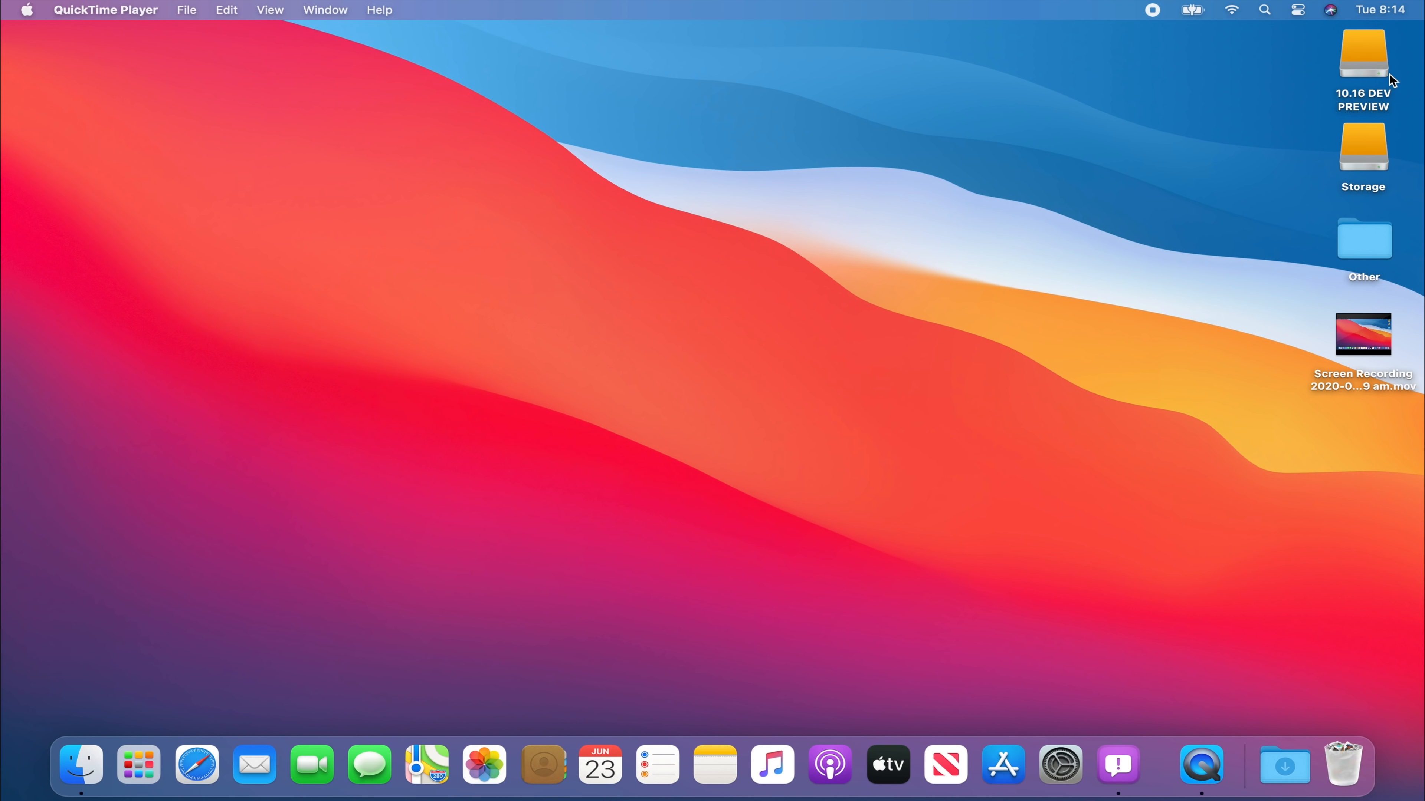
mouse_move(1394, 17)
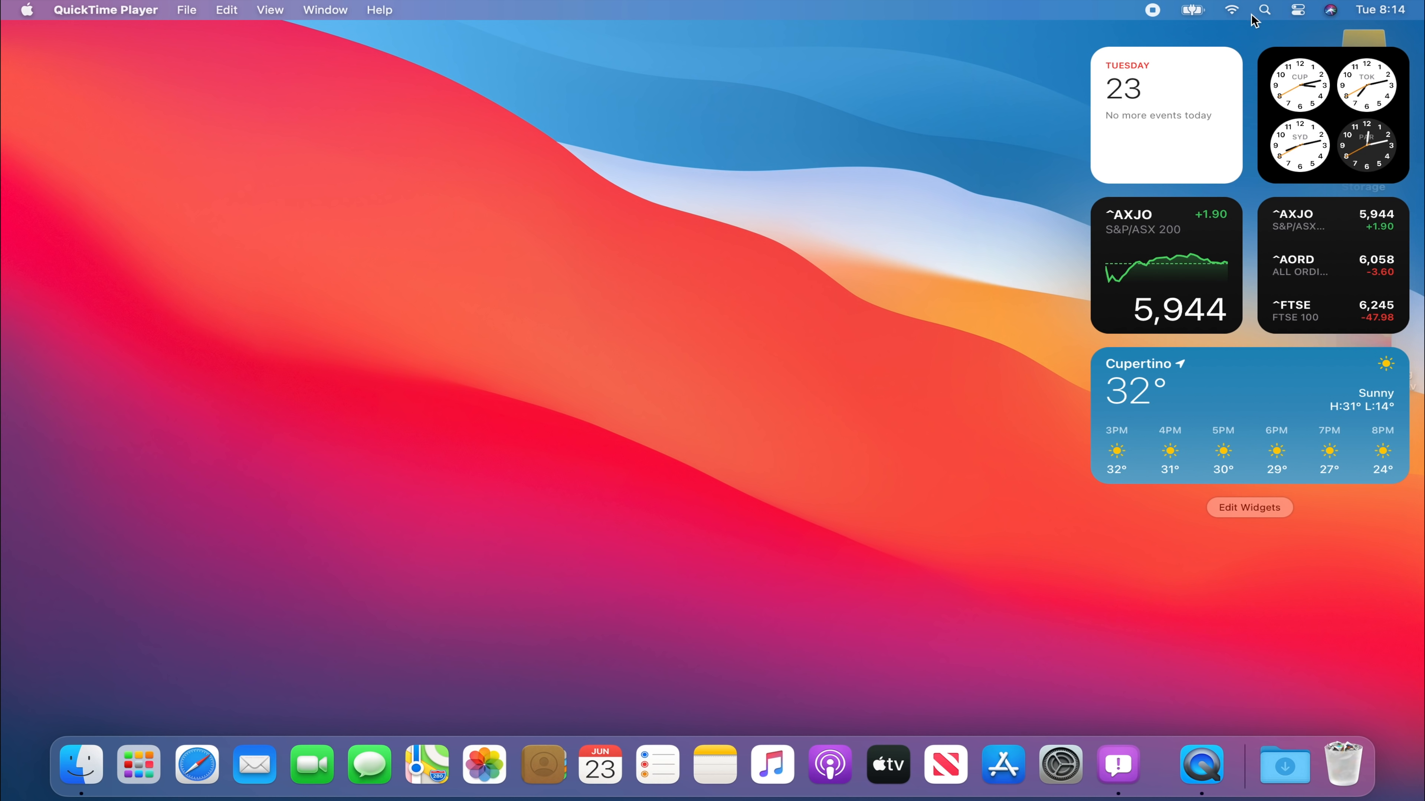
mouse_move(1341, 532)
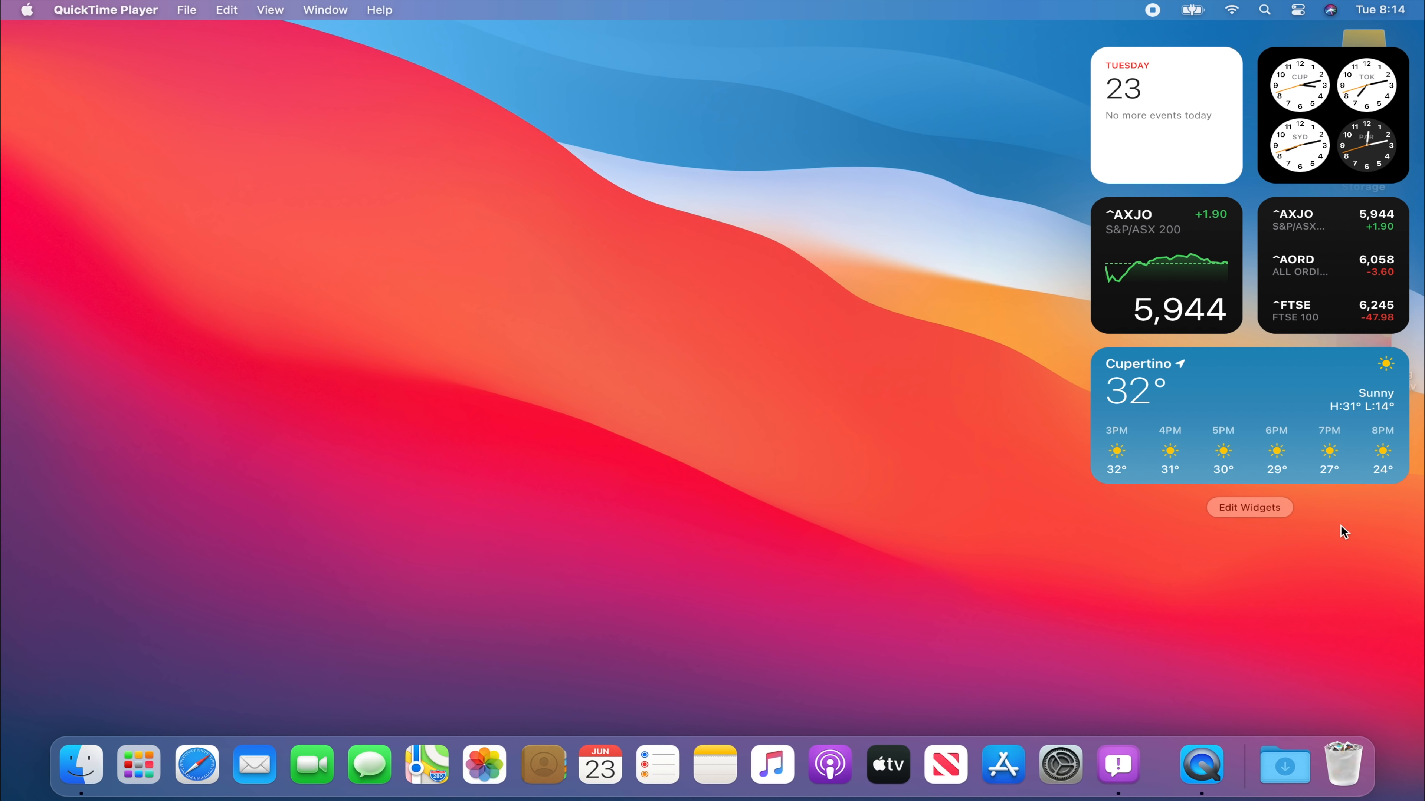
mouse_move(1259, 514)
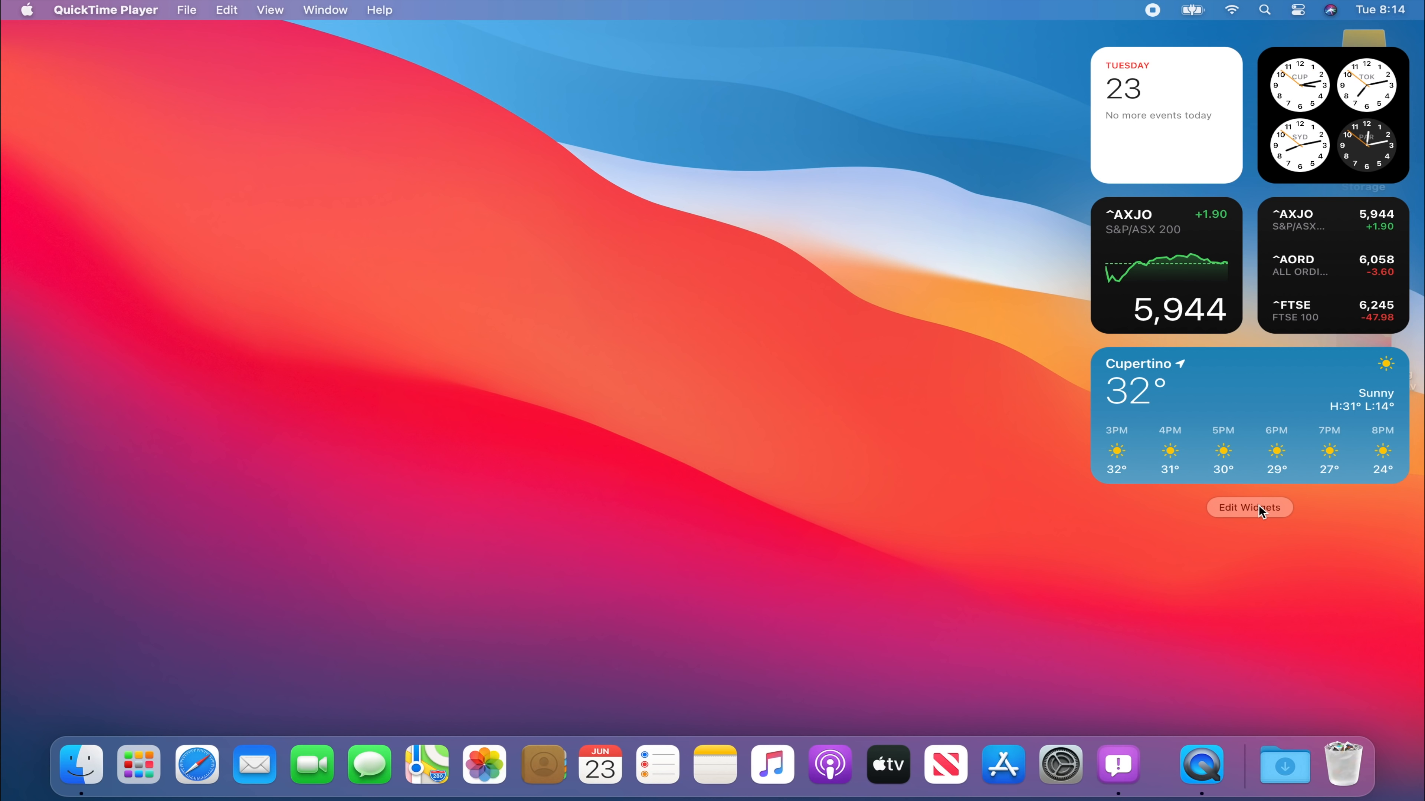
Customise the widgets, moving Weather above Stocks and adding the Reminders list widget
click(1249, 507)
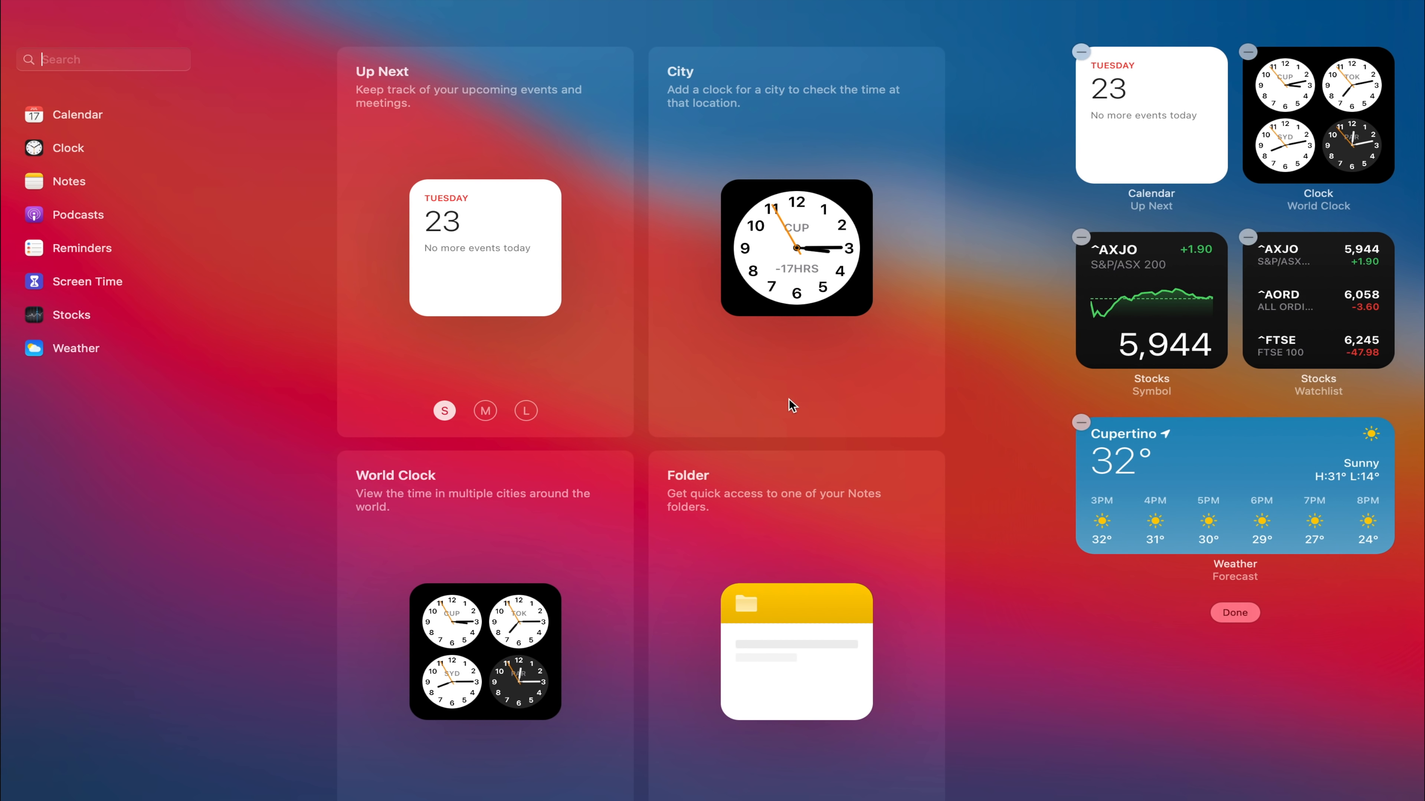
scroll(down, 3)
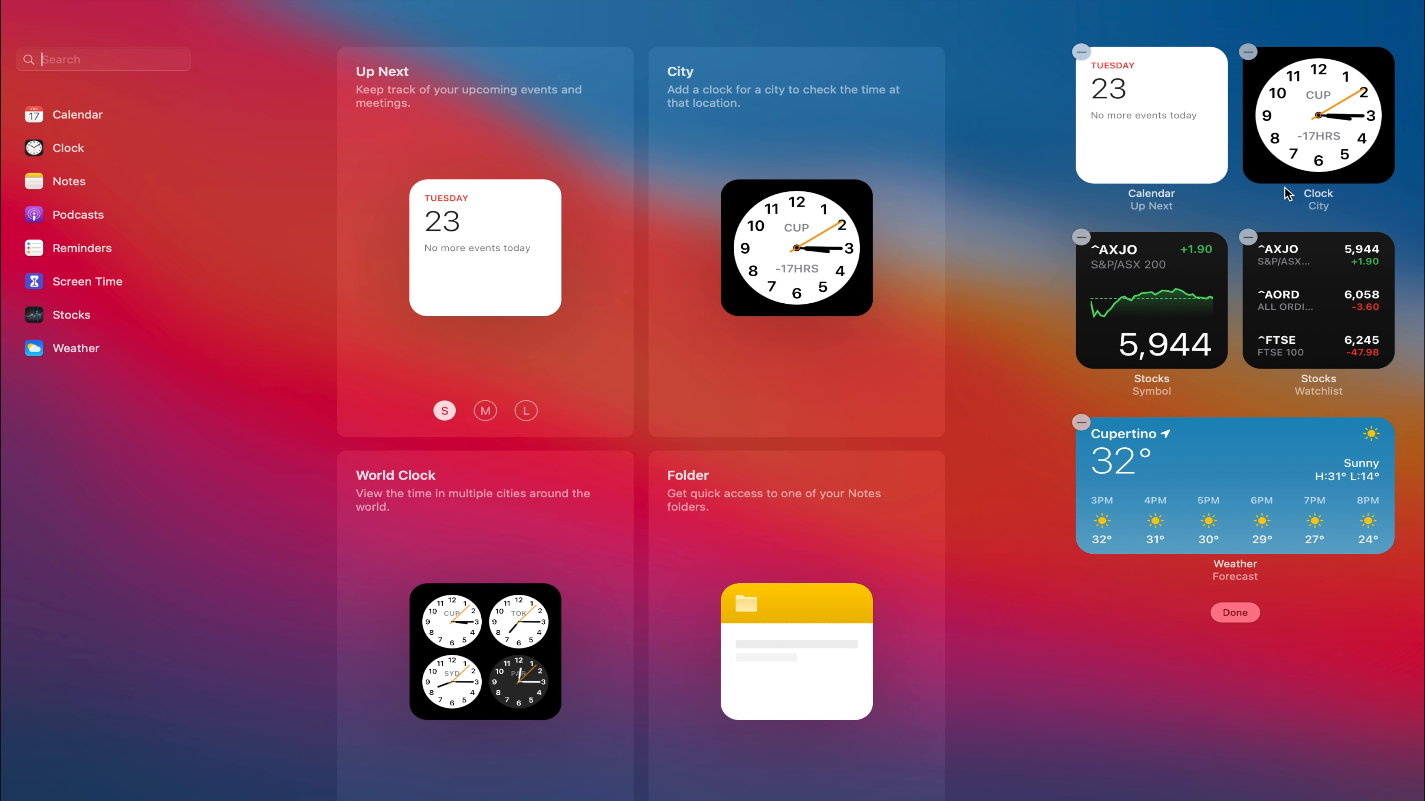
mouse_move(1342, 27)
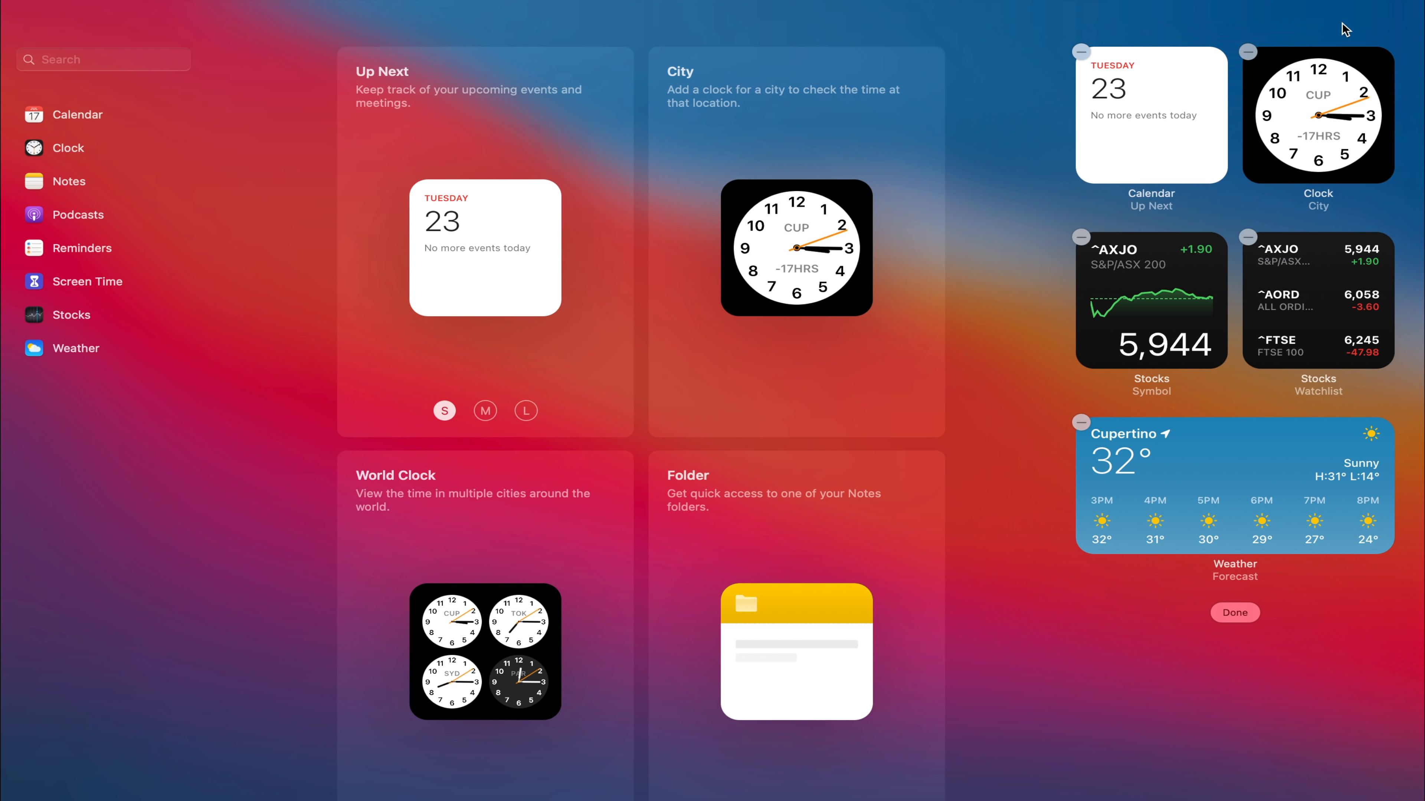
scroll(down, 3)
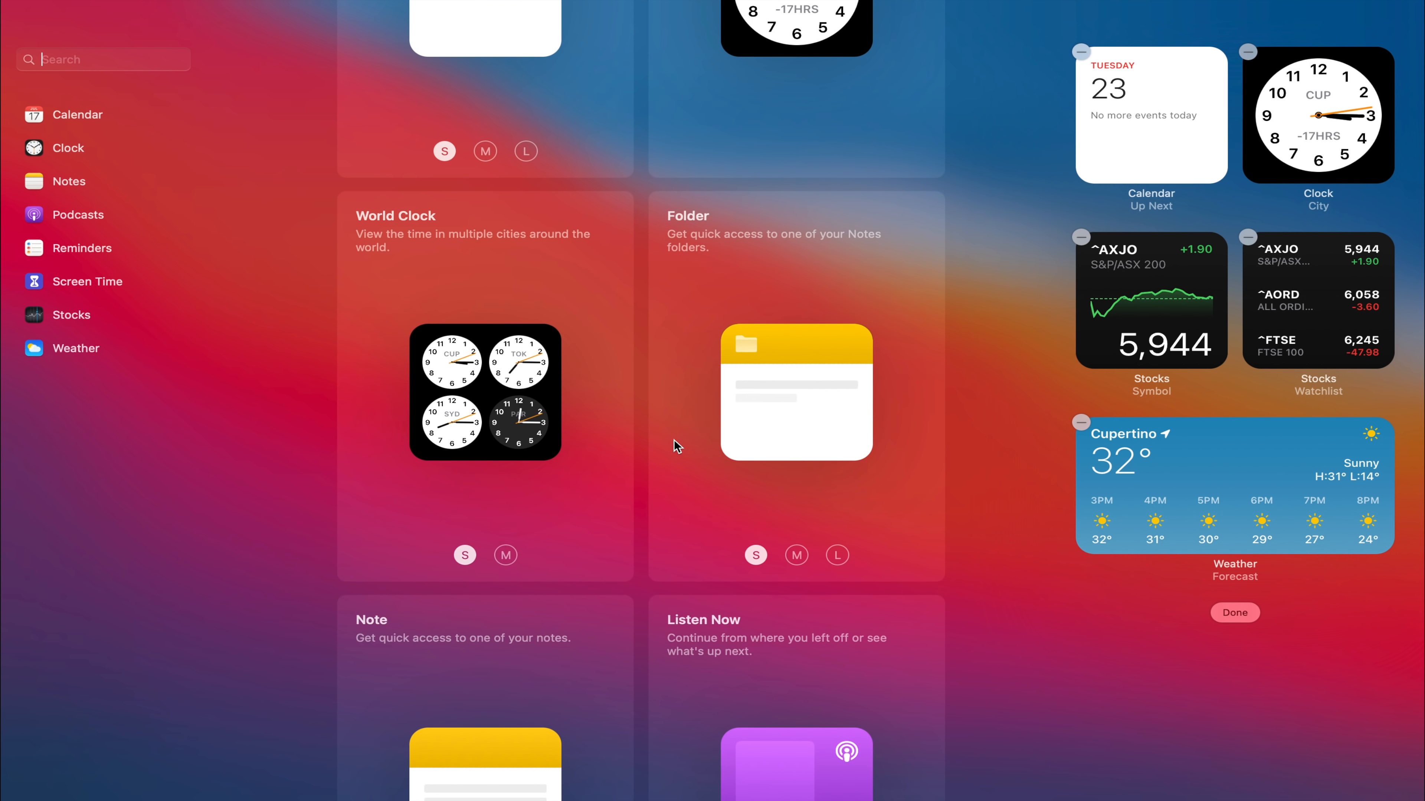
scroll(down, 3)
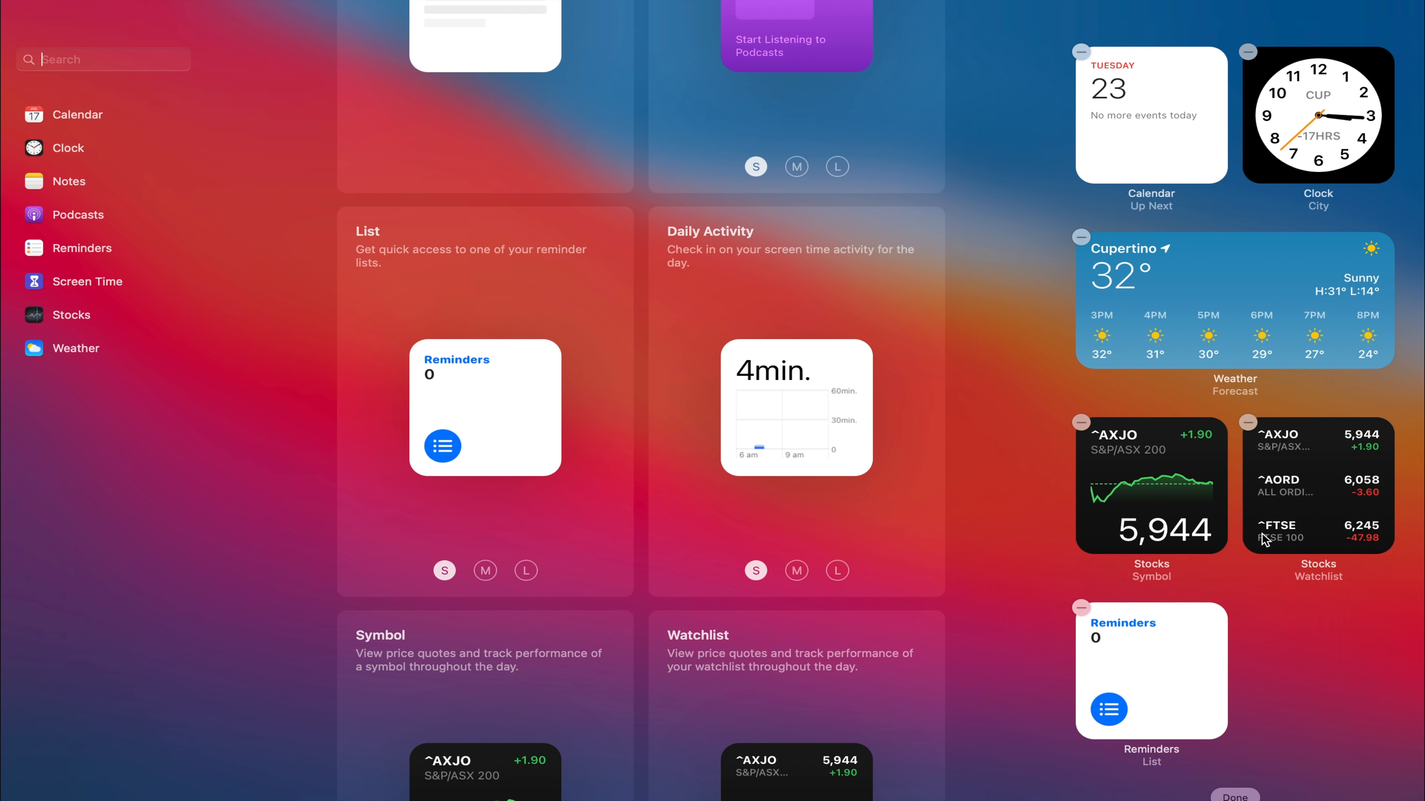
mouse_move(1156, 286)
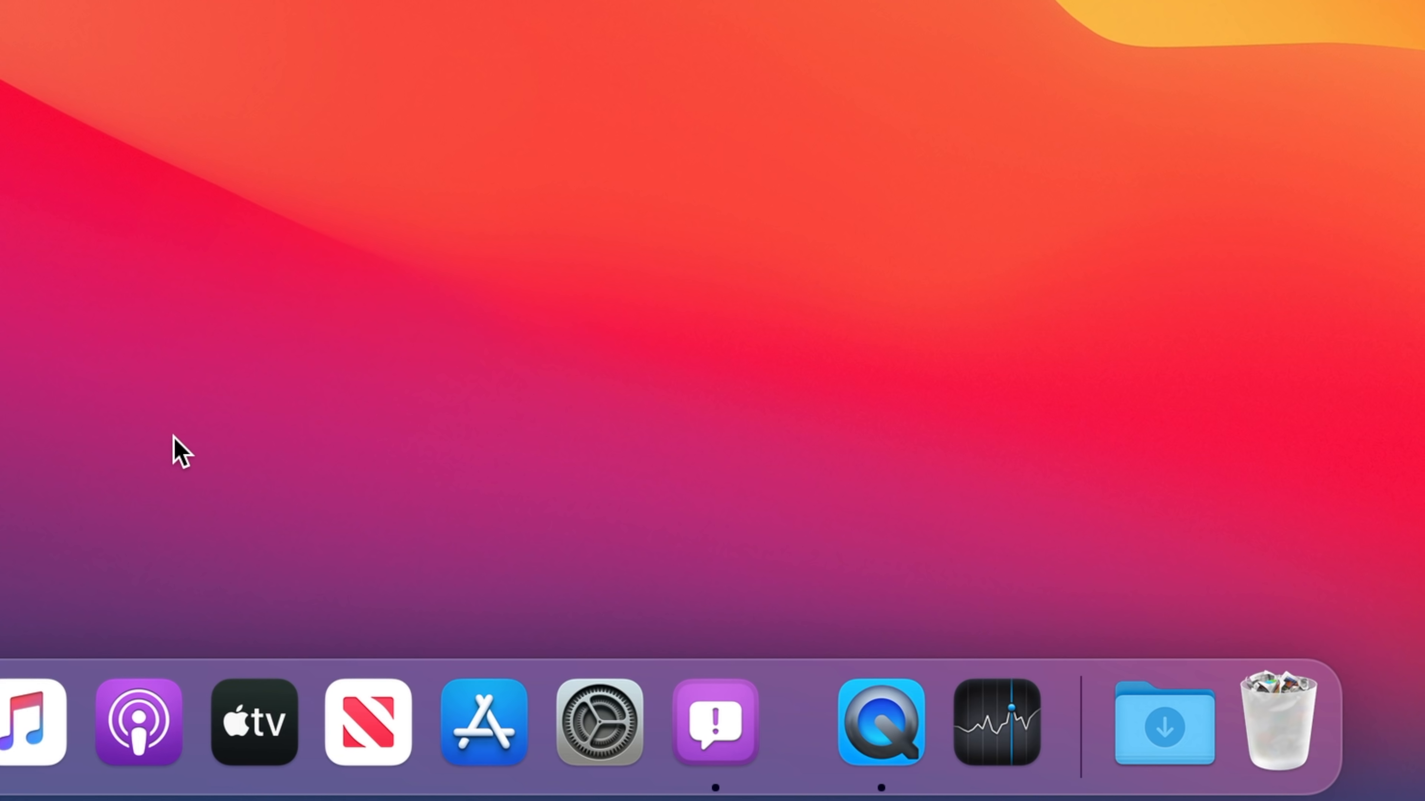
mouse_move(274, 470)
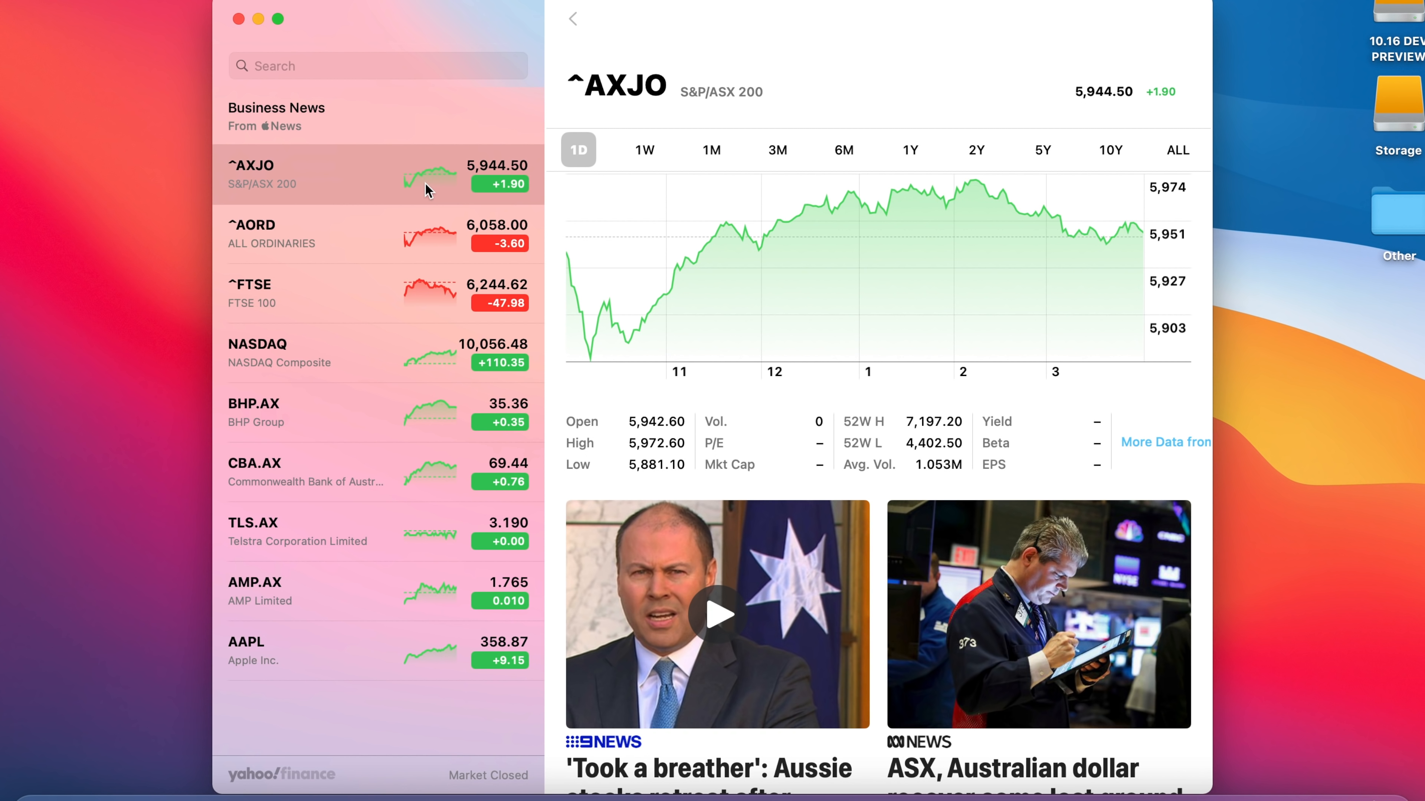
View the NASDAQ Composite day chart and trading figures in the Stocks watchlist
click(279, 352)
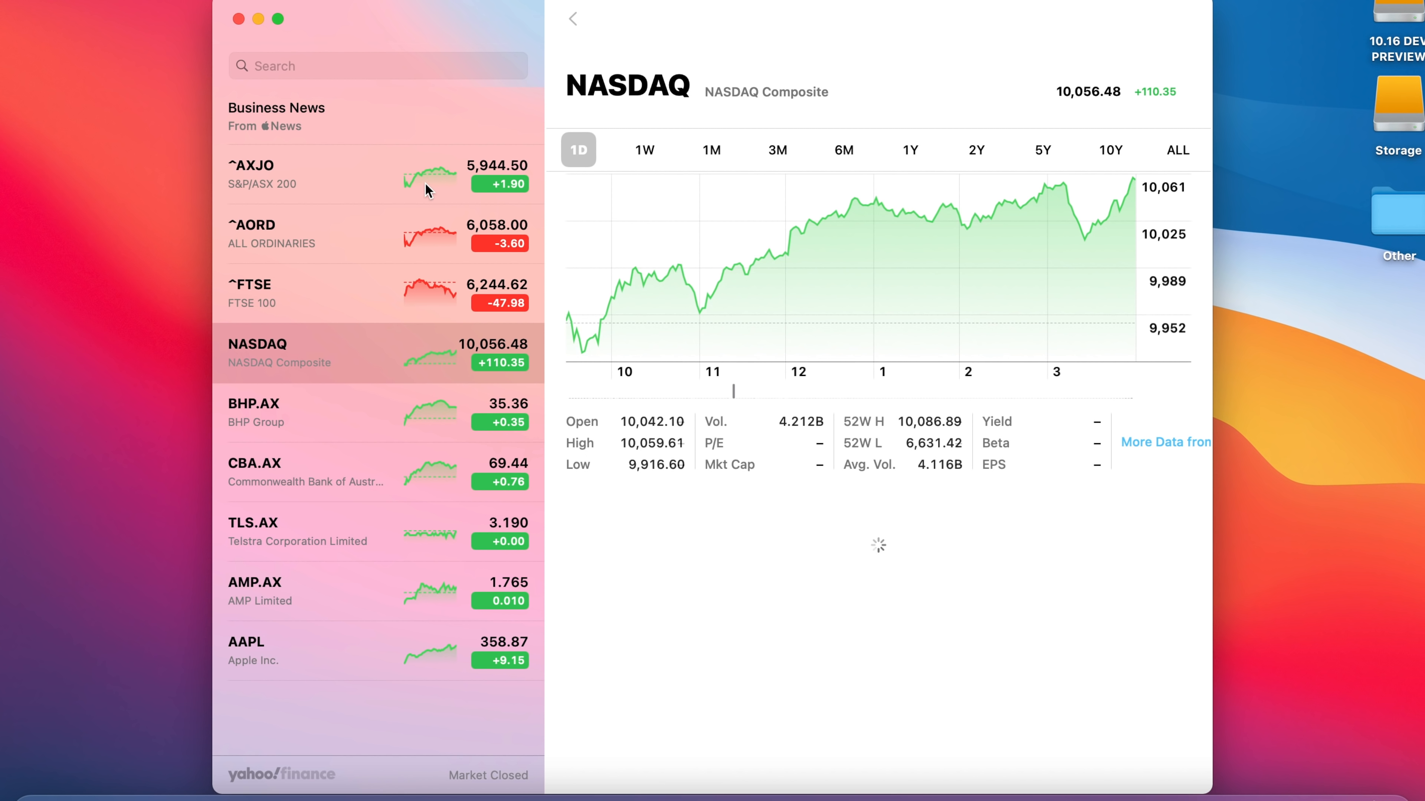
click(285, 472)
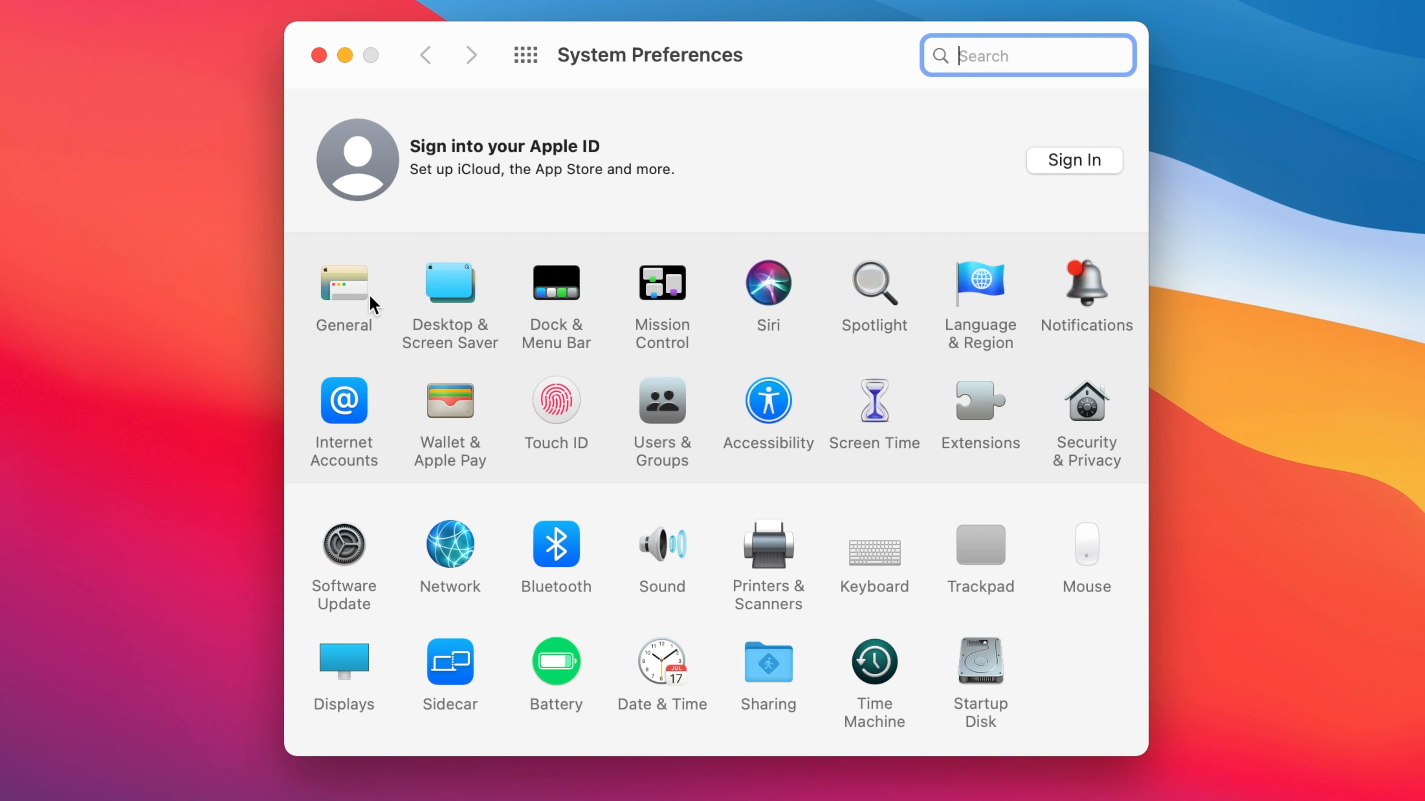
Switch the system appearance to Dark and try the purple accent colour
click(344, 284)
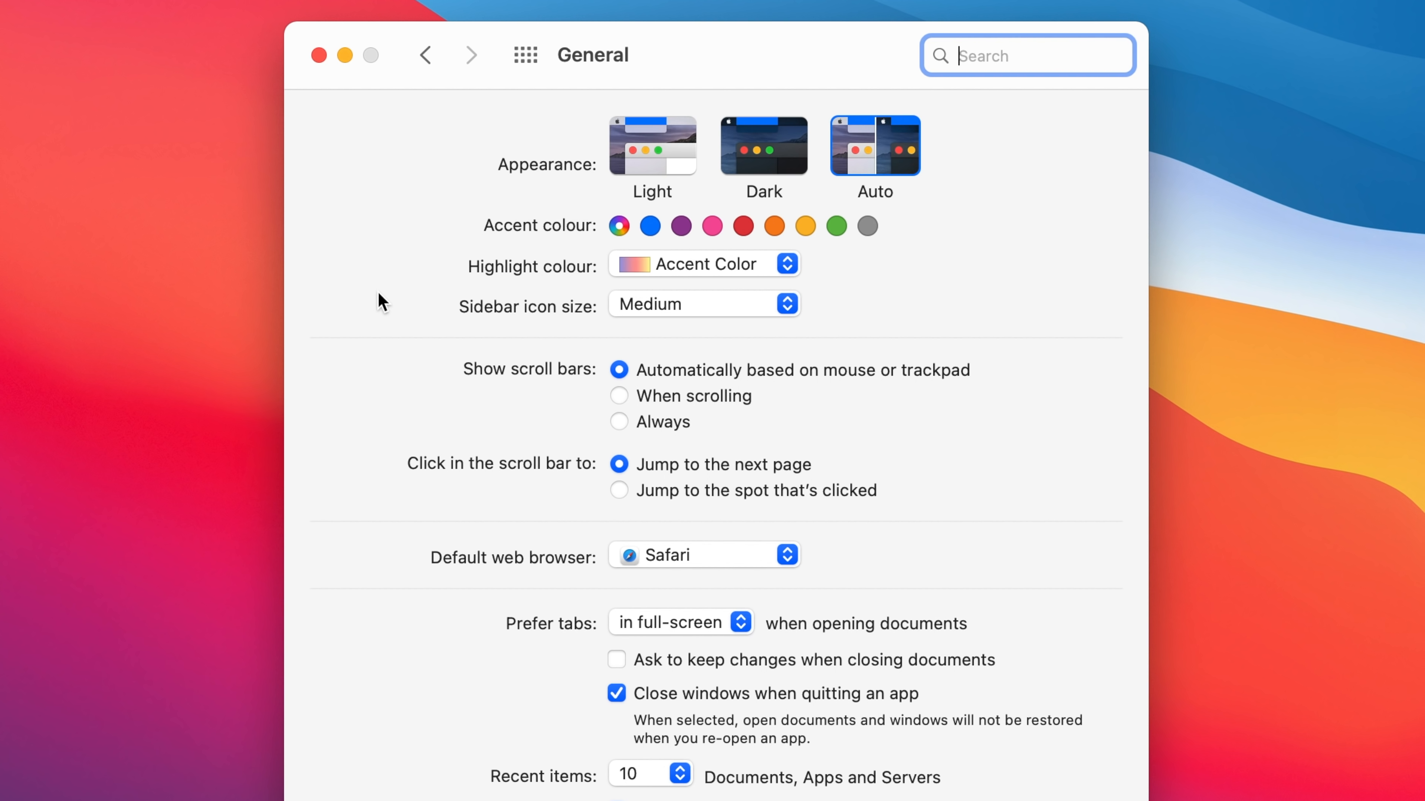
mouse_move(677, 182)
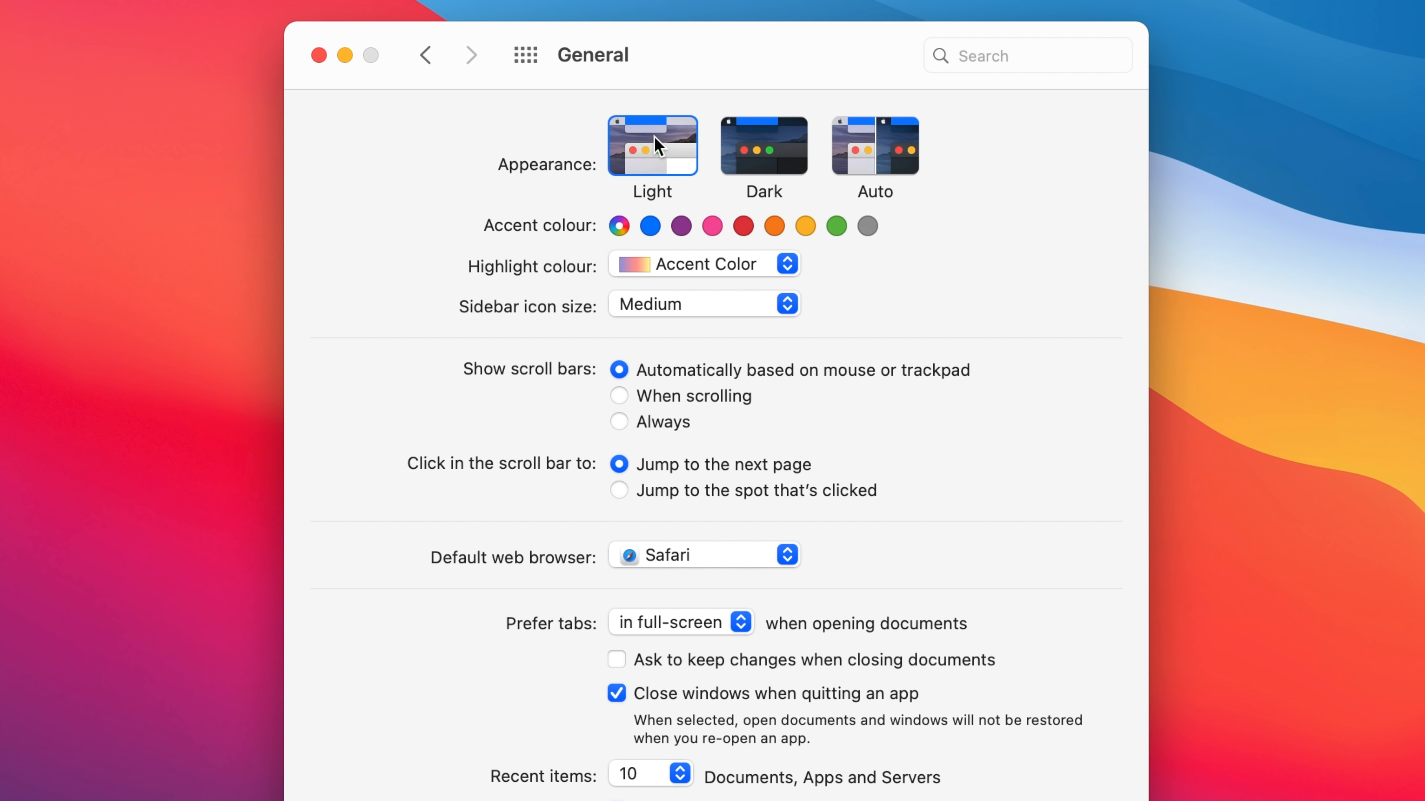
click(765, 145)
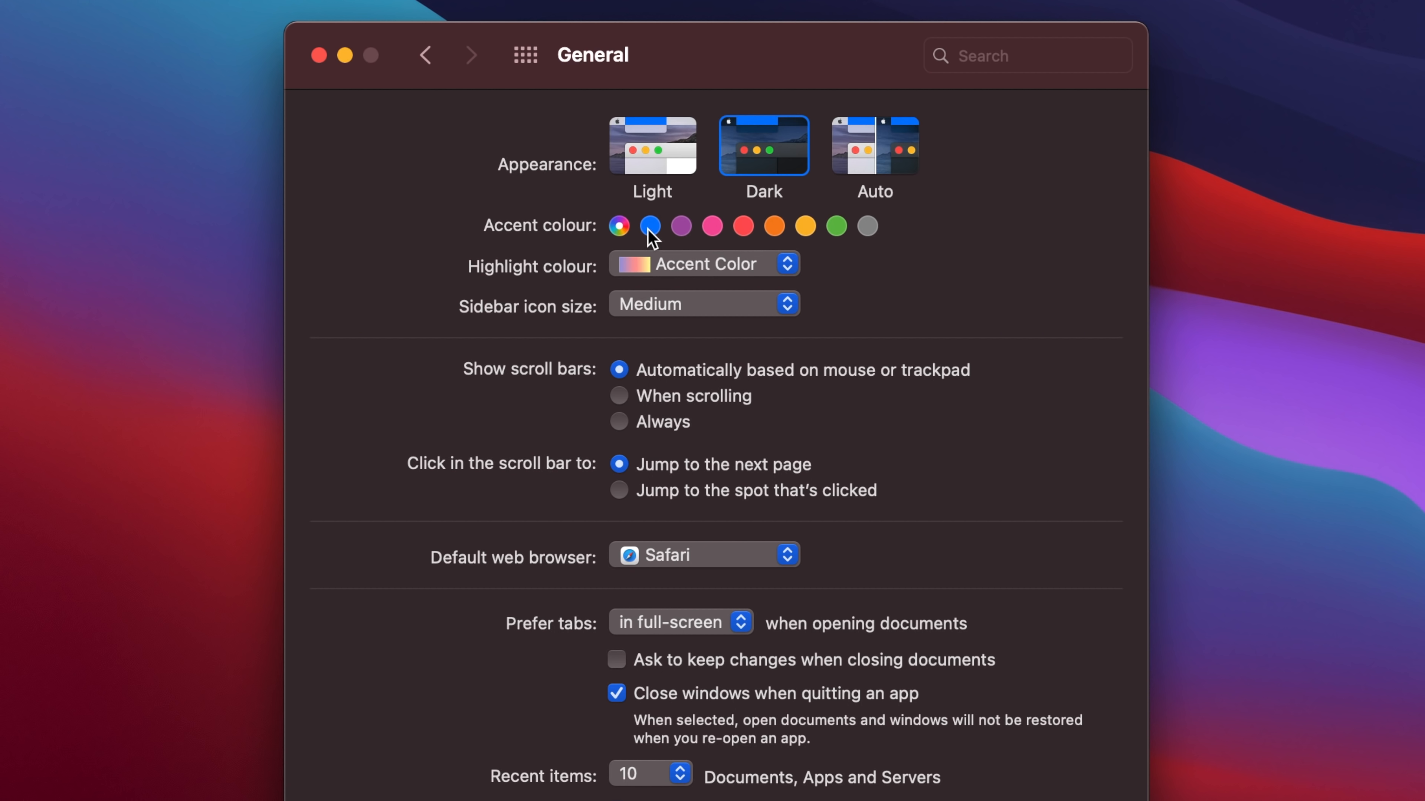
click(681, 225)
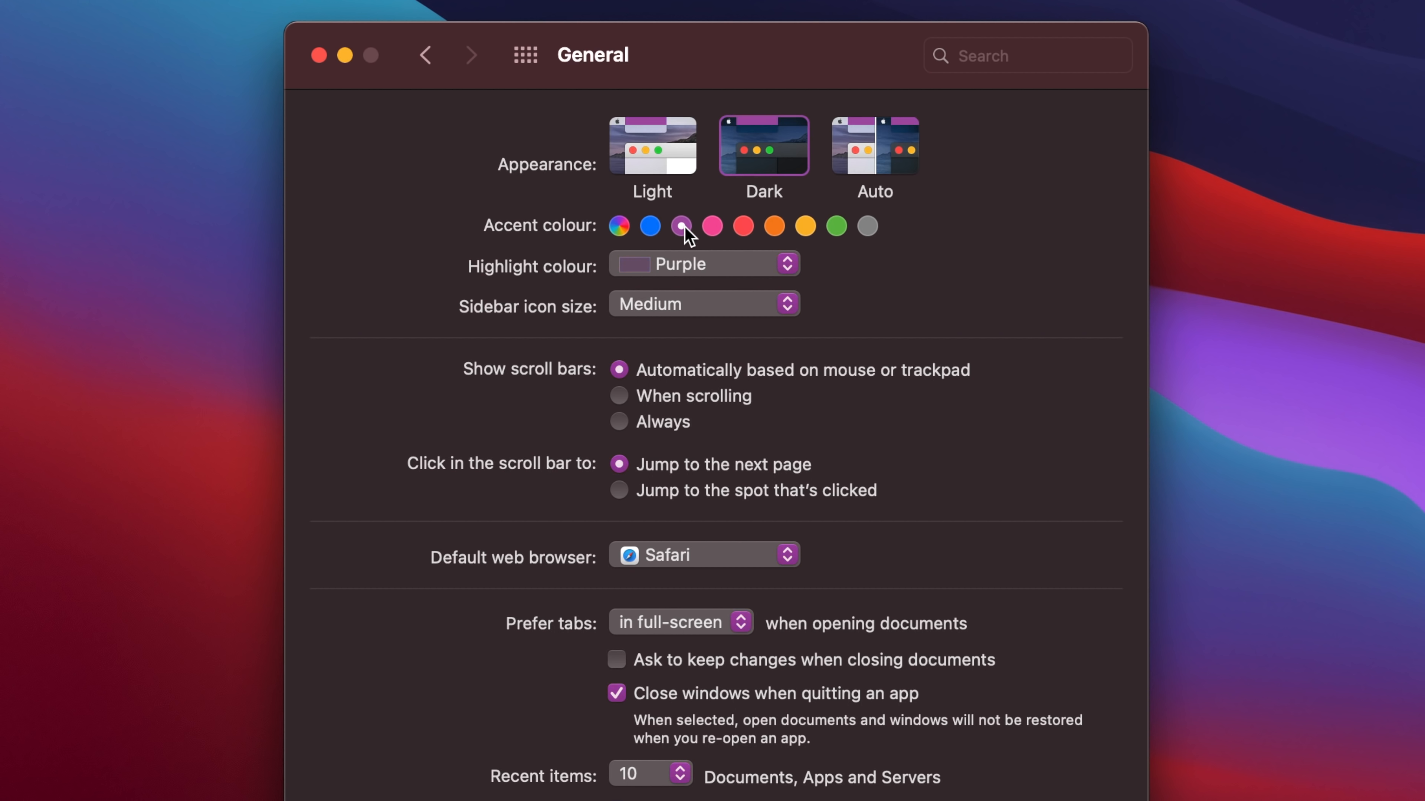
click(619, 226)
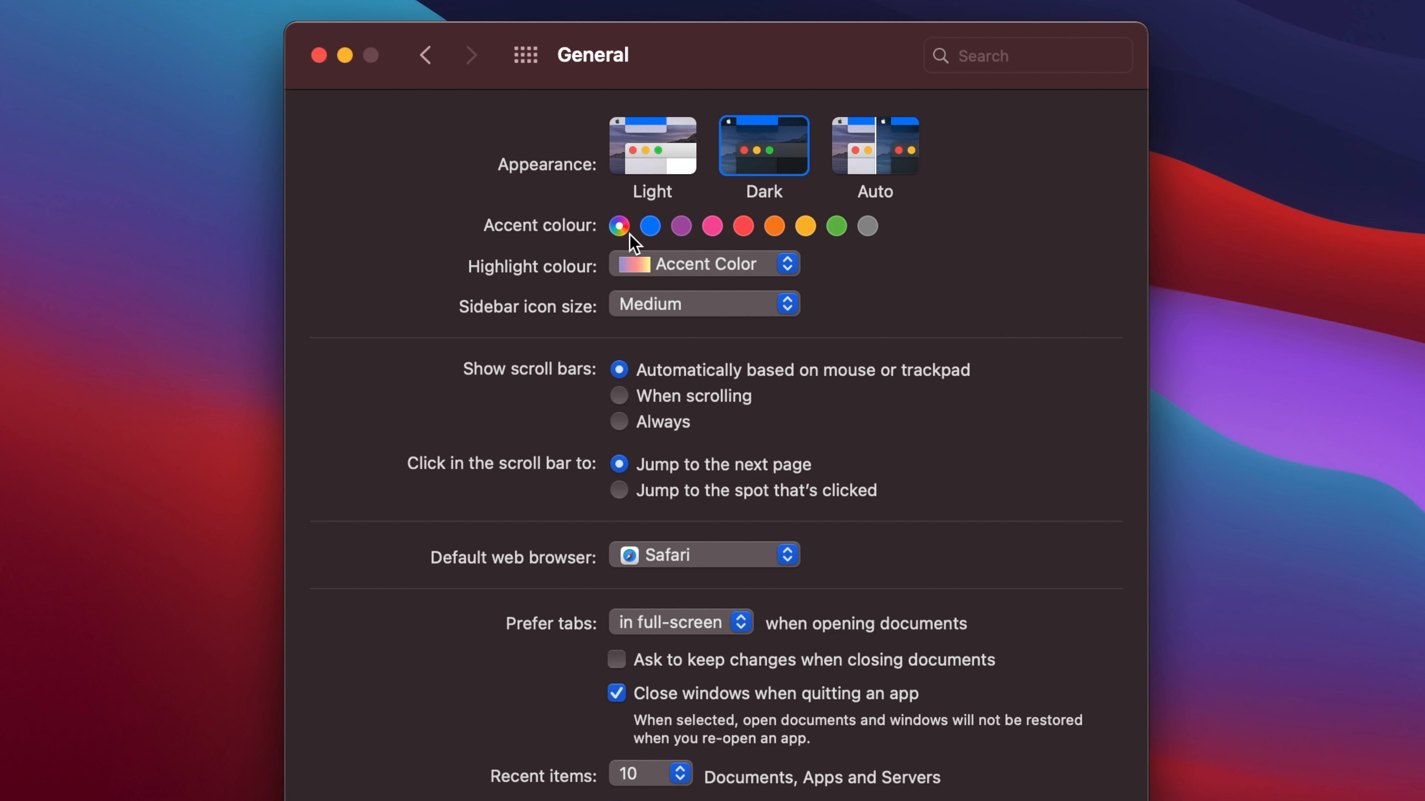
mouse_move(788, 267)
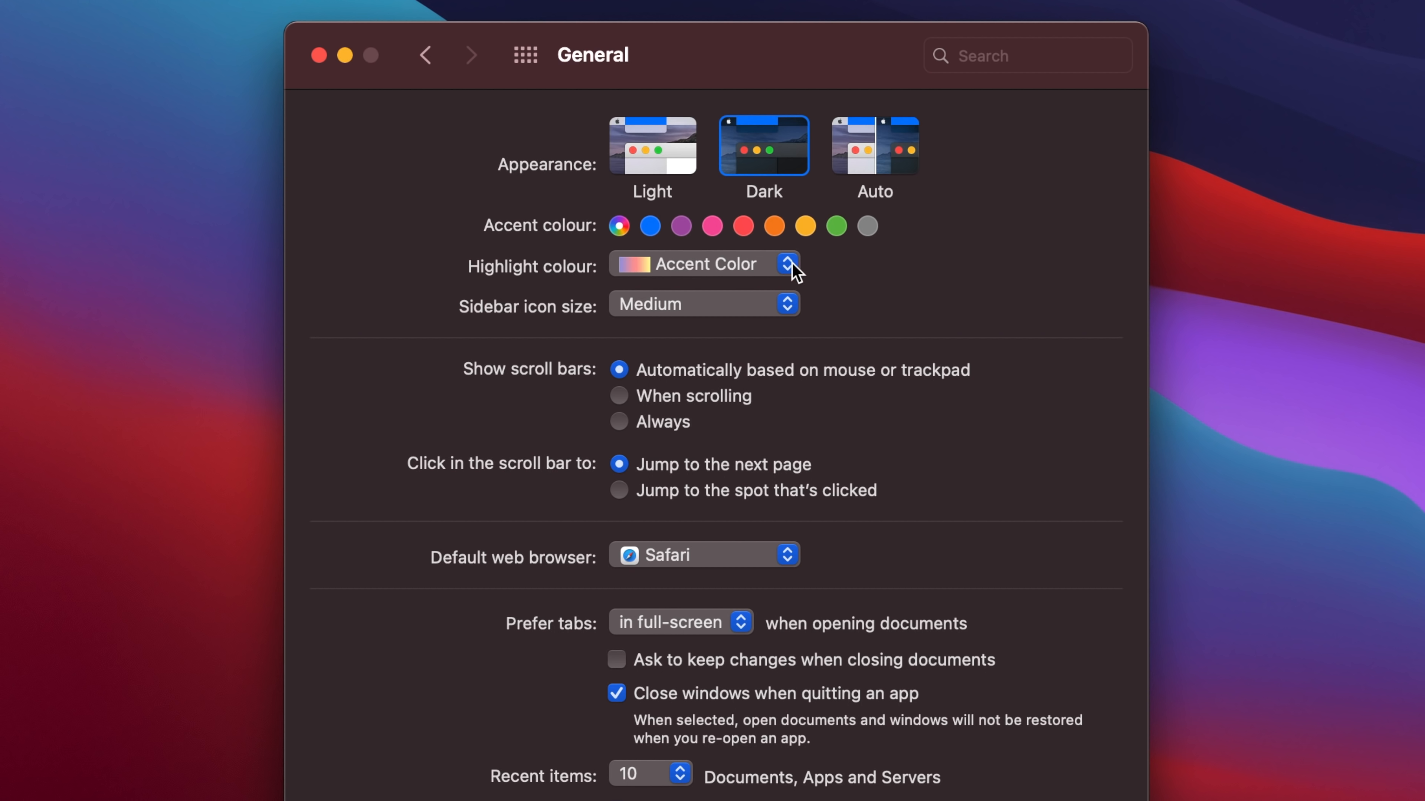
Cycle the accent colour through green, red, multicolour and graphite
click(836, 225)
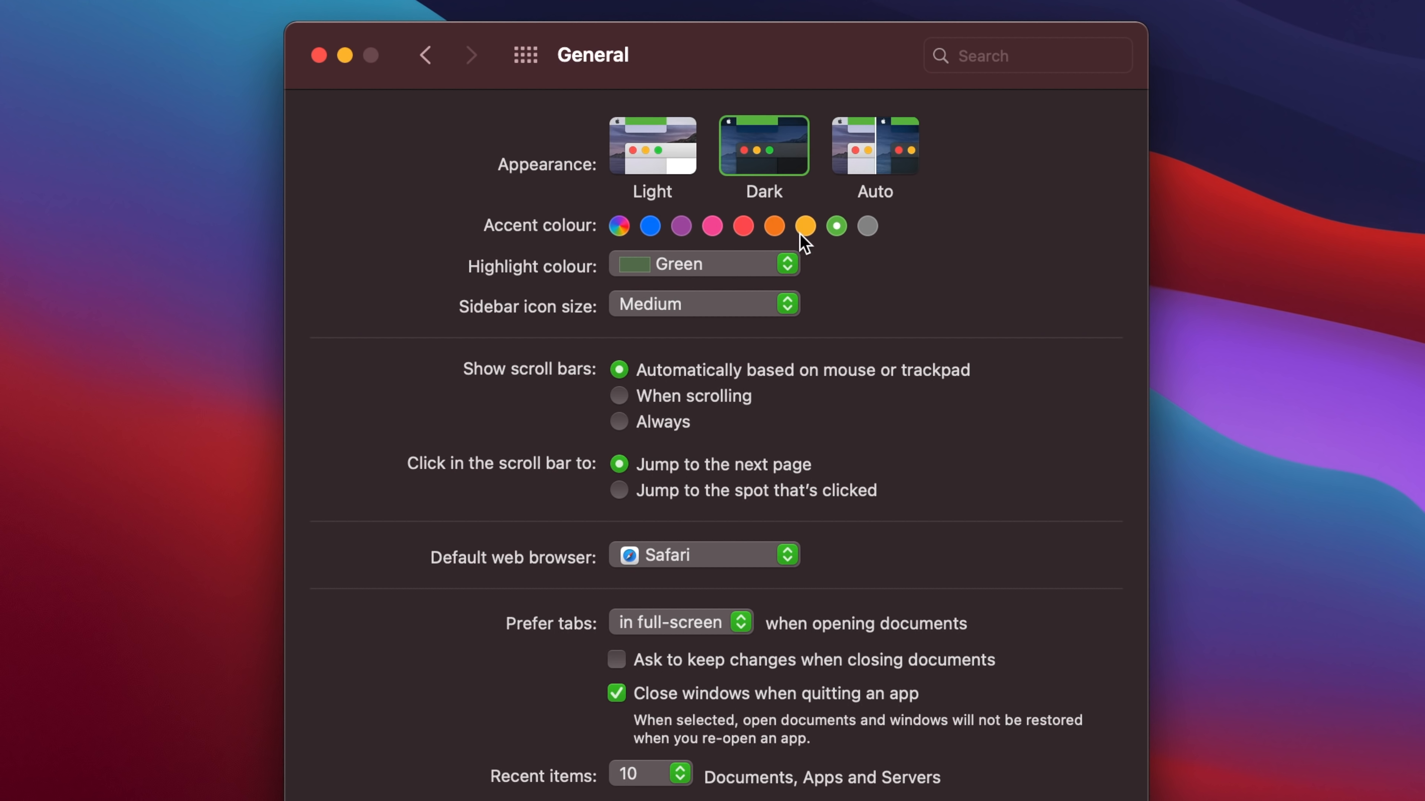
click(743, 227)
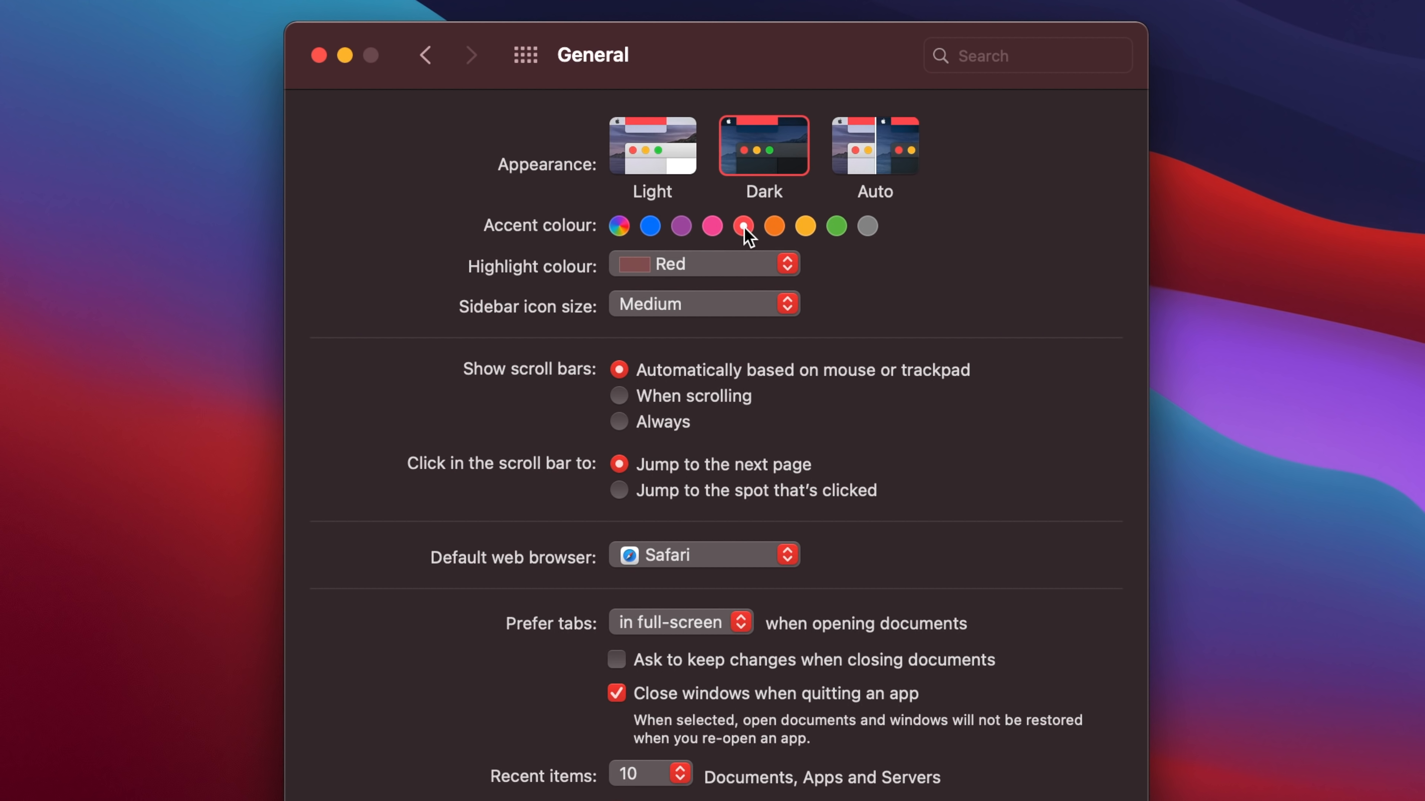
click(618, 226)
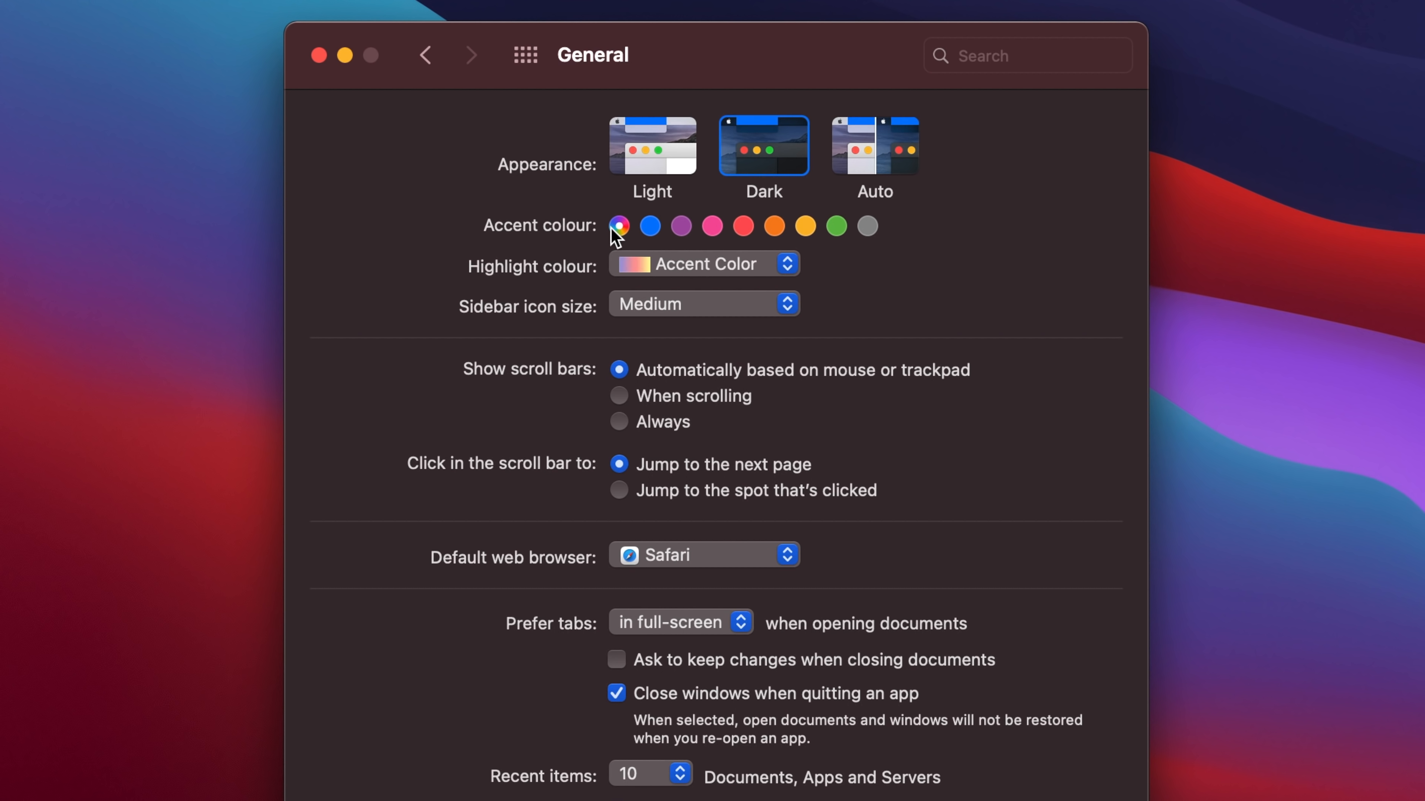
click(867, 226)
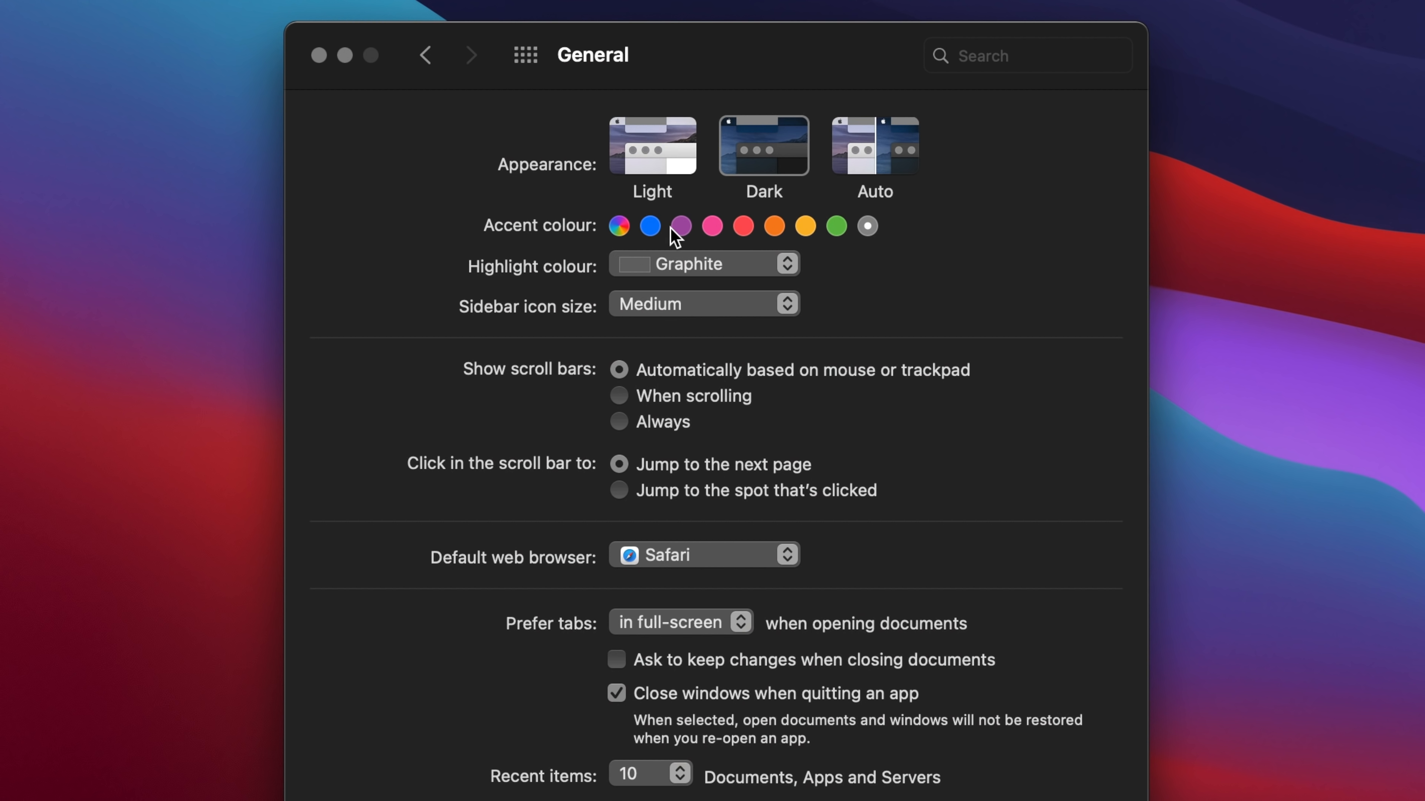
click(650, 226)
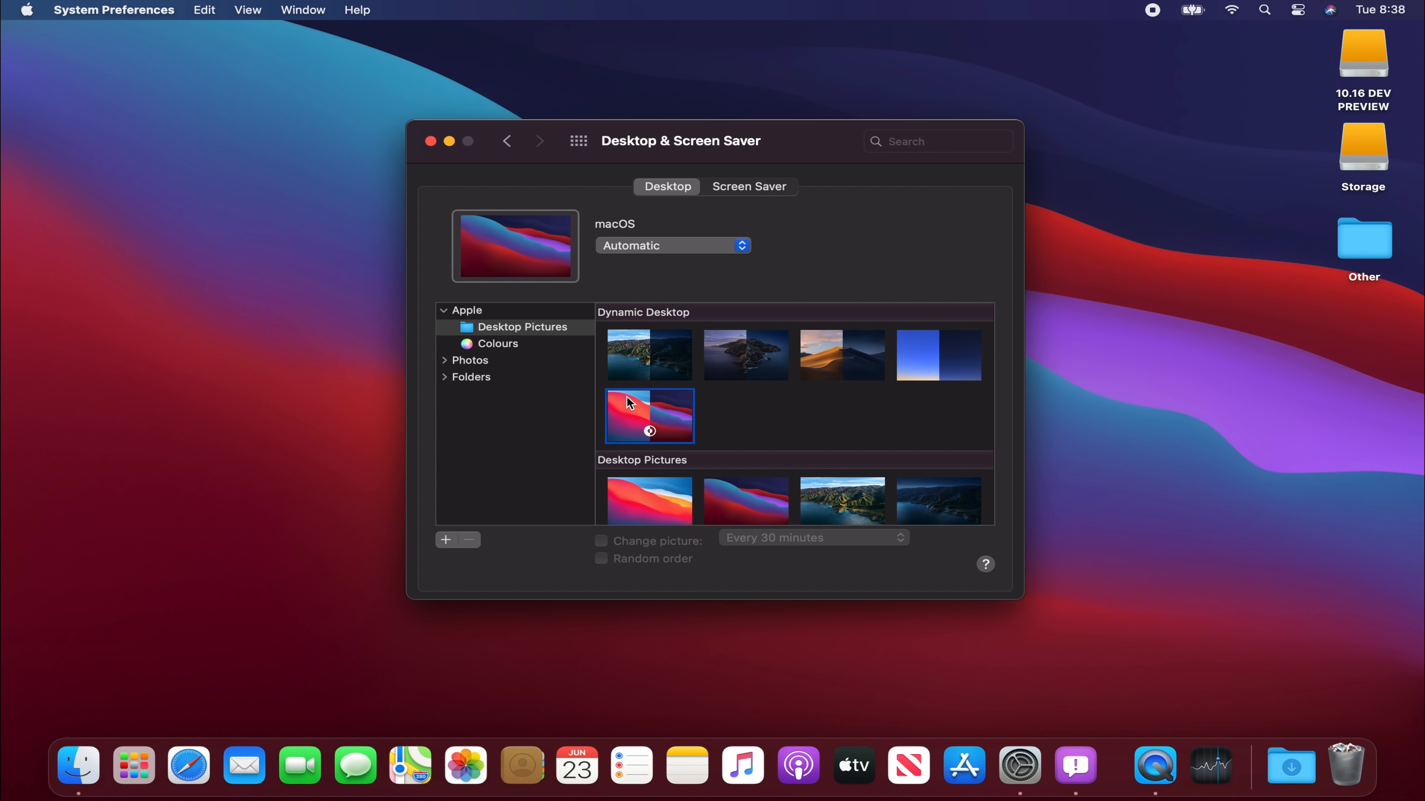
mouse_move(835, 147)
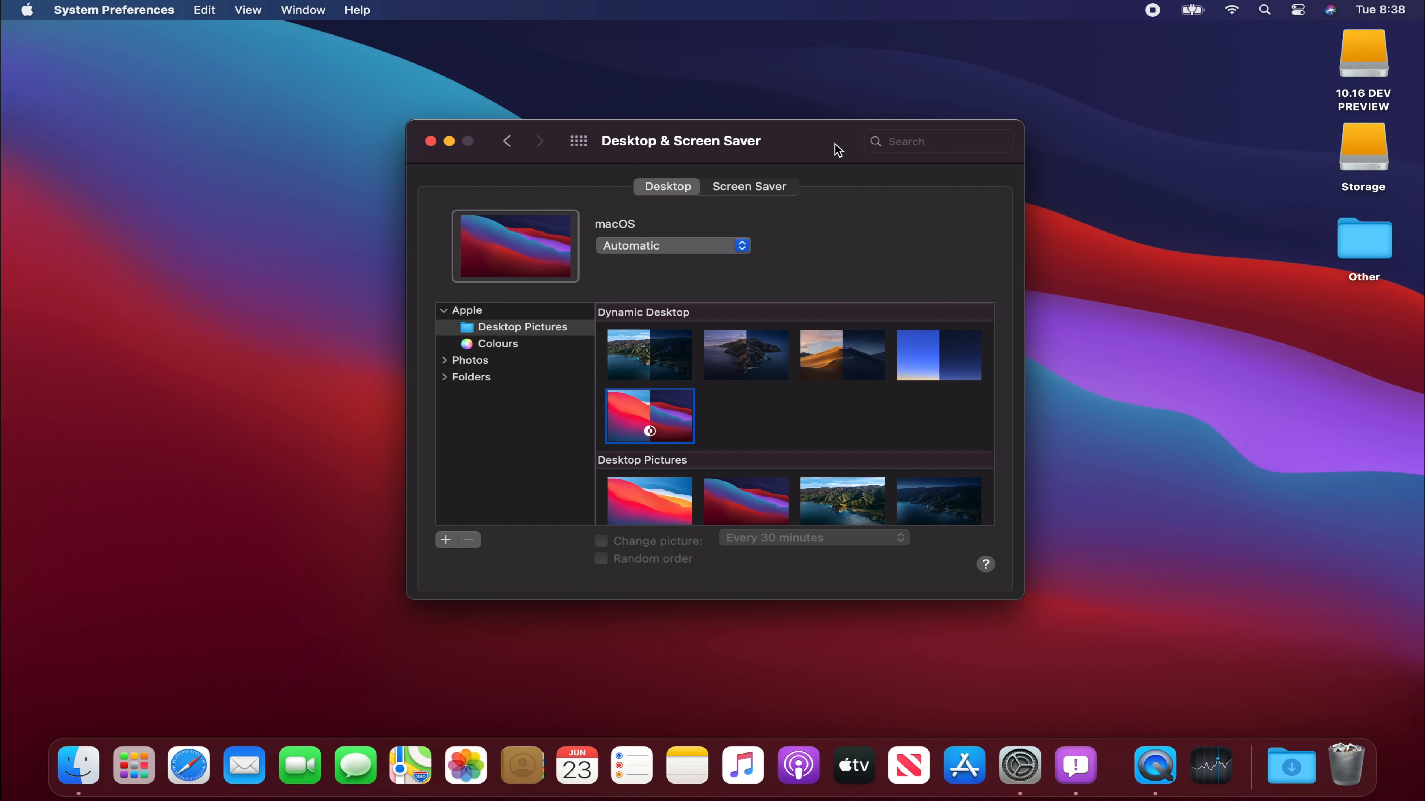
mouse_move(846, 139)
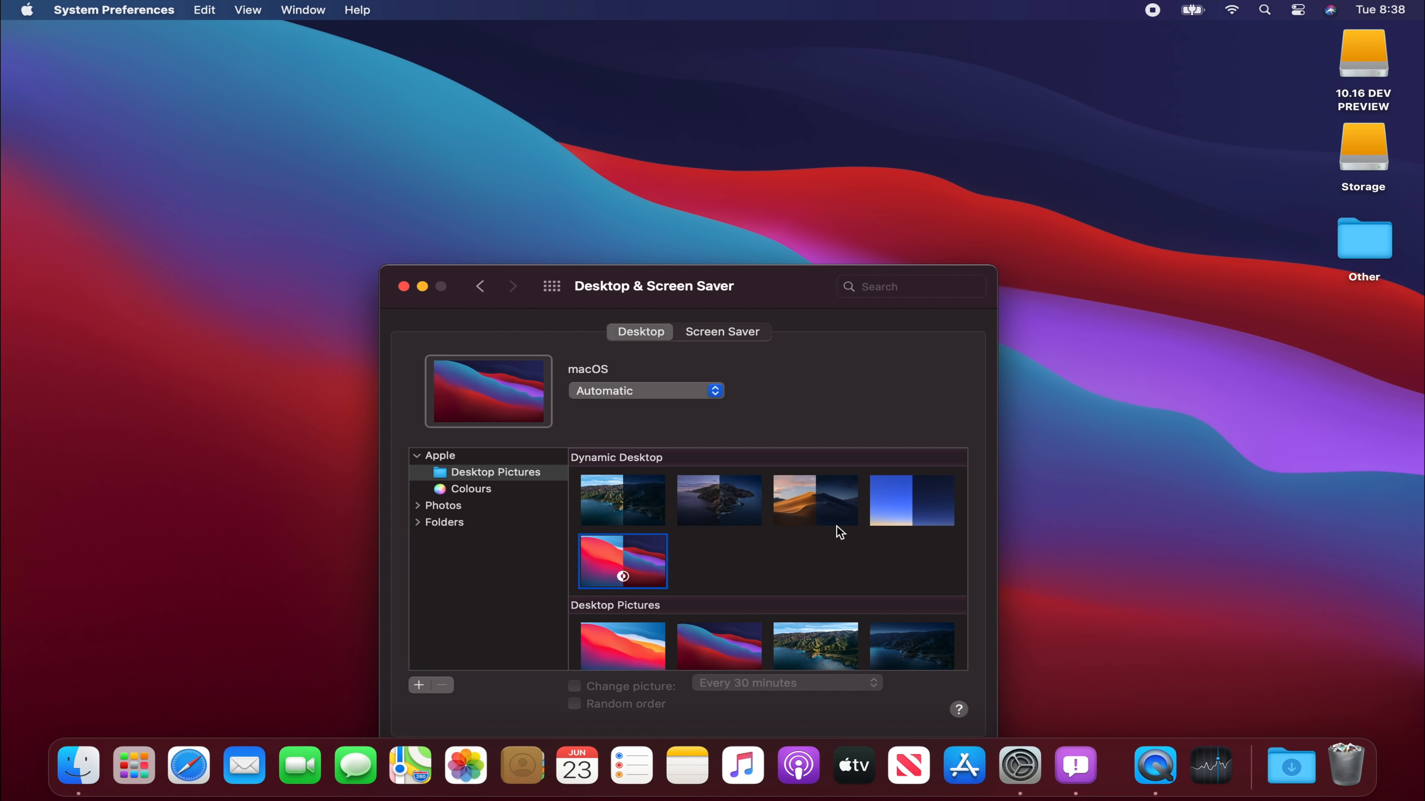
Set the Catalina wallpaper to its Dark (Still) version and close System Preferences
click(816, 500)
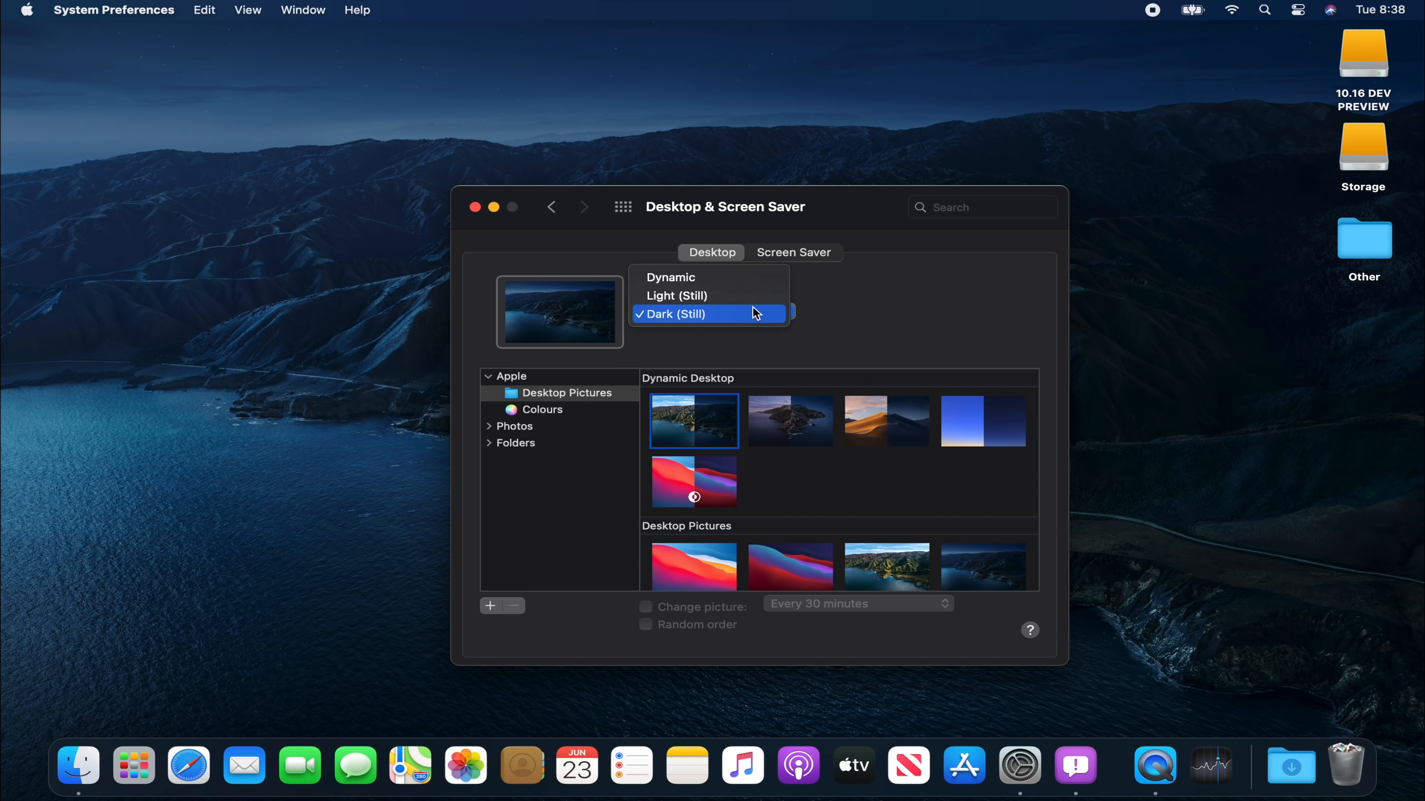
click(670, 278)
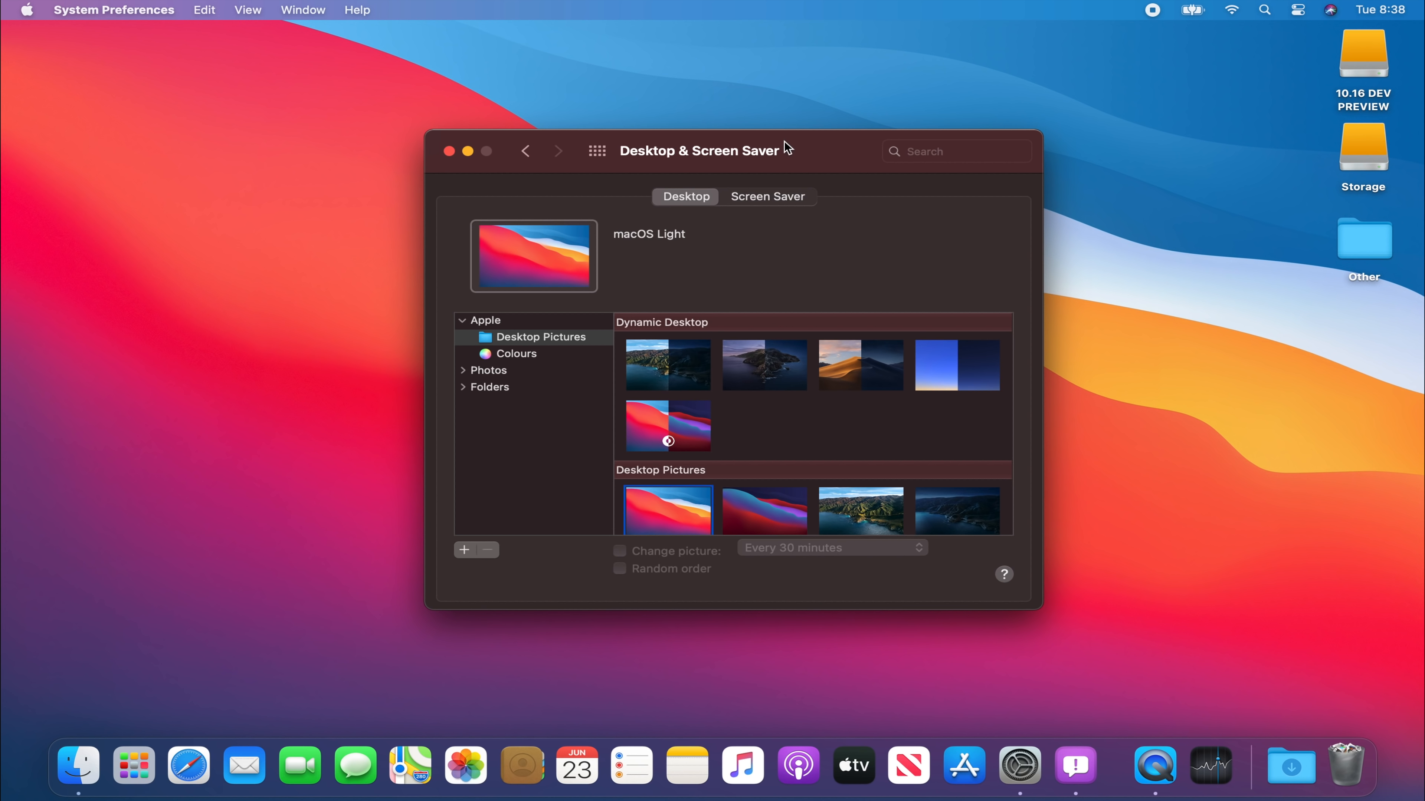
drag(700, 150, 650, 668)
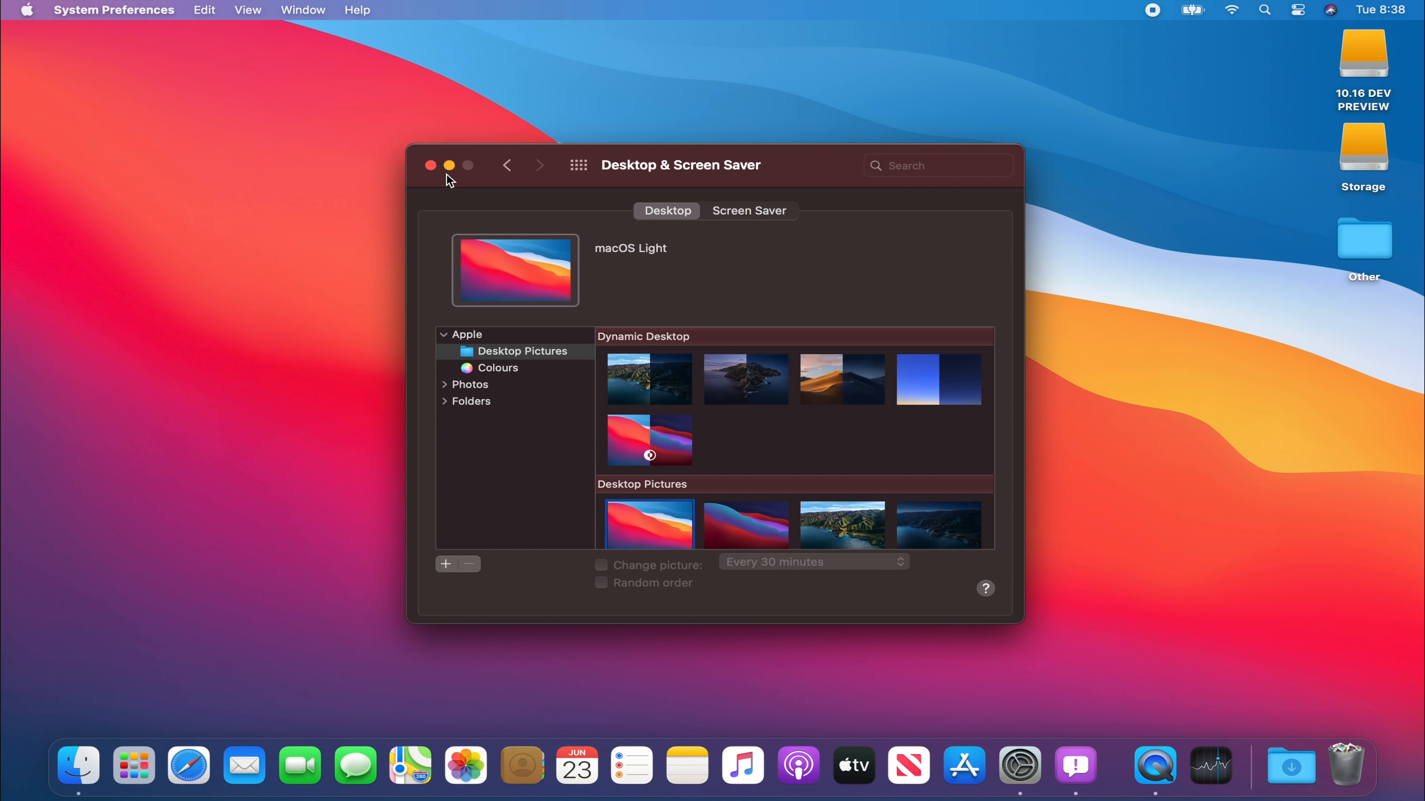
click(430, 166)
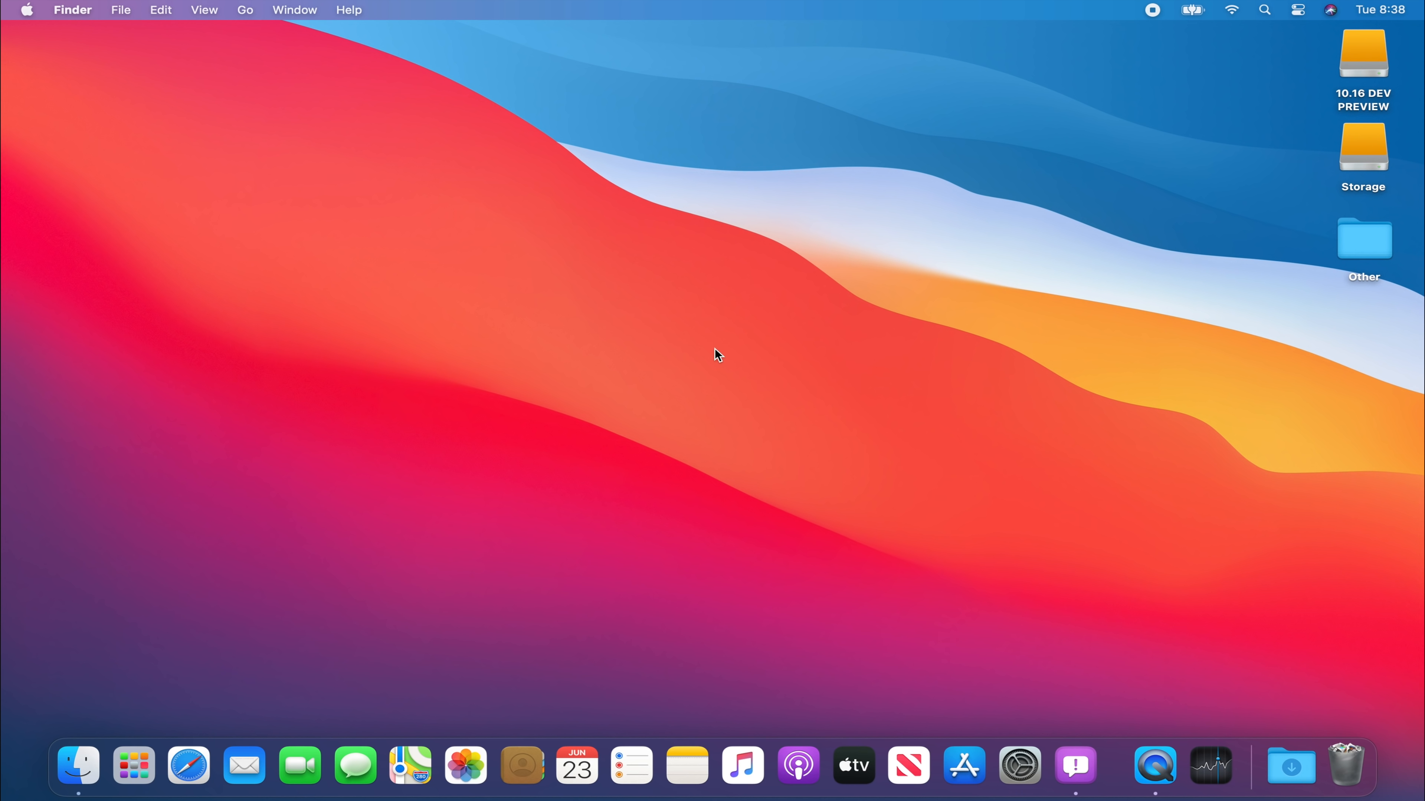